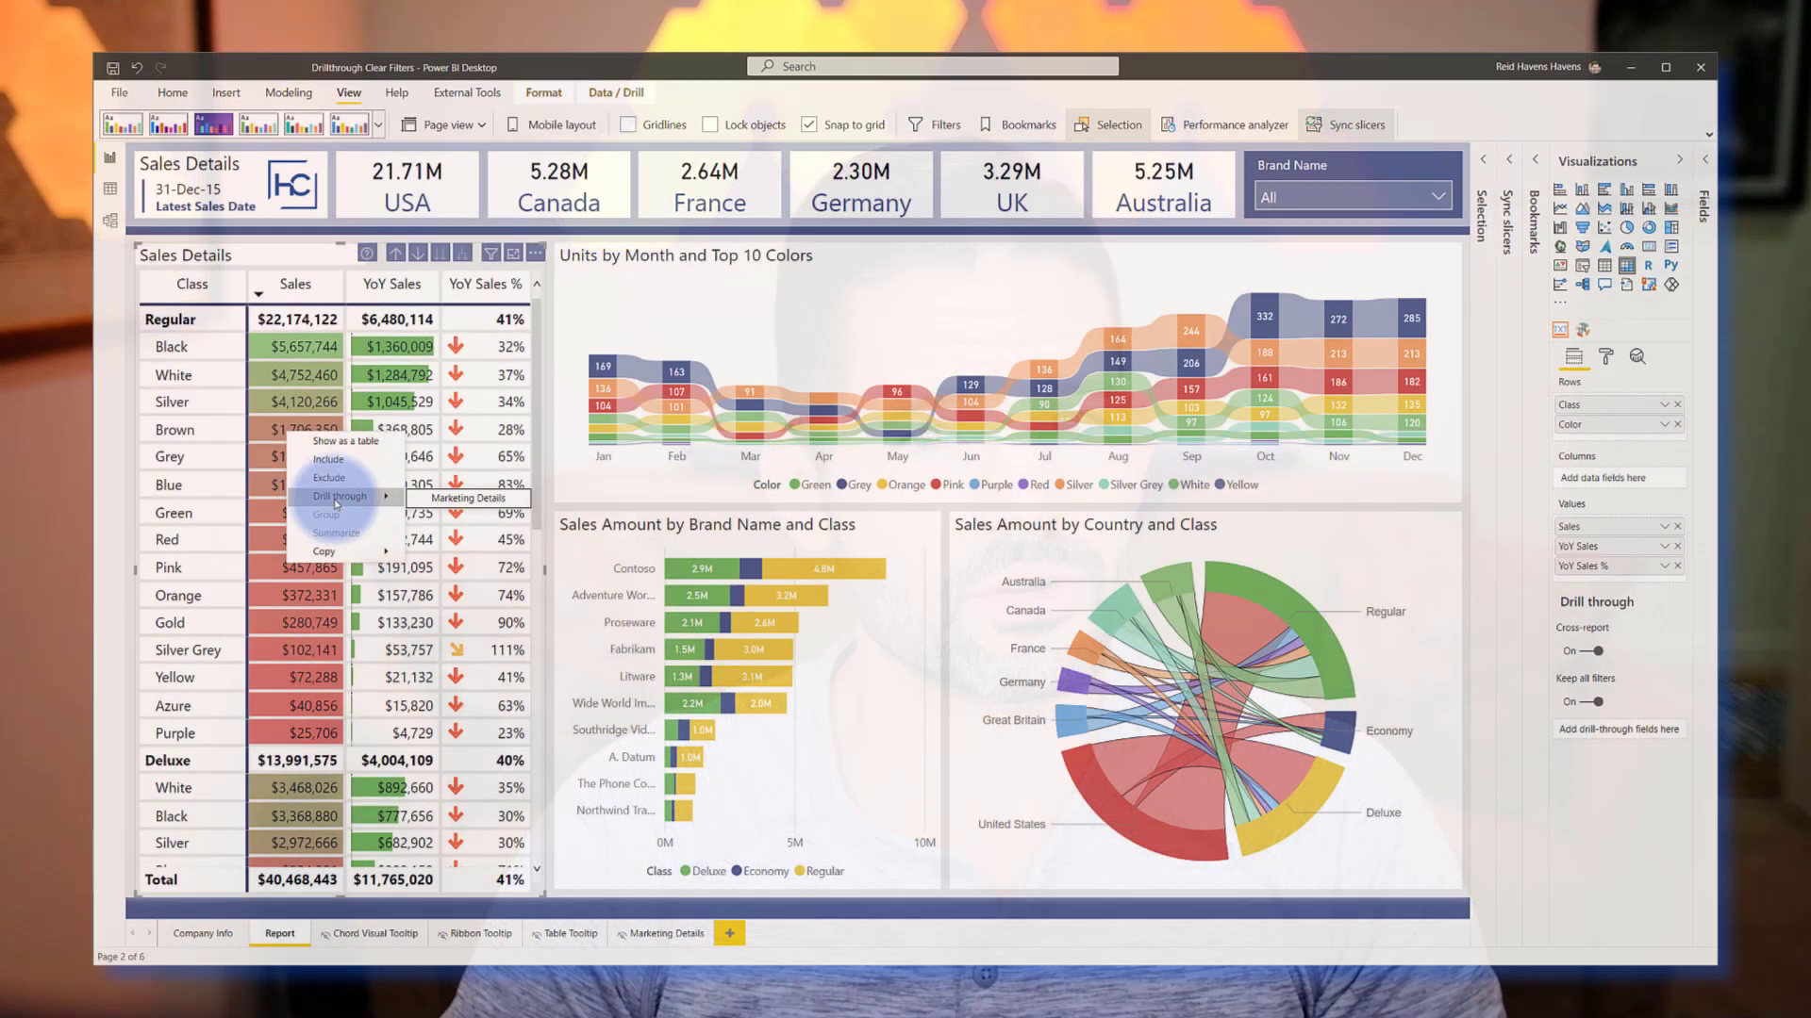
# Step: Drill through to Marketing Details for Brown, filter Distributor to Adventure Works, then drill through on Black
pyautogui.click(465, 497)
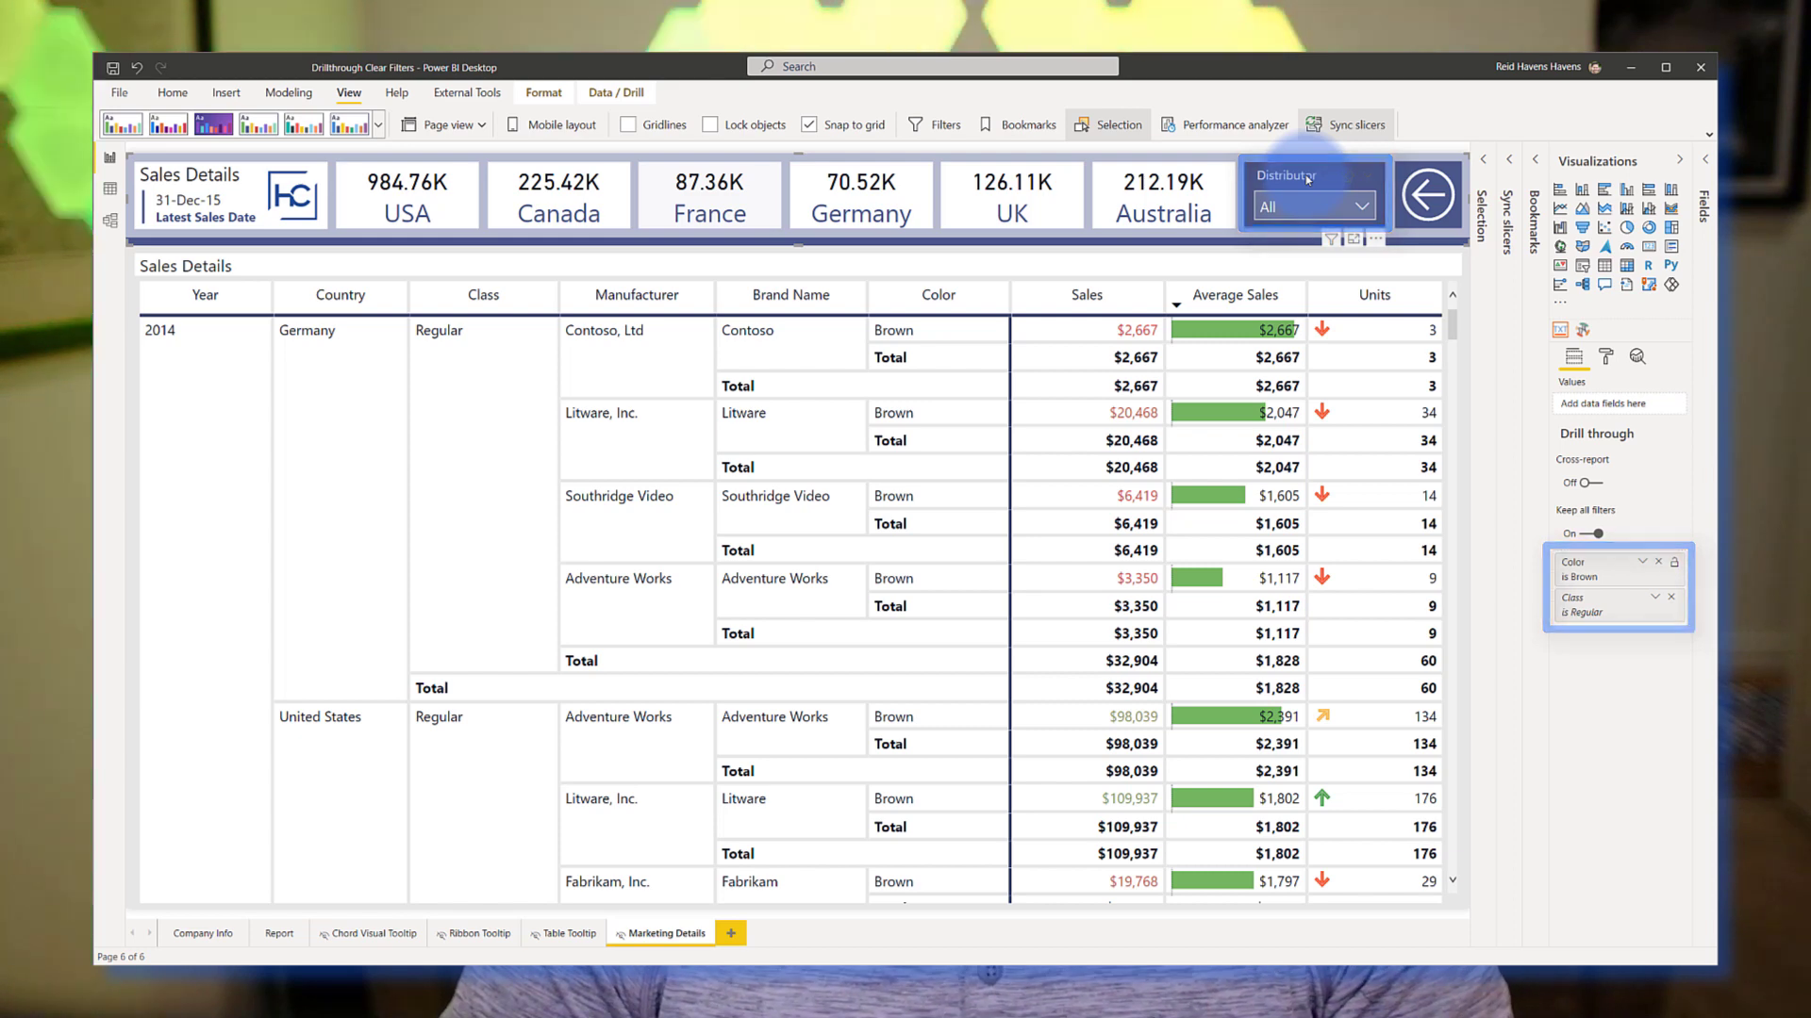
pyautogui.click(1312, 206)
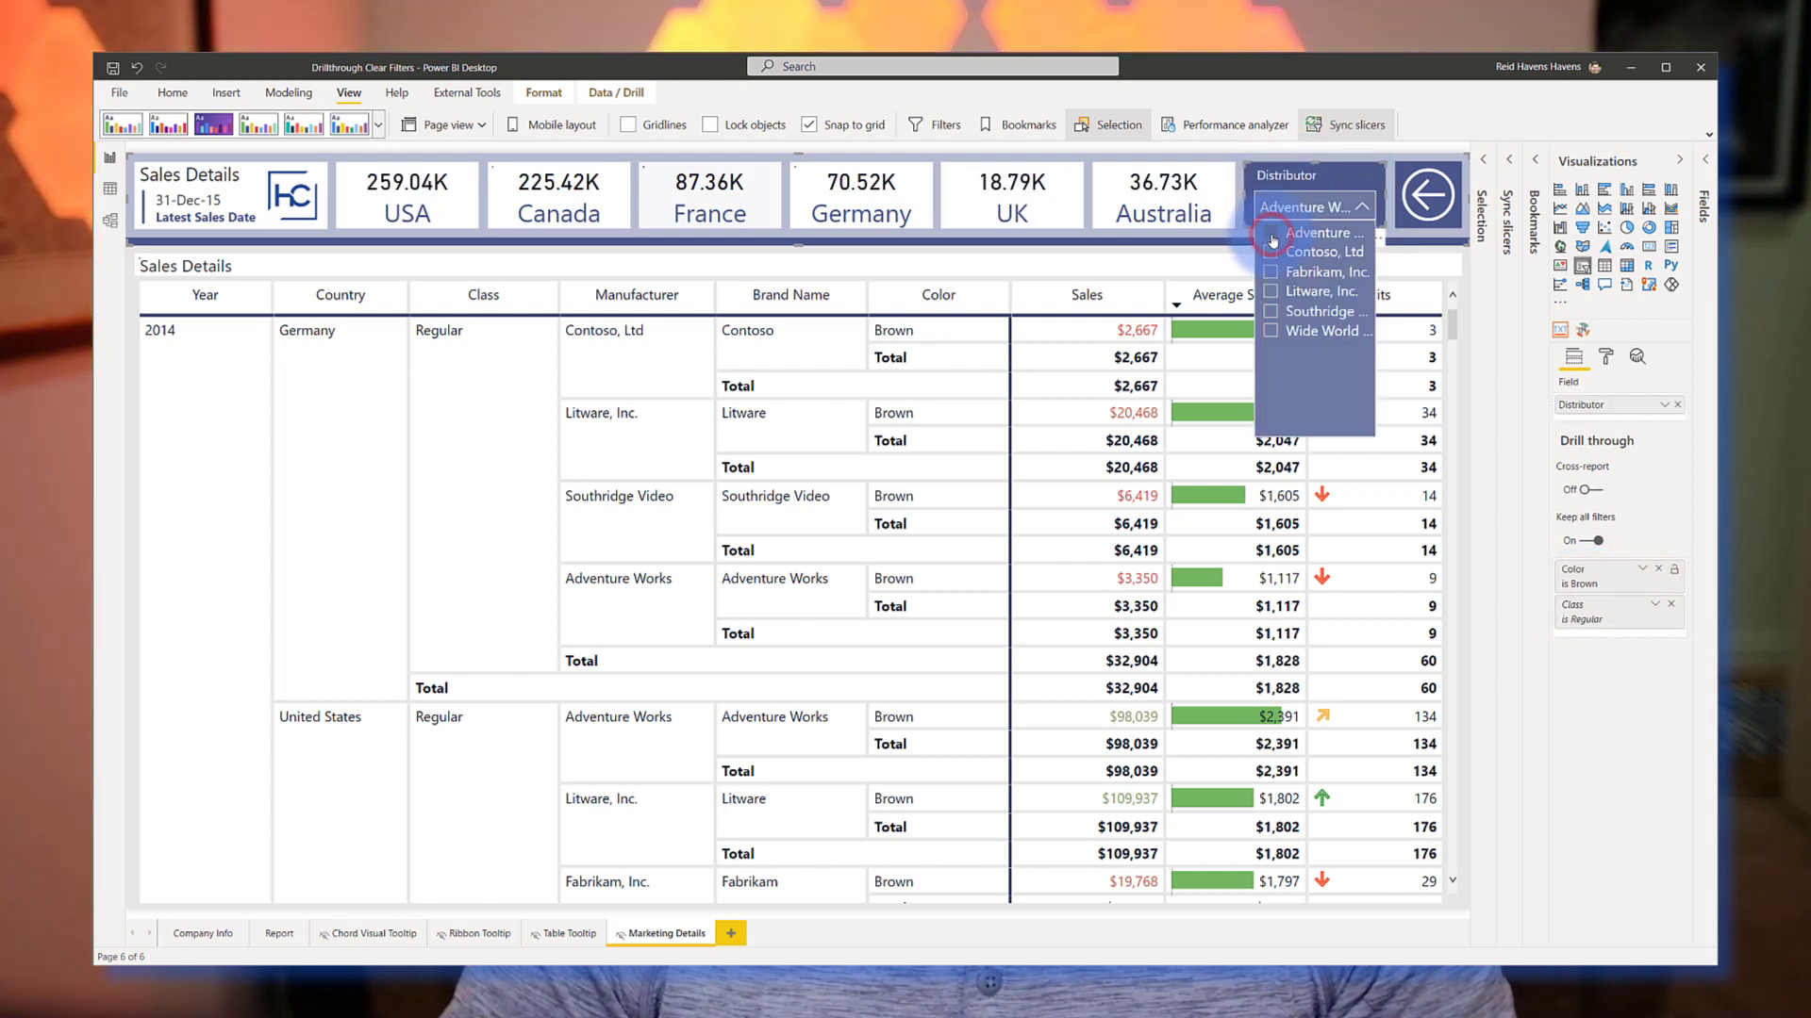
pyautogui.click(279, 933)
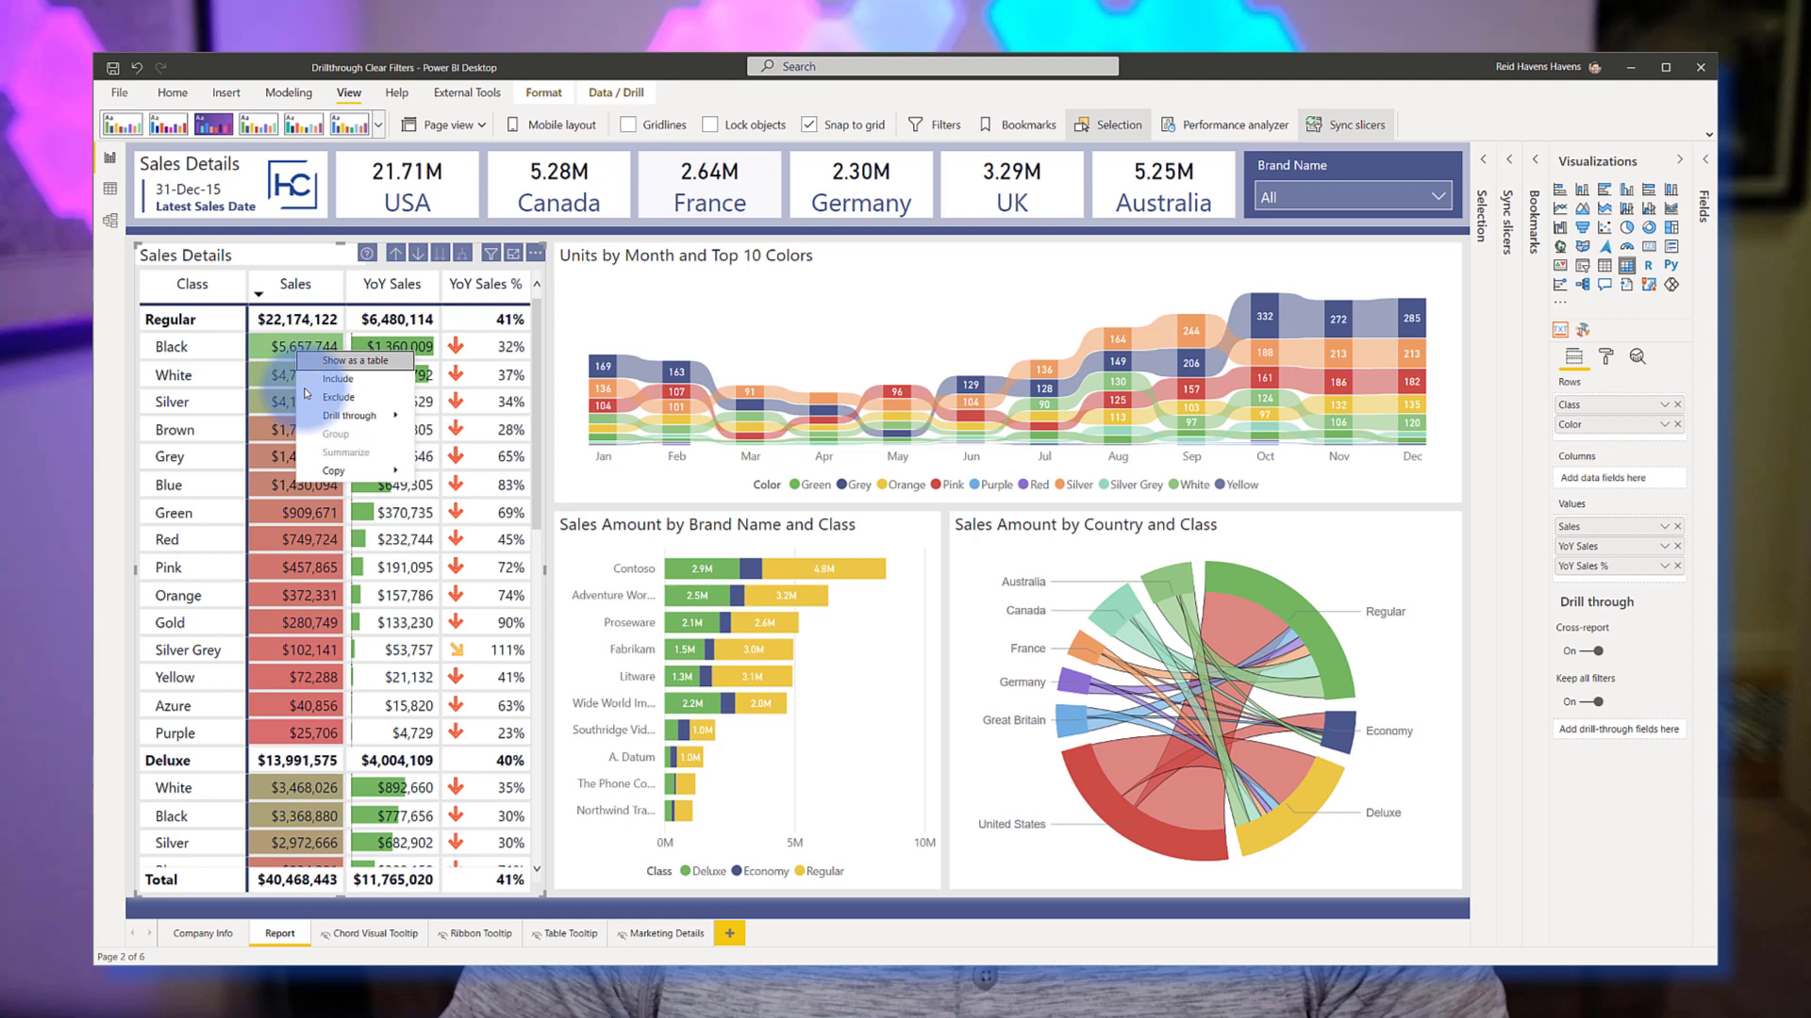
pyautogui.click(346, 415)
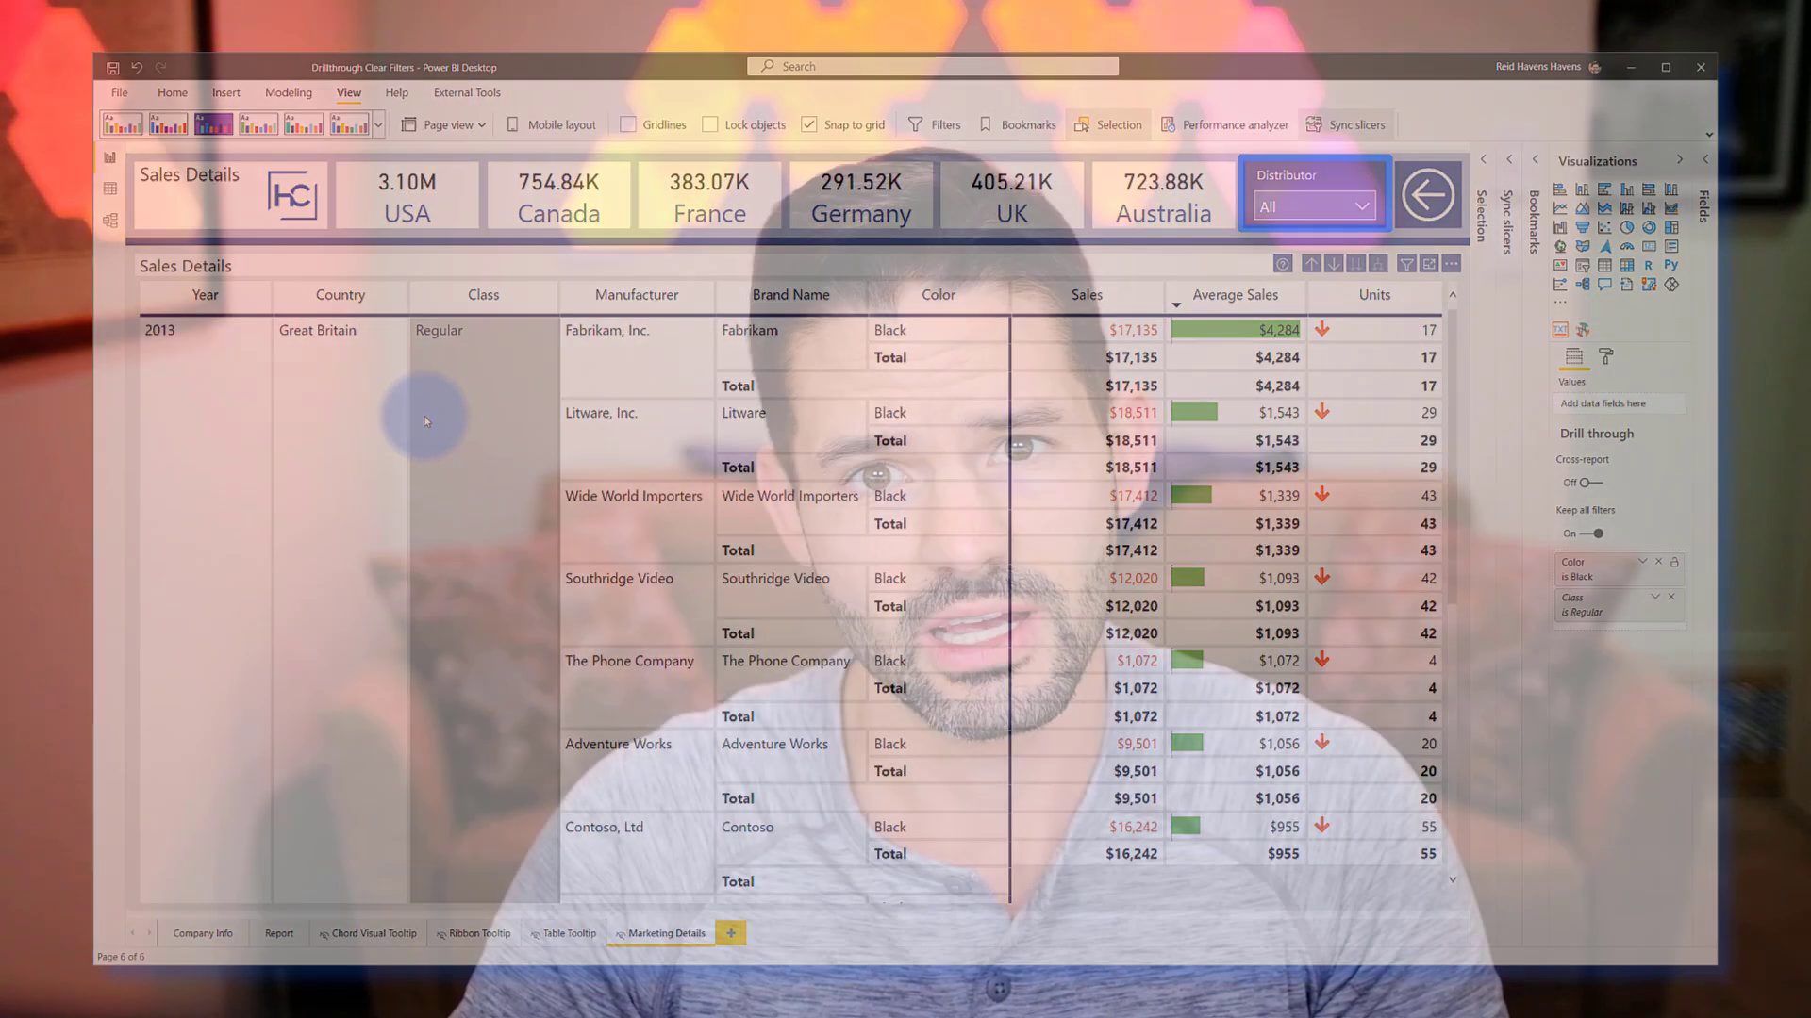
pyautogui.click(280, 934)
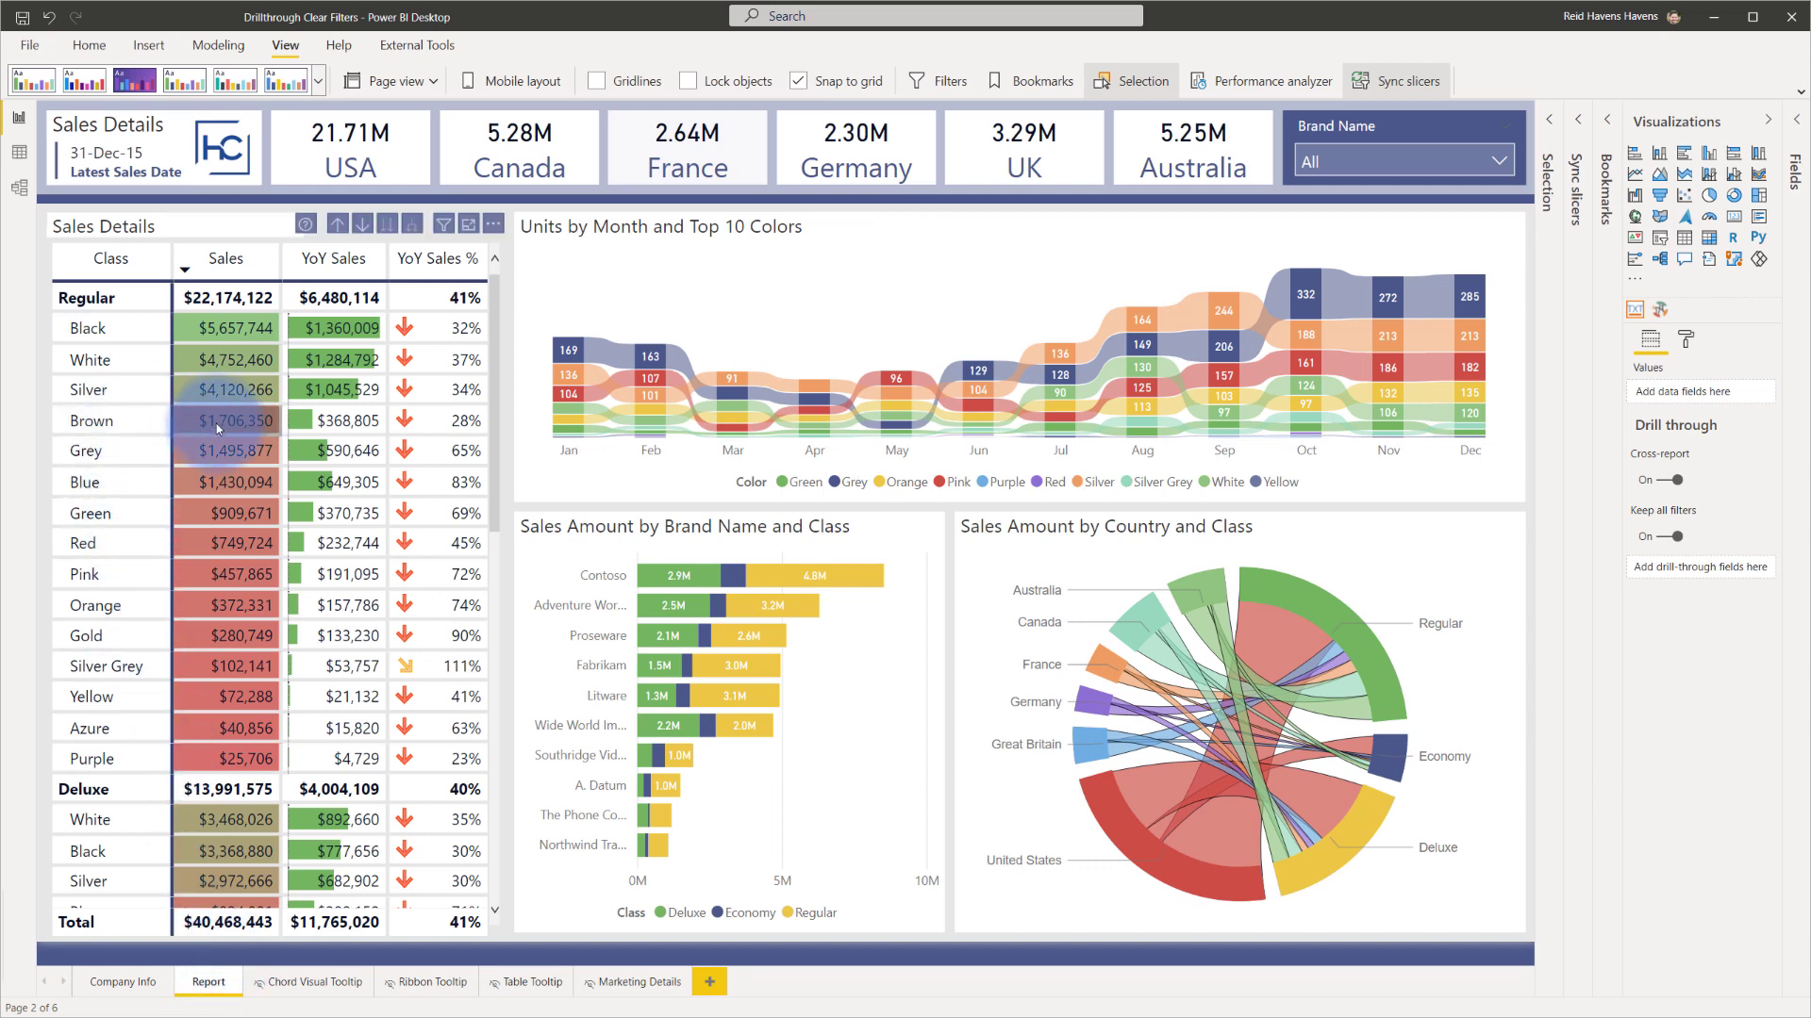
# Step: Drill through from the Brown sales value to the Marketing Details page
pyautogui.rightClick(213, 428)
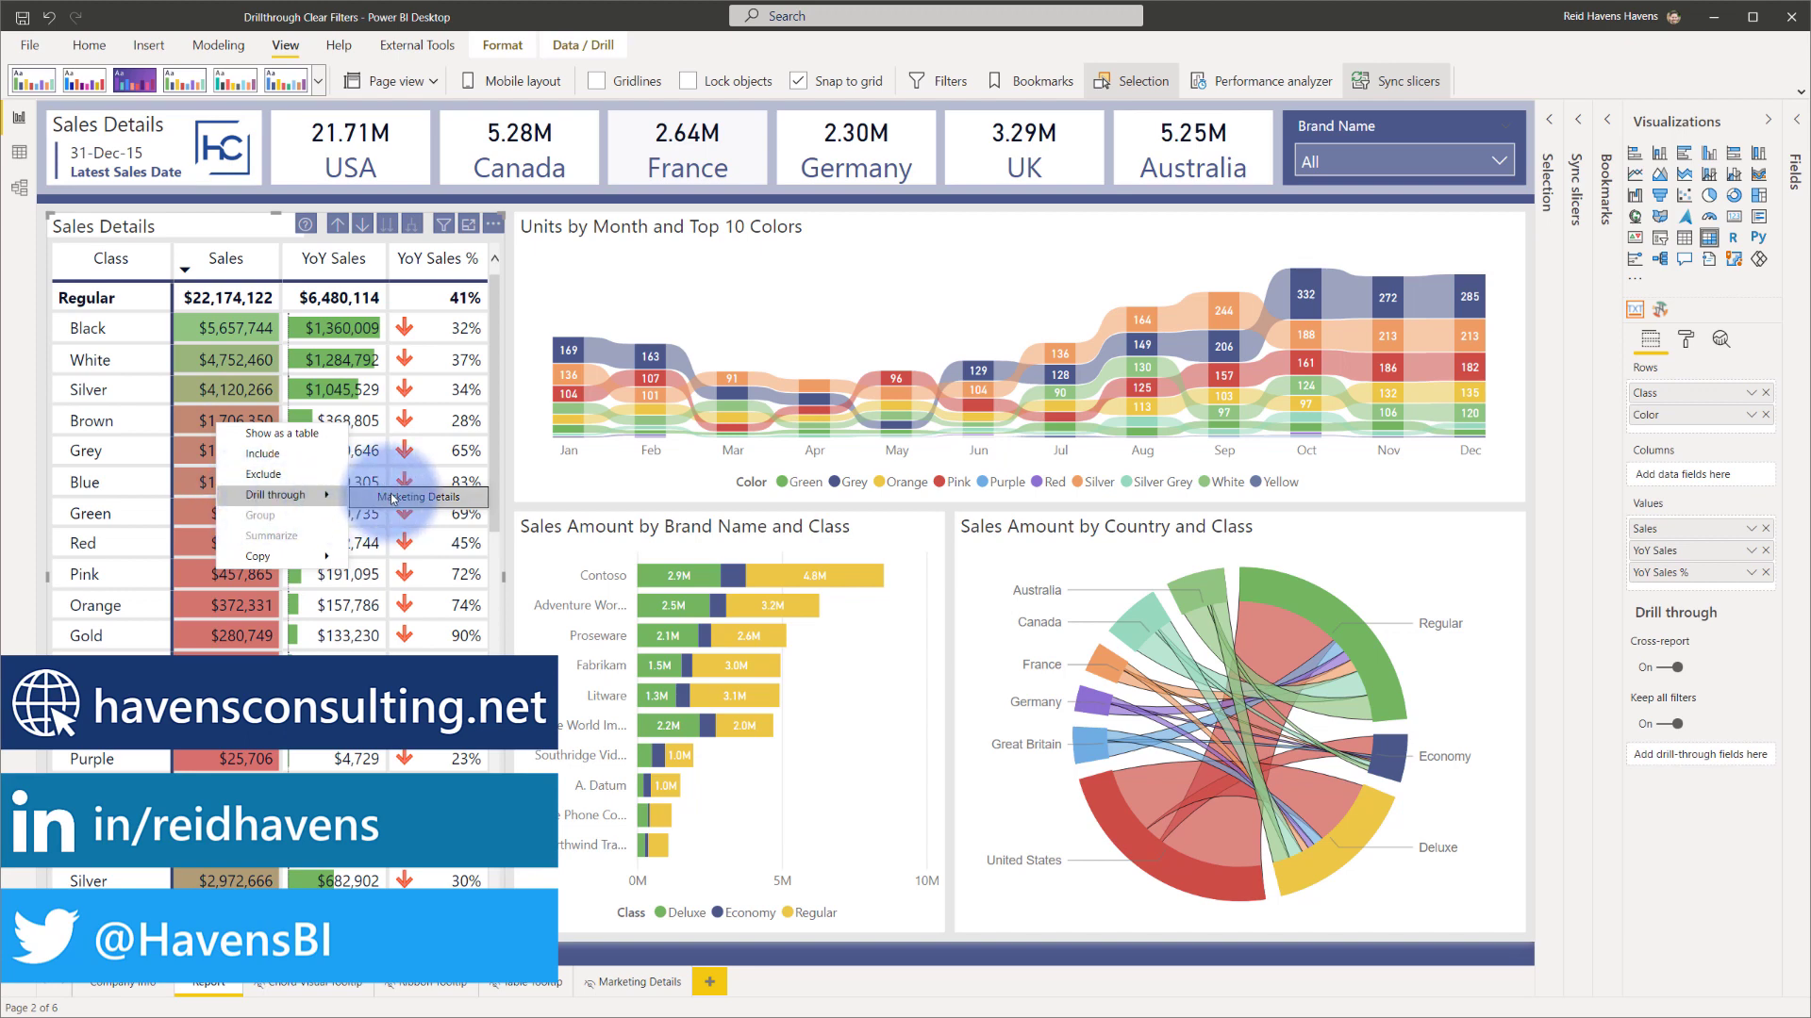
pyautogui.click(421, 496)
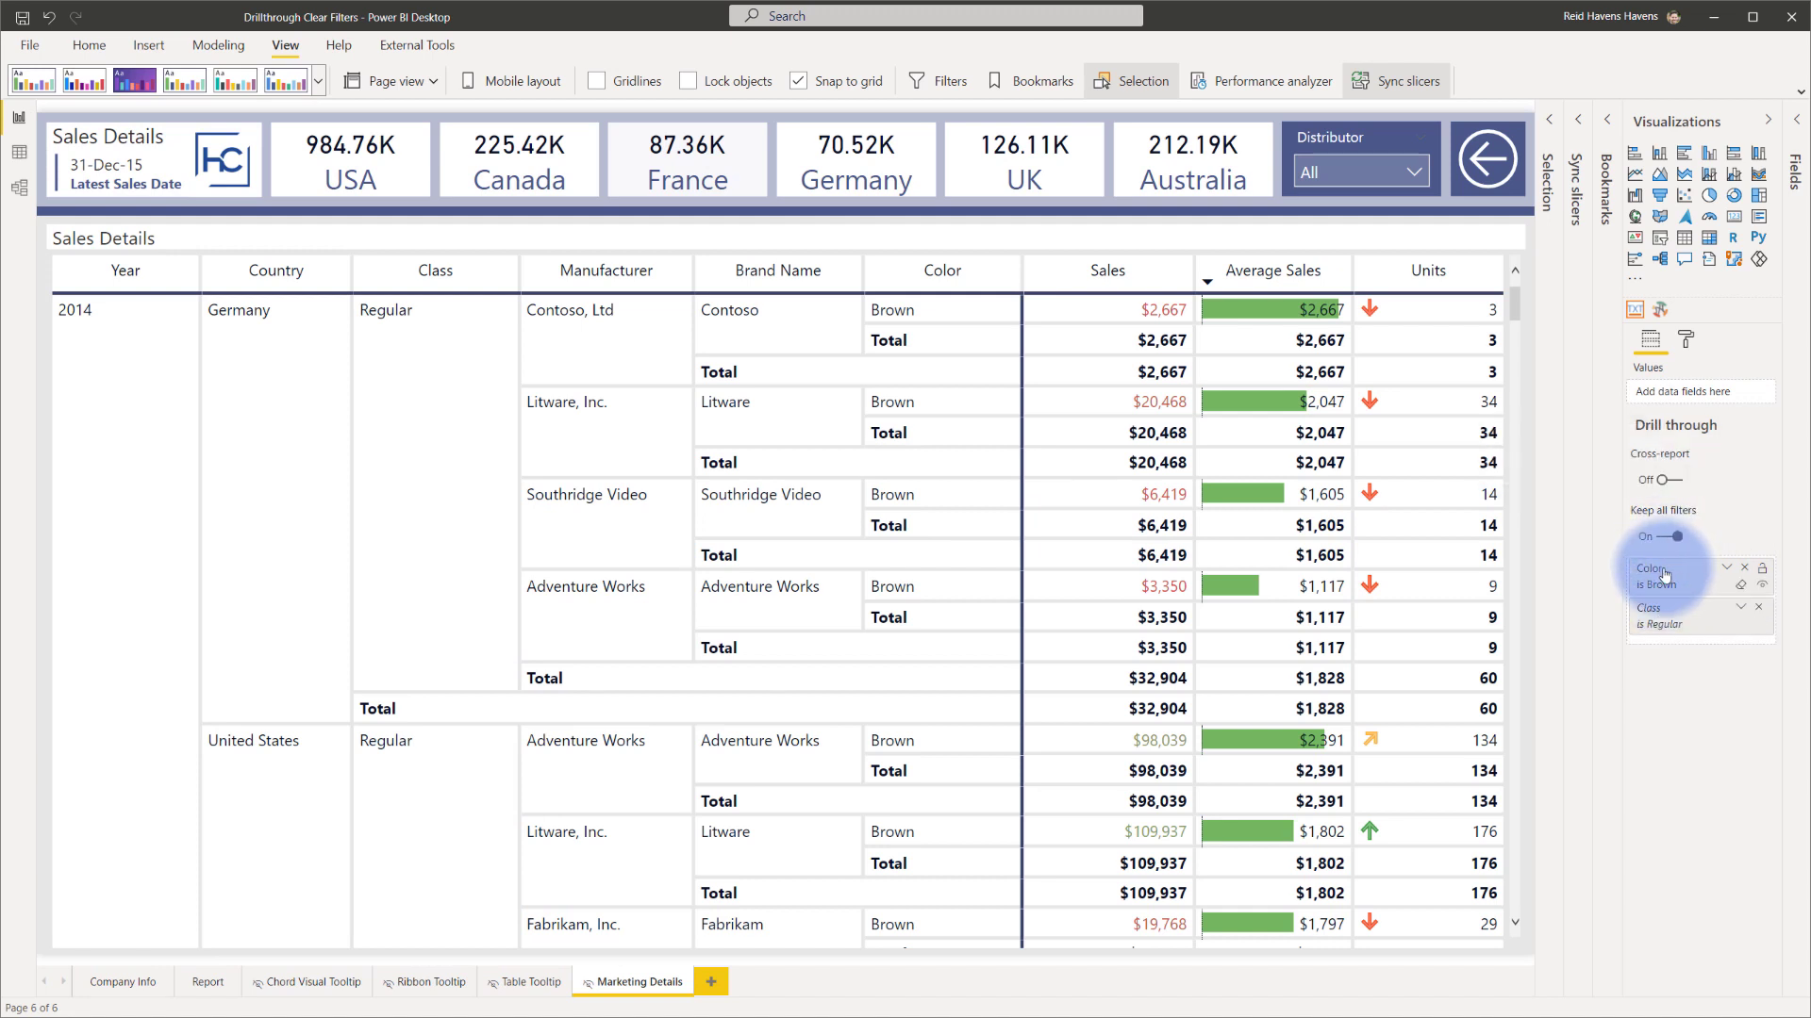
pyautogui.moveTo(1653, 609)
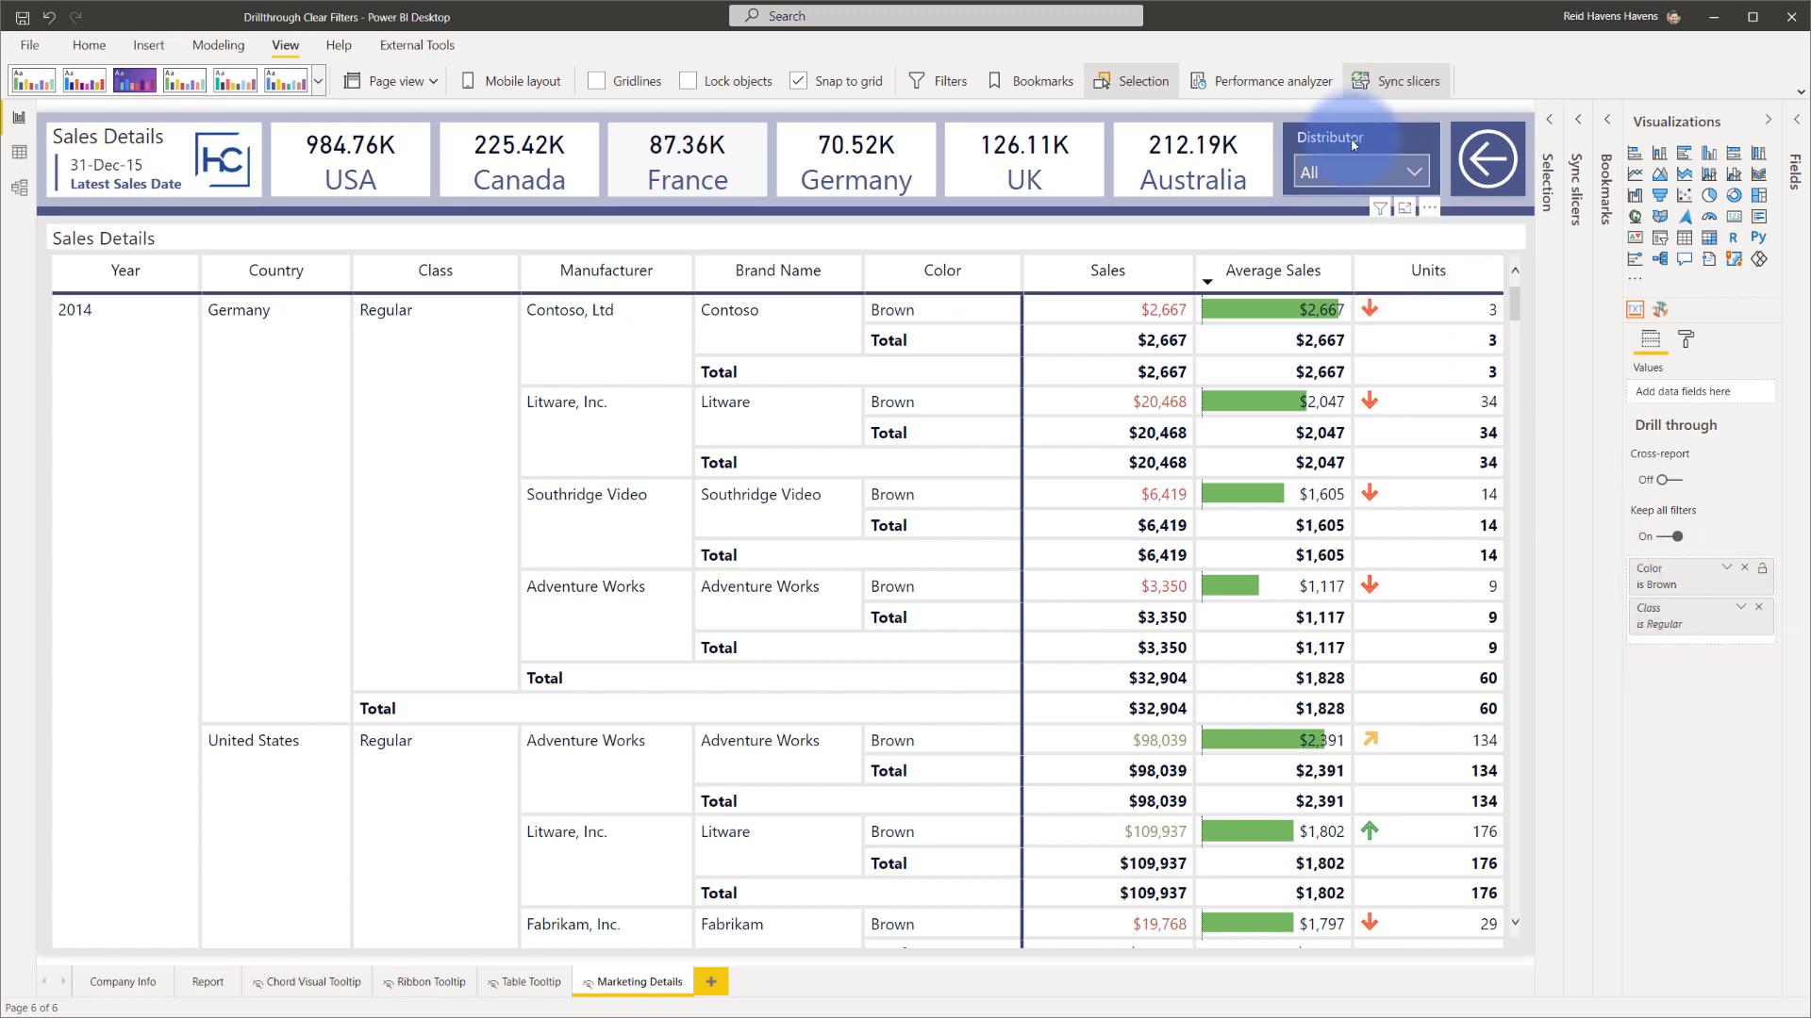
pyautogui.moveTo(1351, 145)
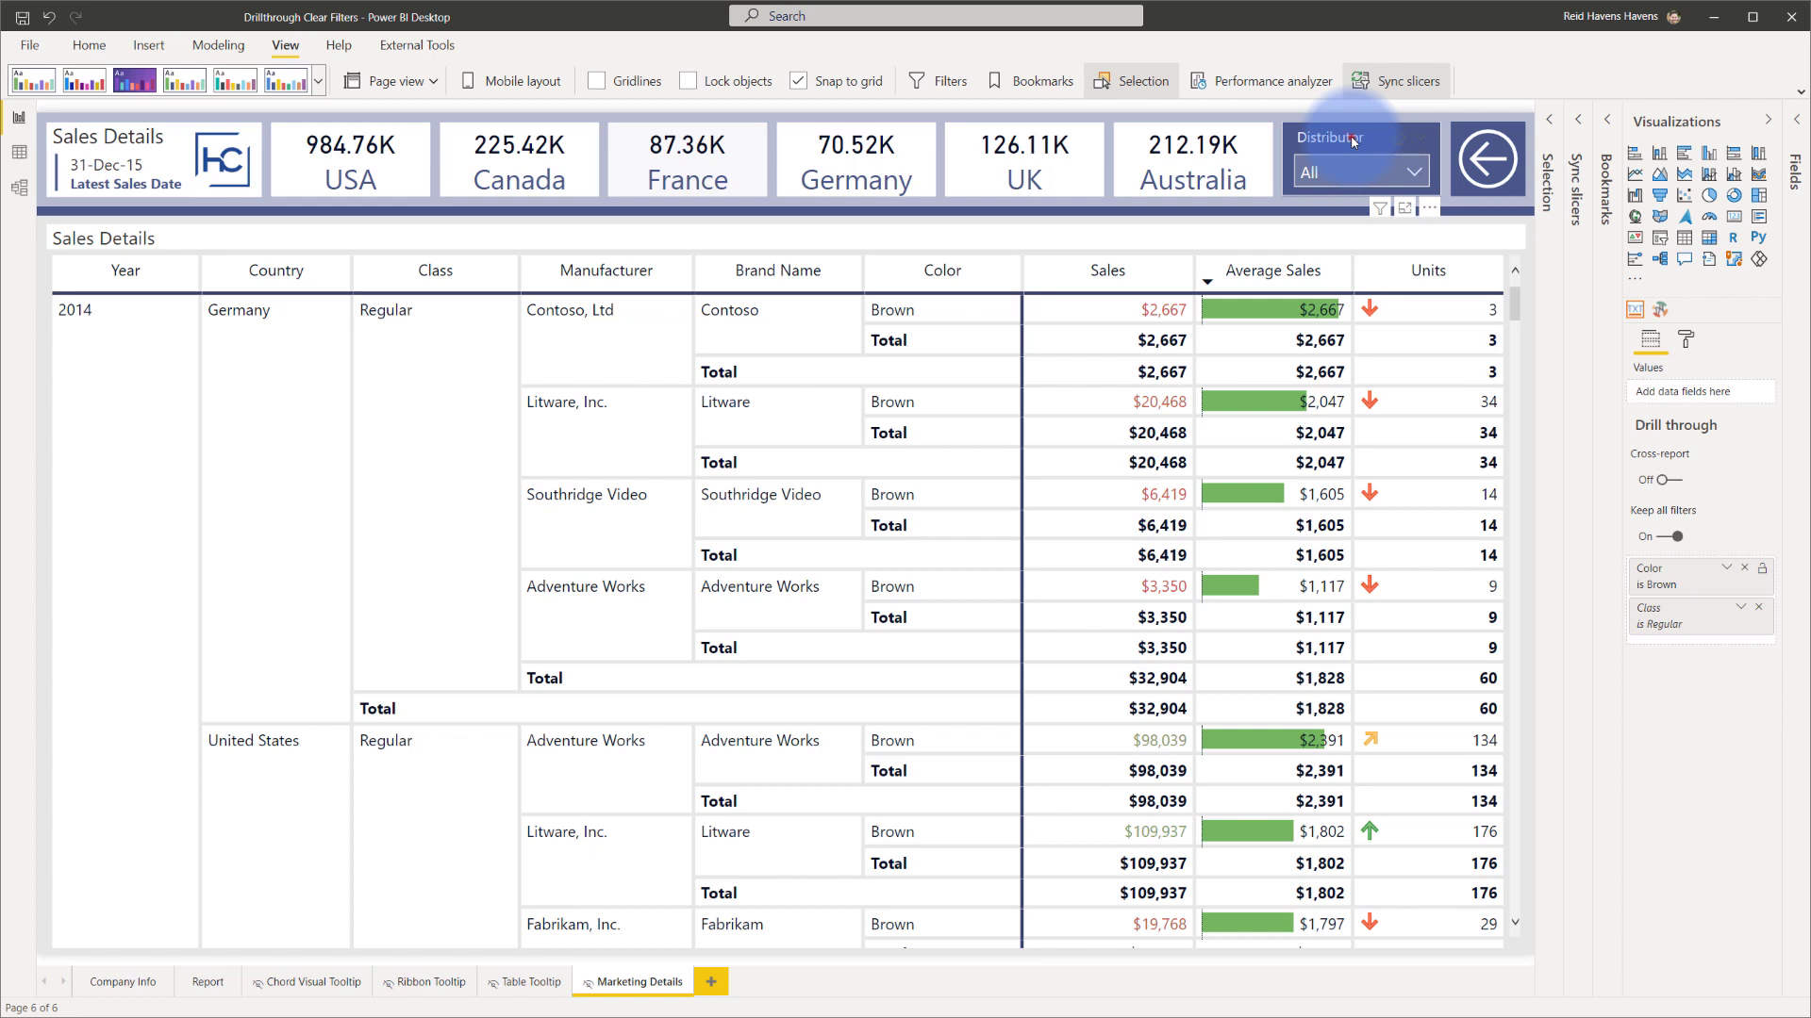
# Step: Filter the Distributor slicer to Adventure Works, then return to the Report page via the back button
pyautogui.click(1360, 159)
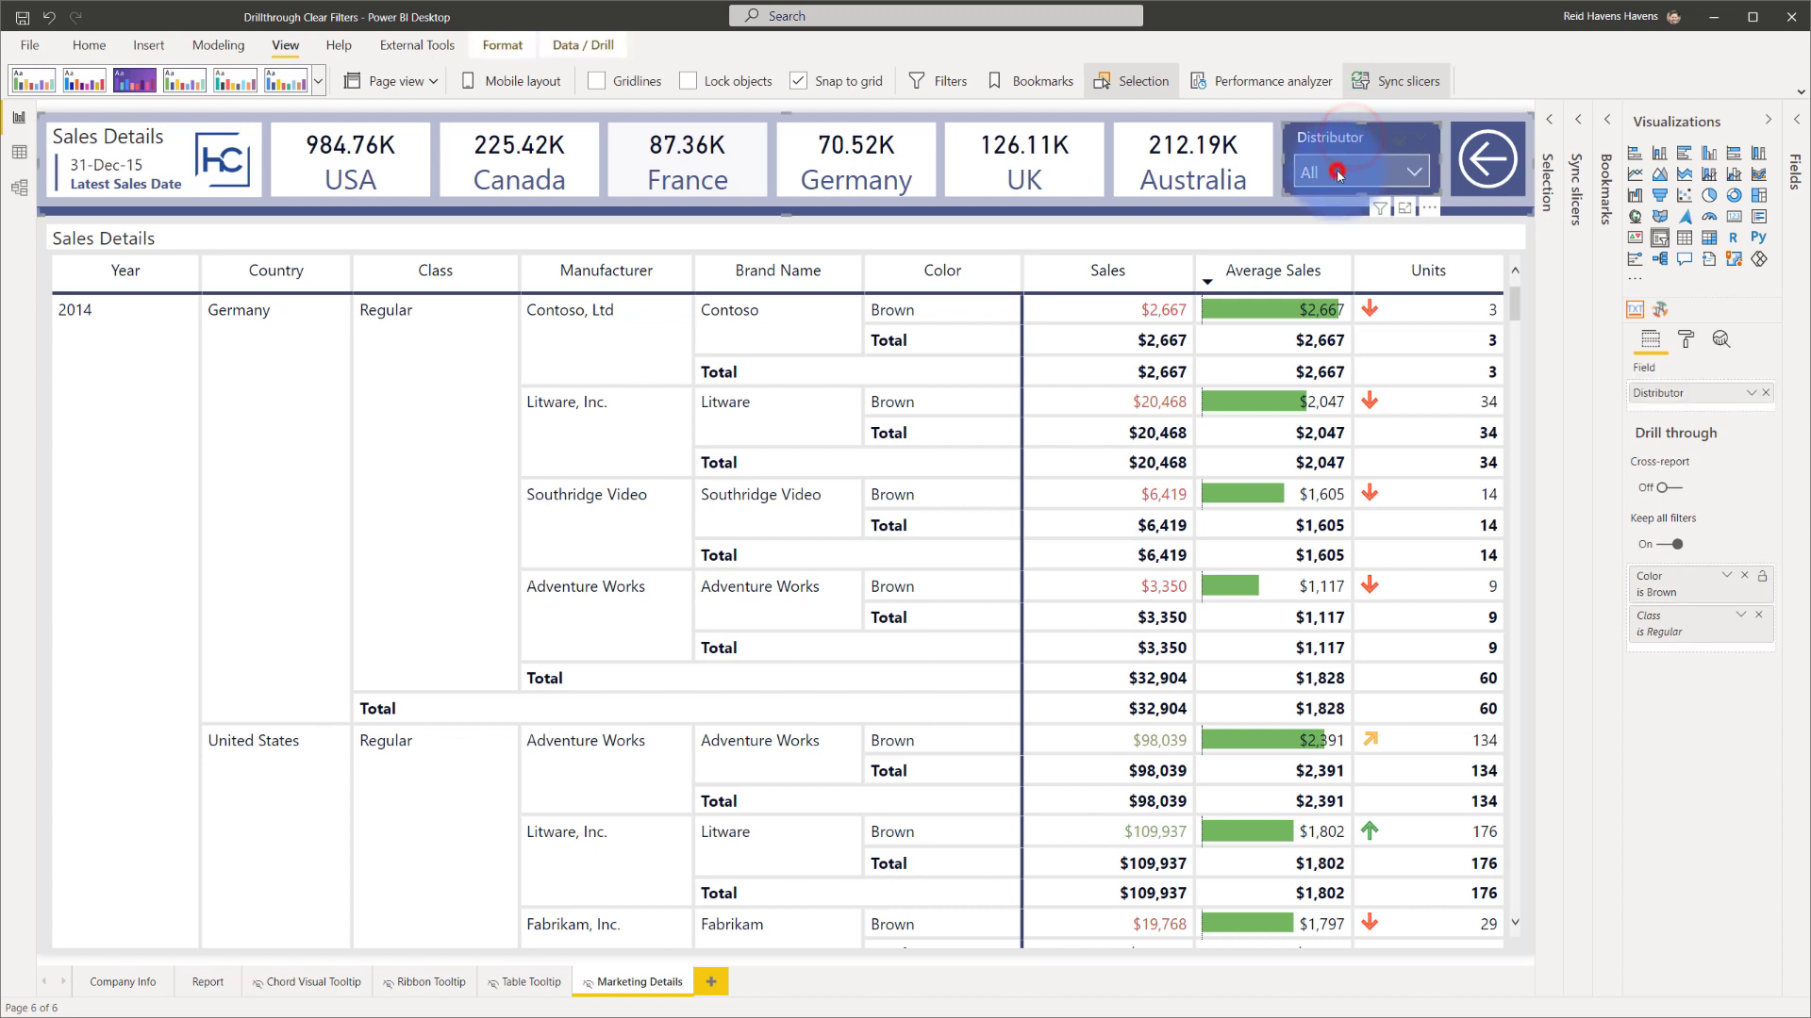
pyautogui.click(1411, 172)
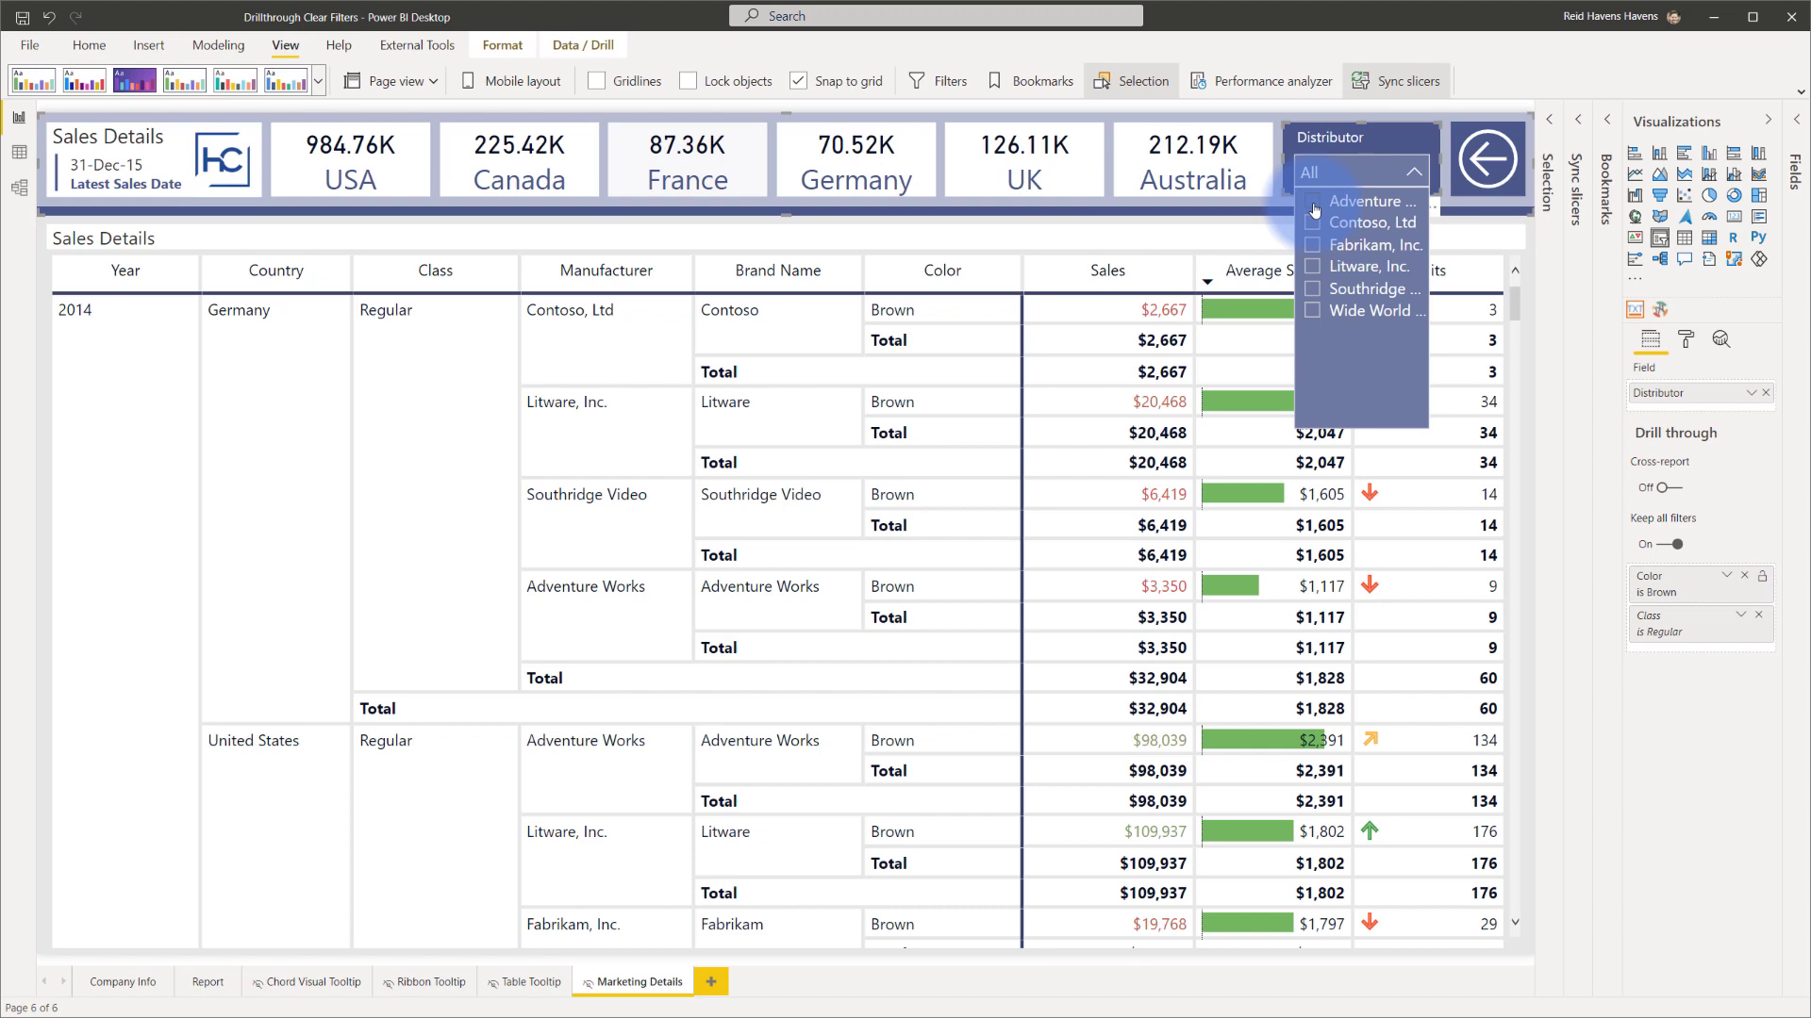
pyautogui.click(1375, 202)
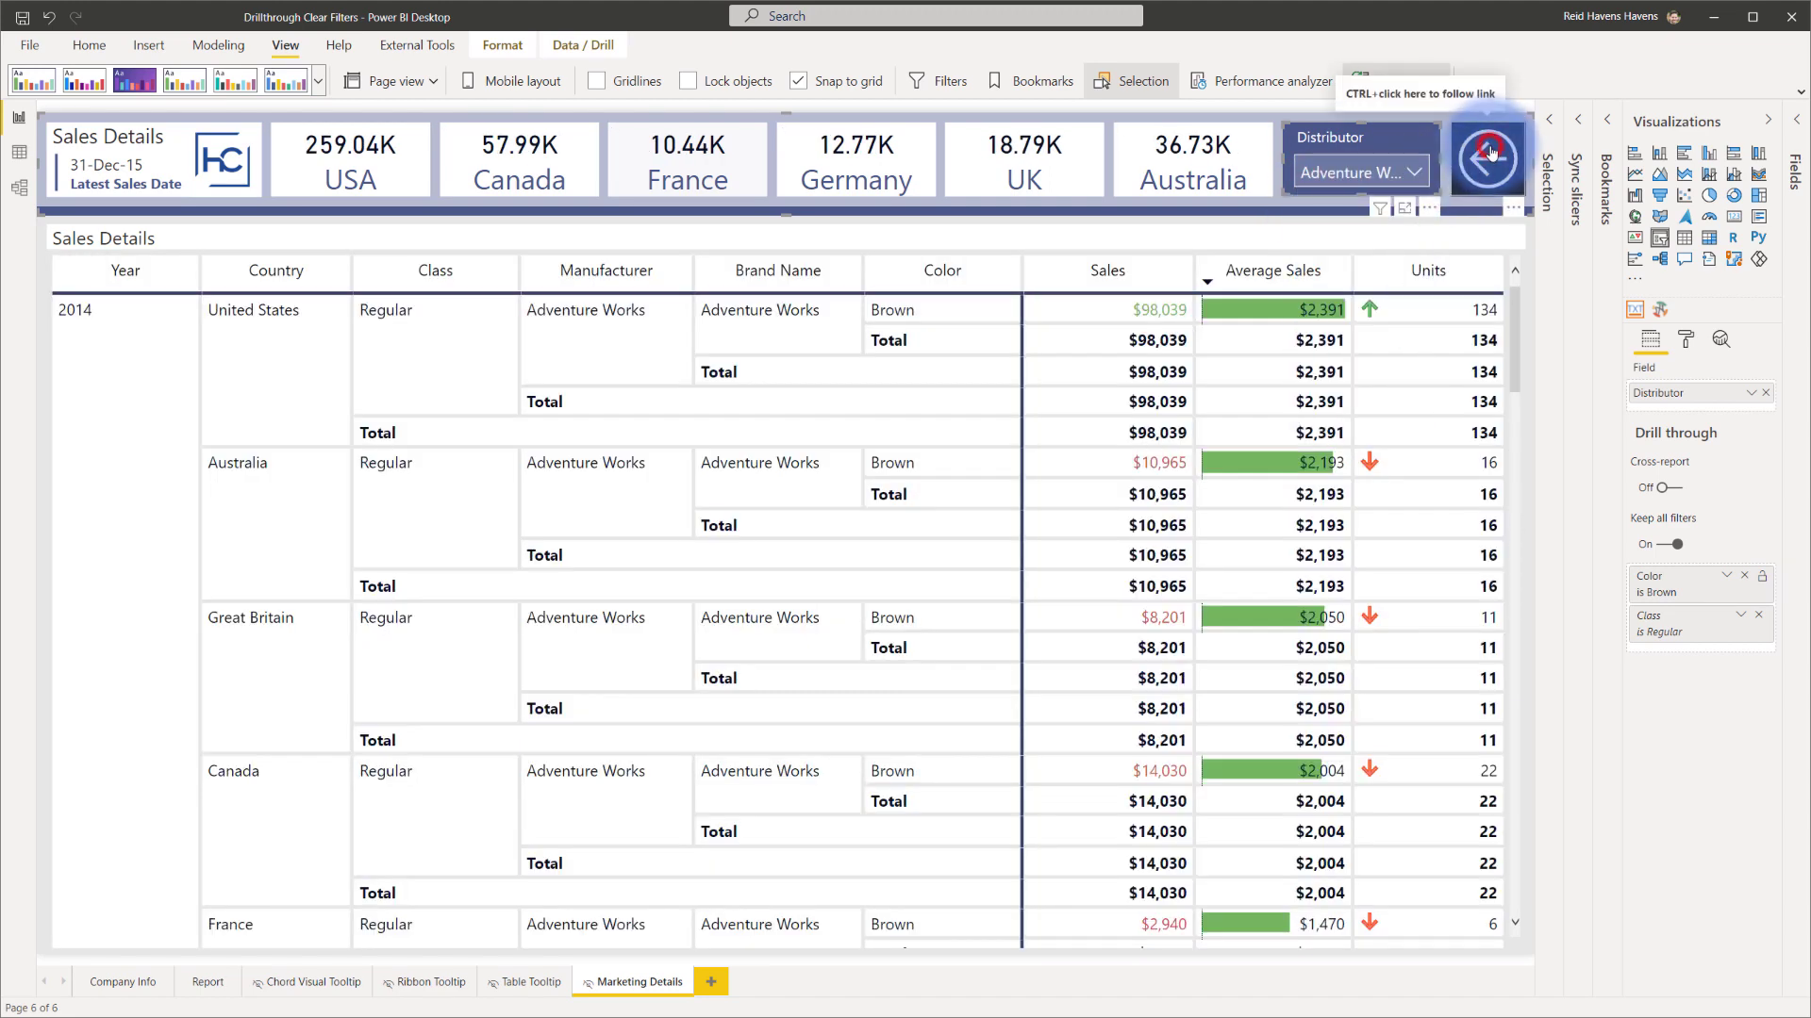
pyautogui.click(1488, 158)
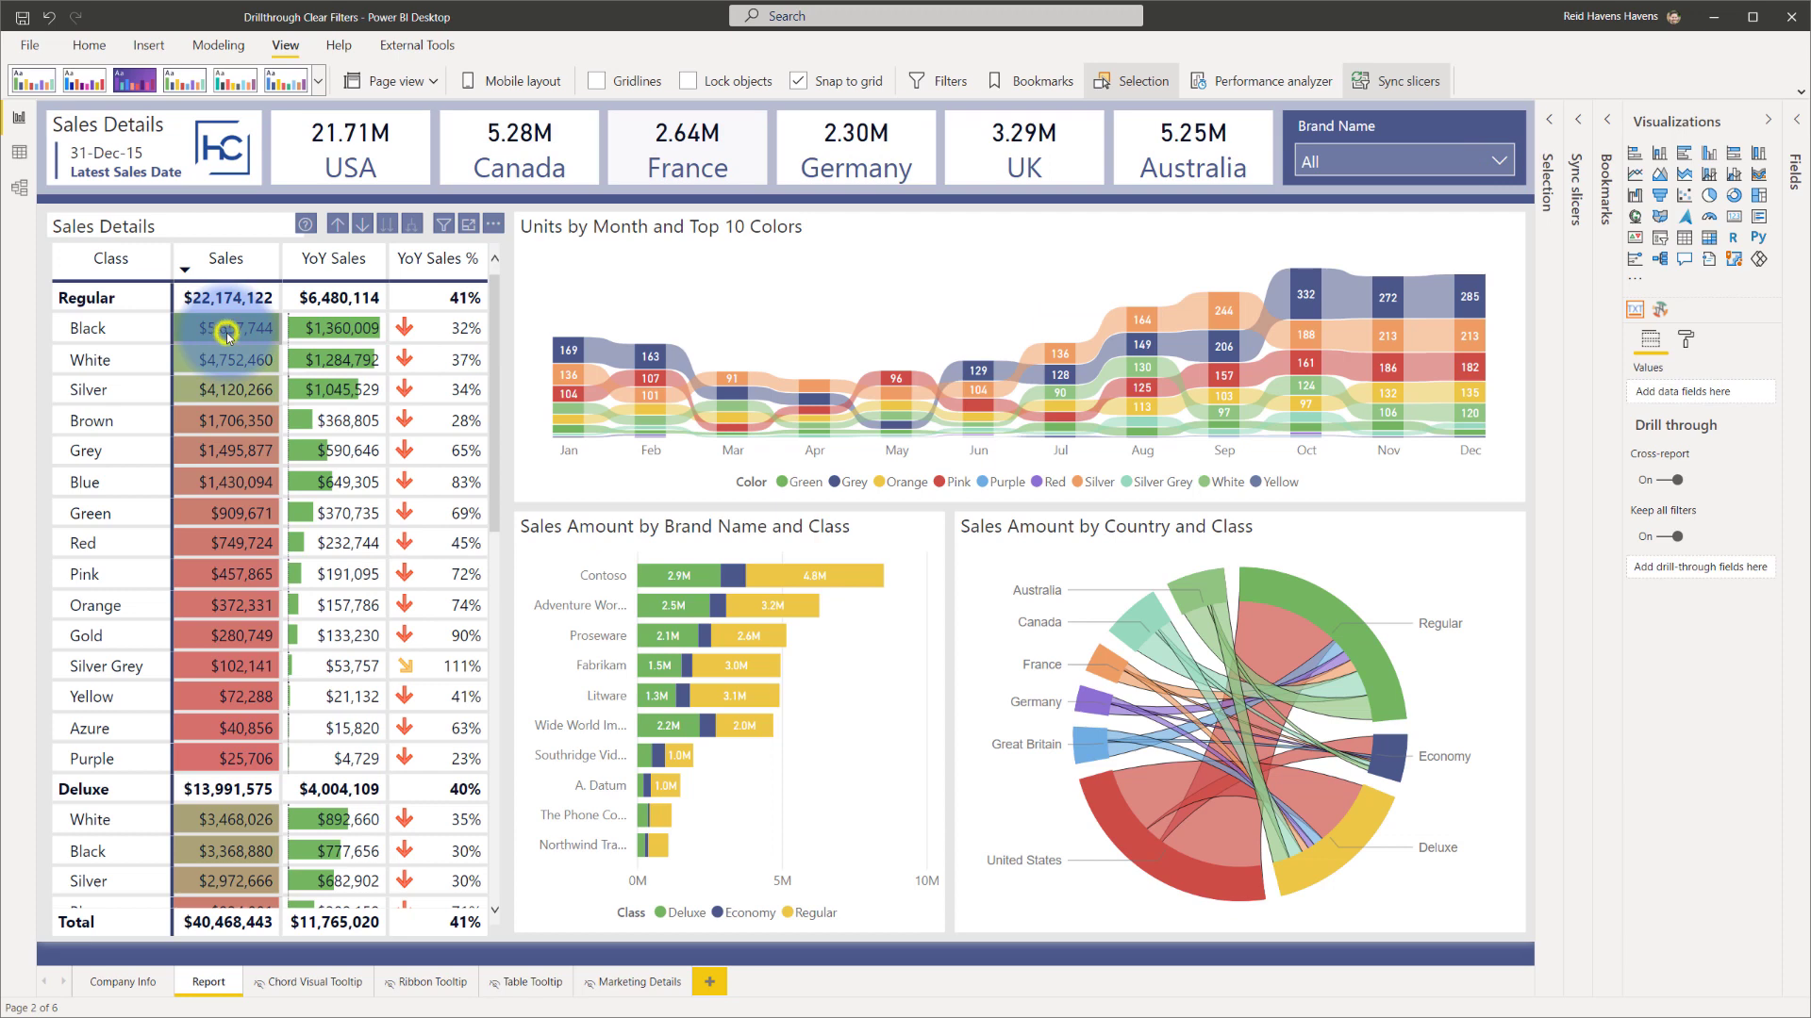
# Step: Drill through from the Black sales value to Marketing Details, Distributor reset to All
pyautogui.rightClick(228, 336)
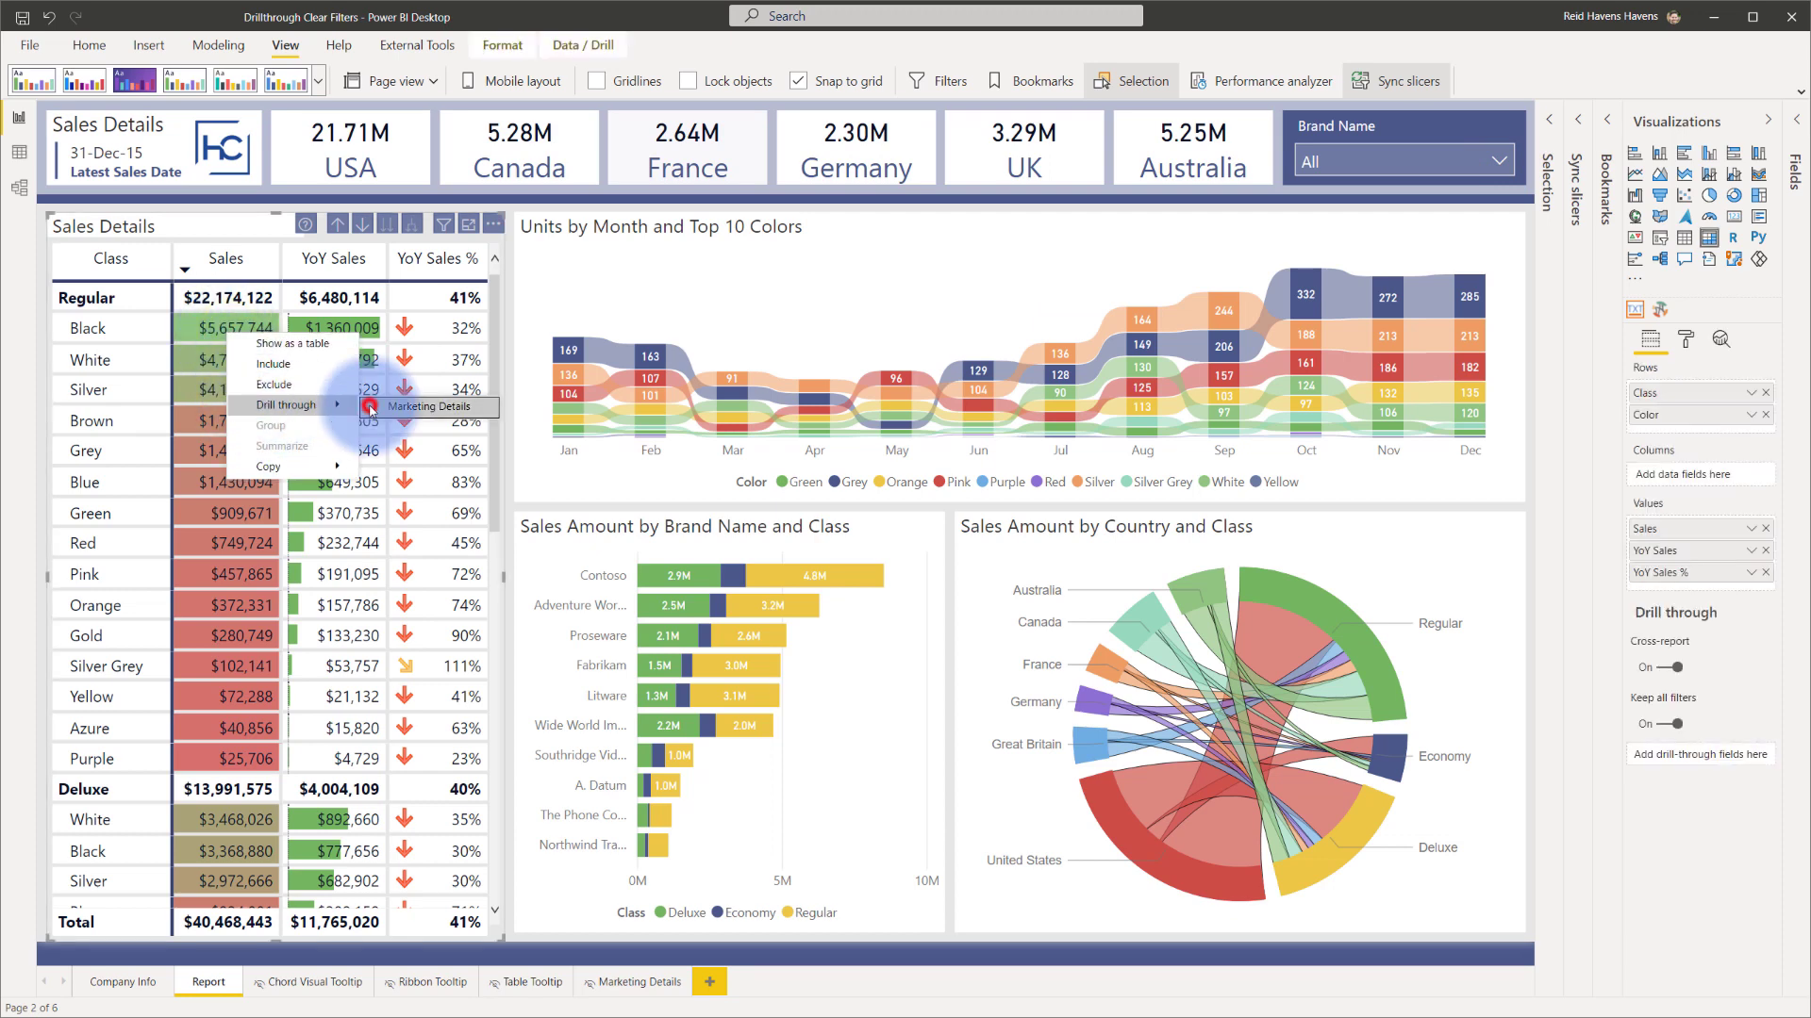
pyautogui.click(434, 408)
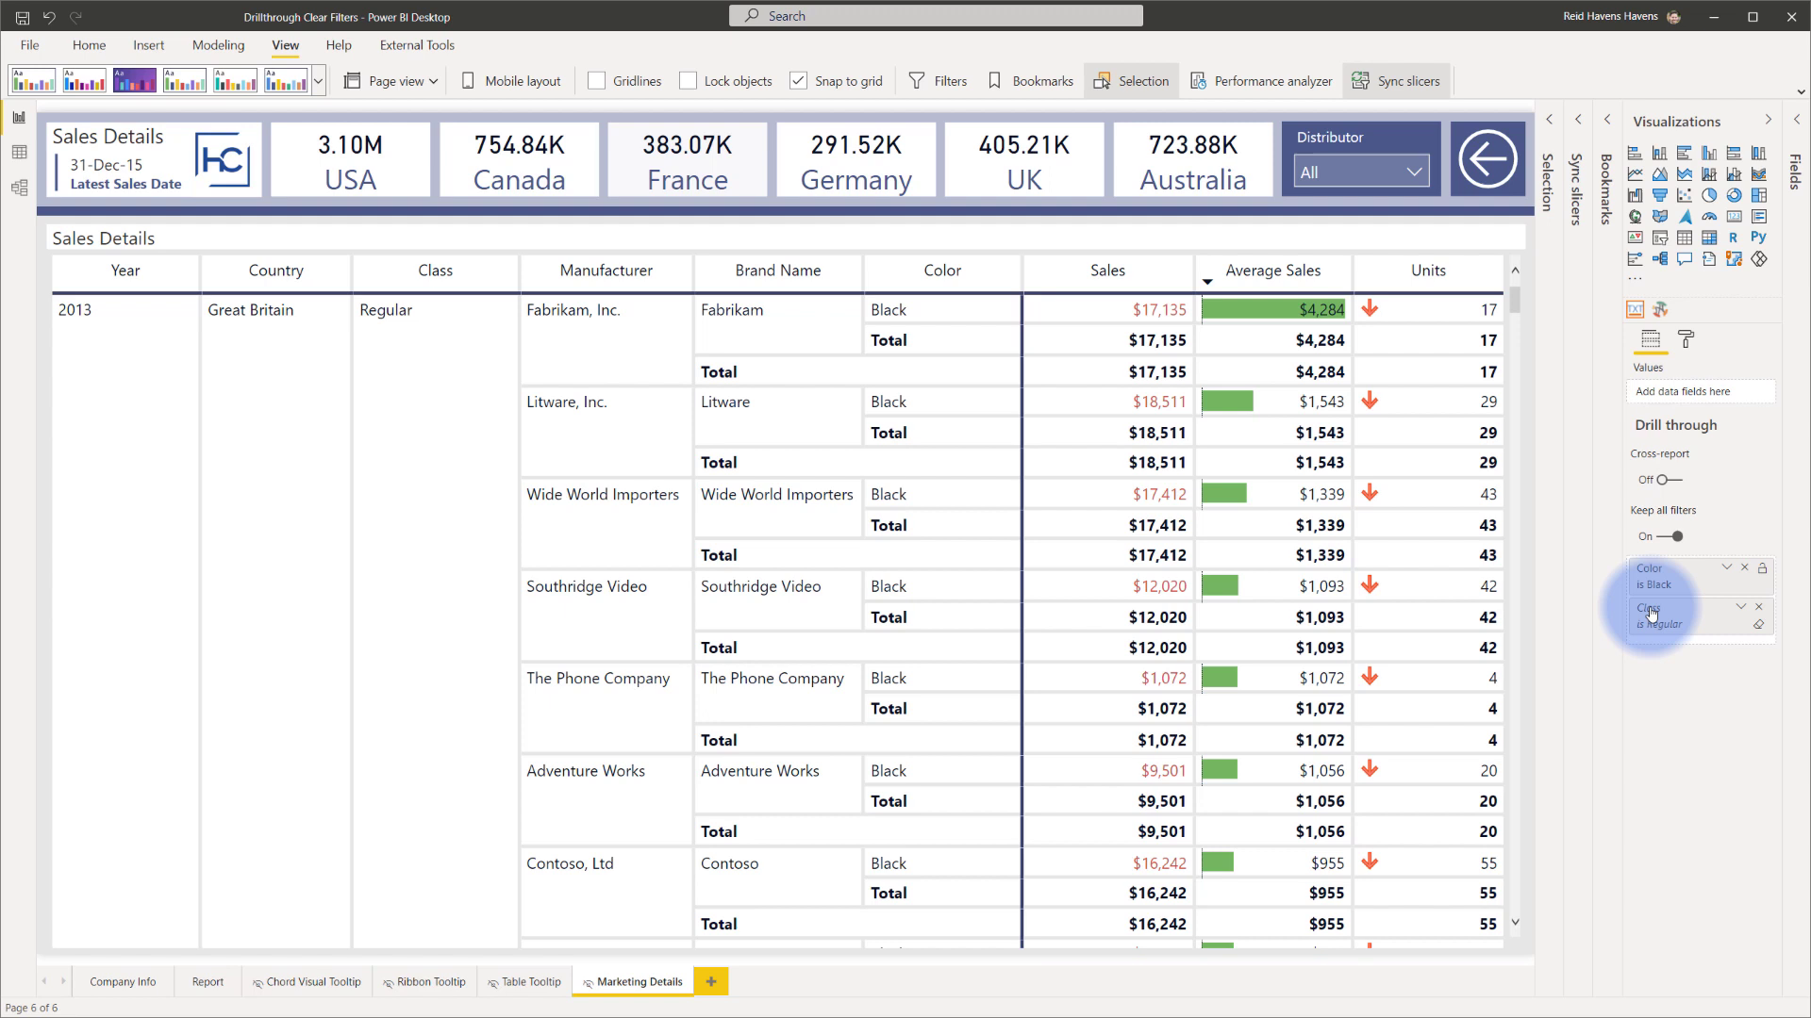
pyautogui.moveTo(1663, 538)
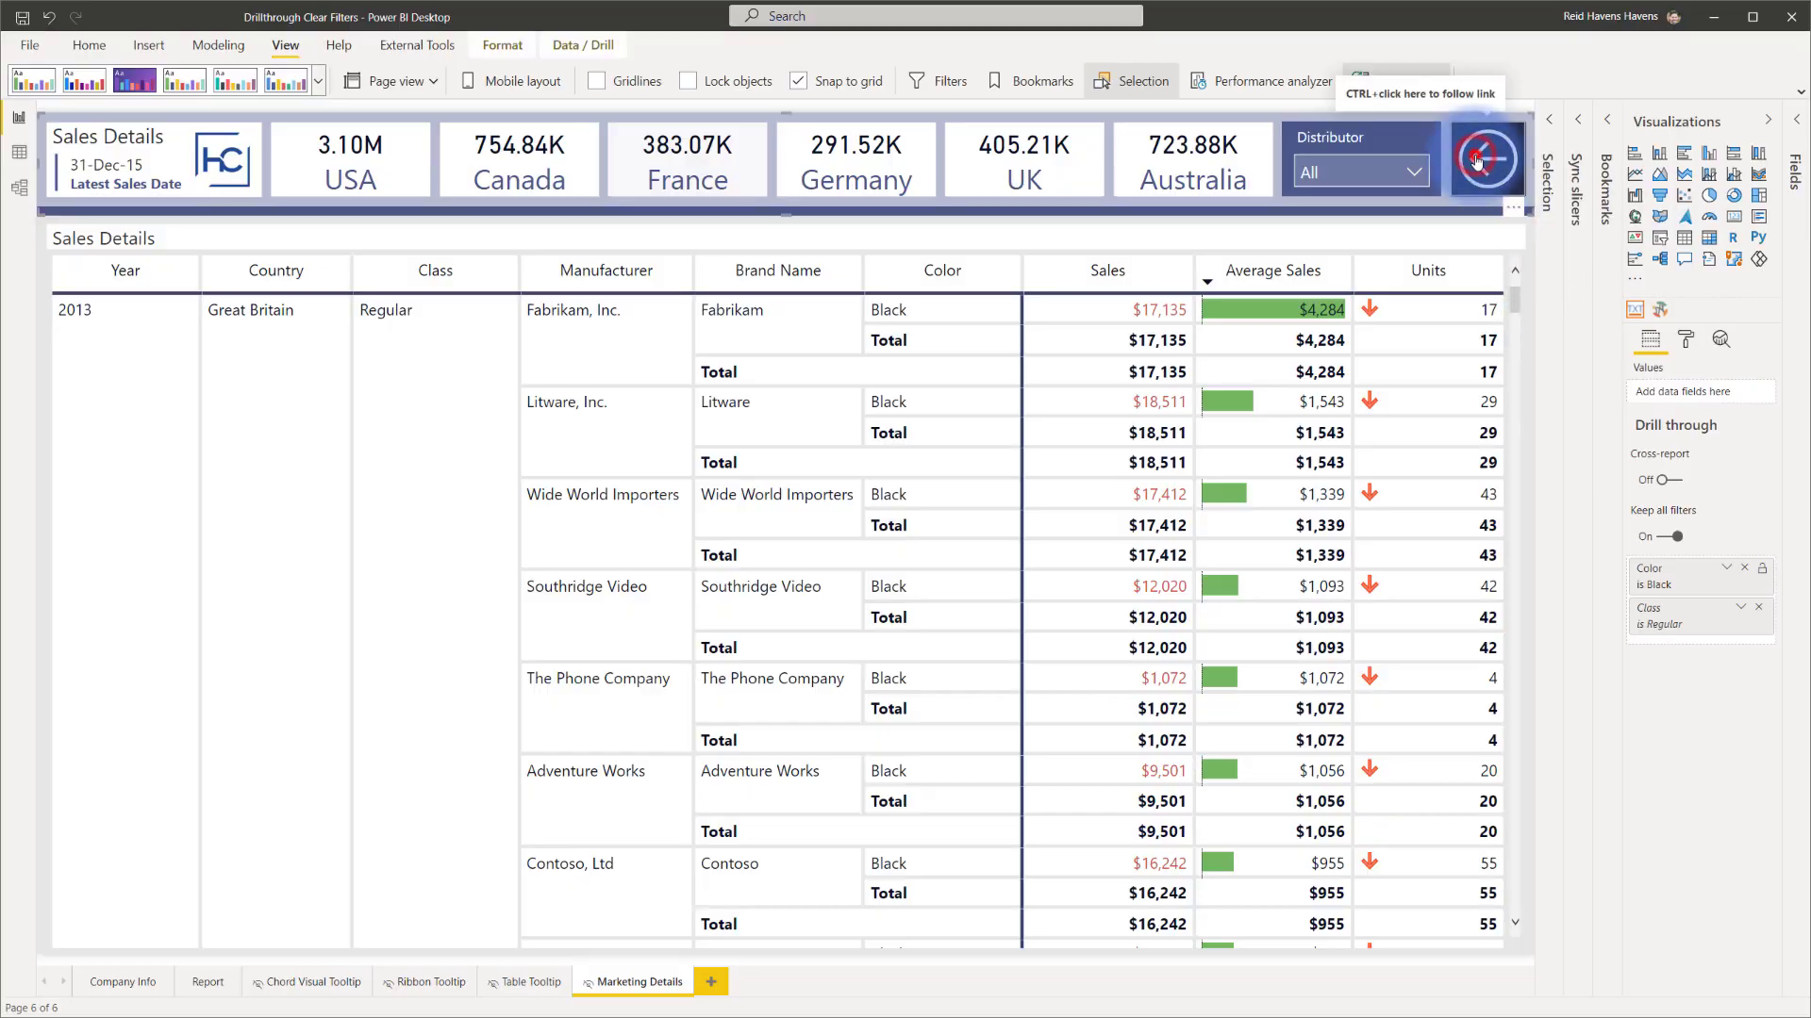
# Step: Review the back button's Action settings and keep its type as Bookmark
pyautogui.click(1486, 159)
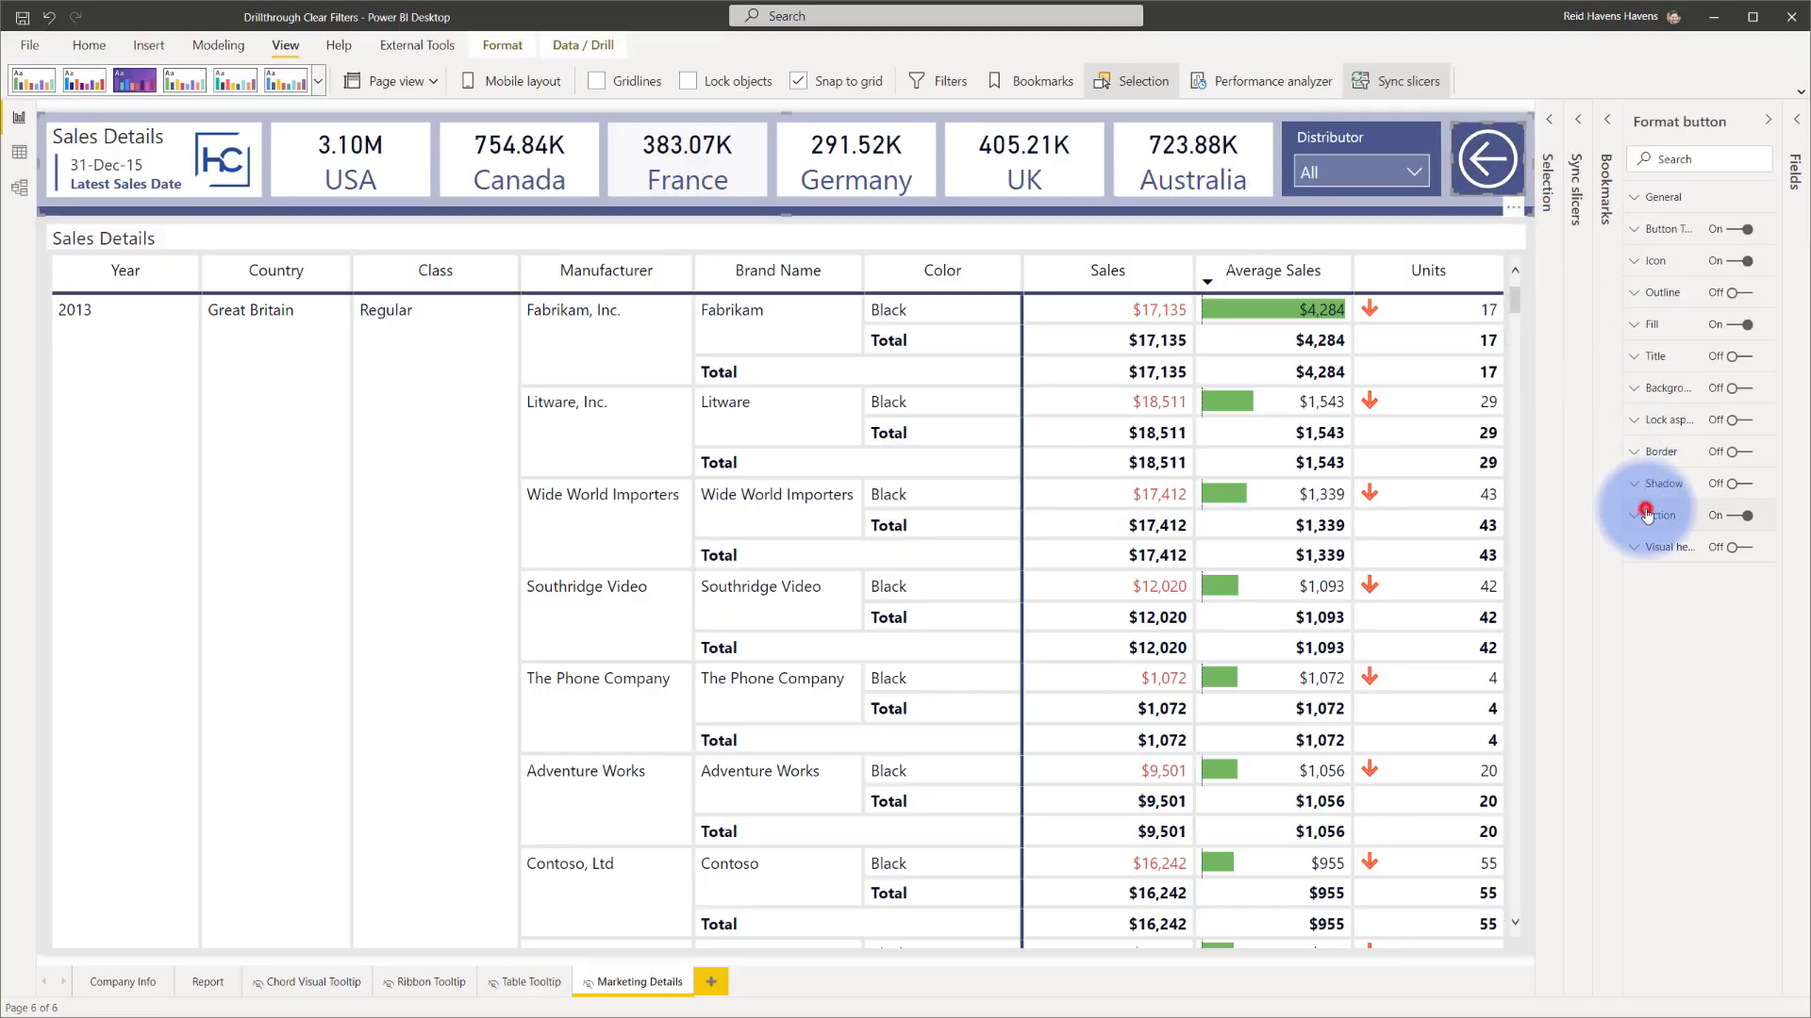
pyautogui.click(1638, 515)
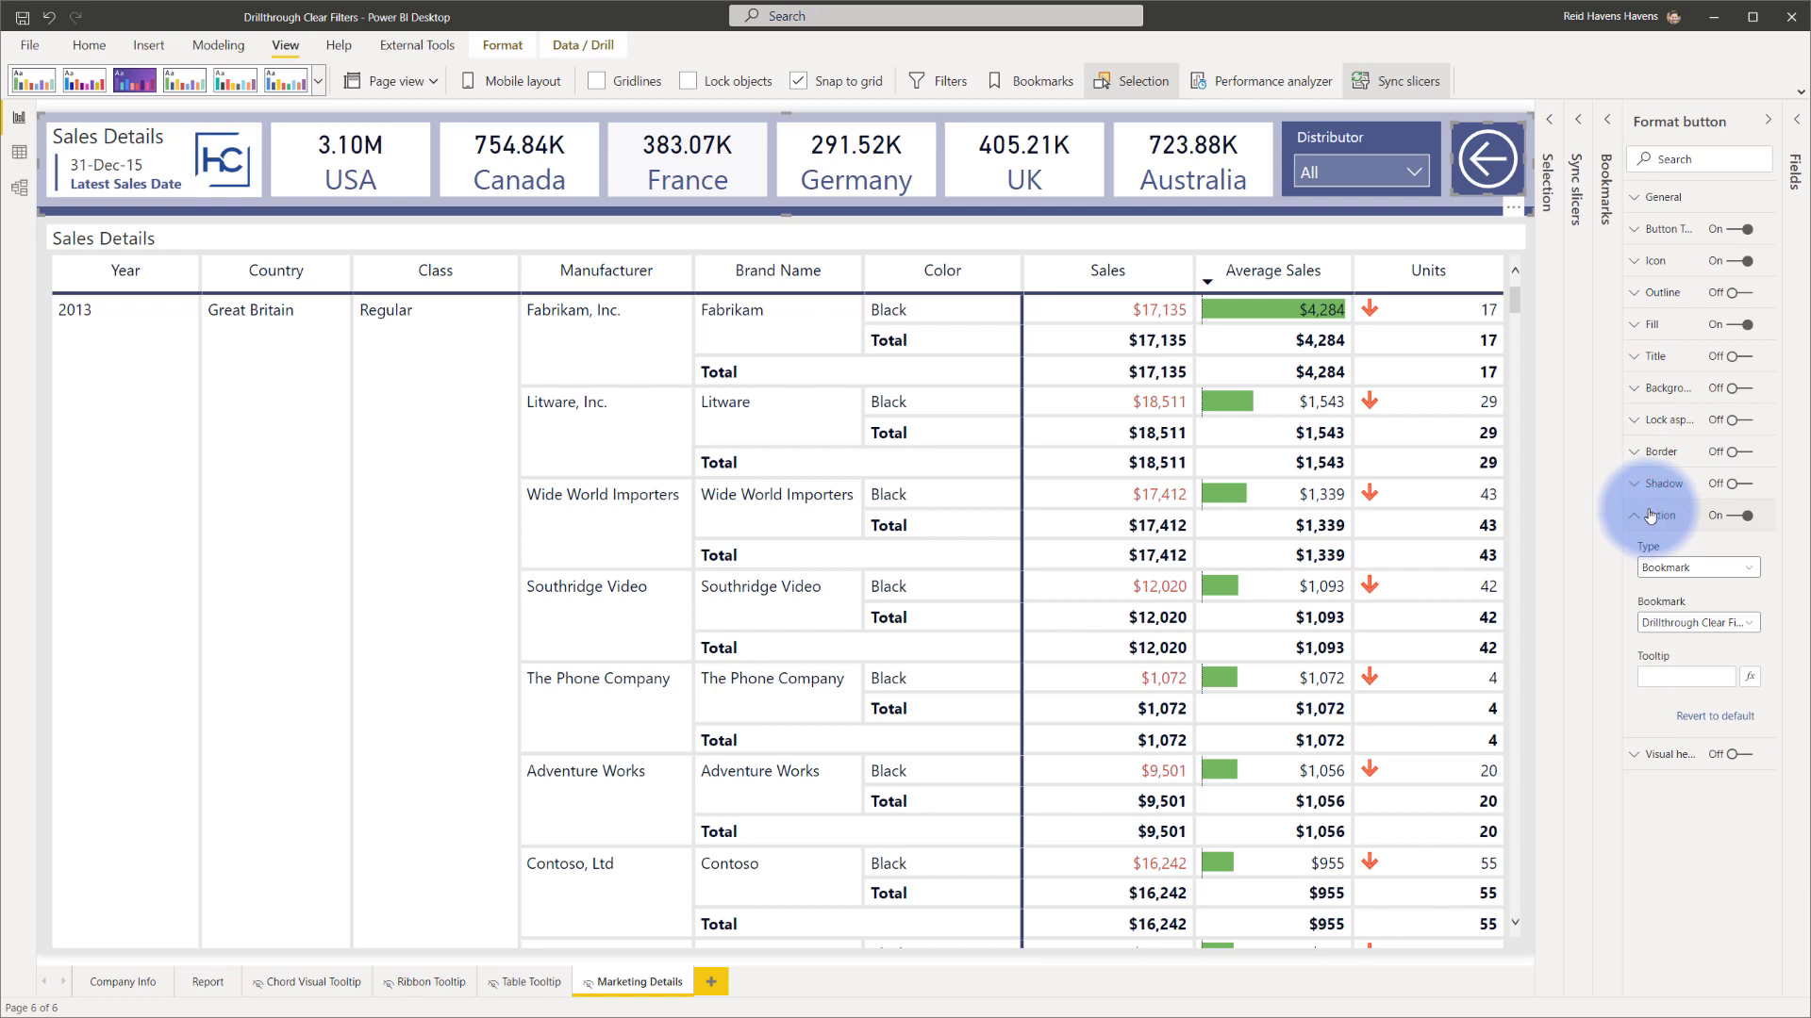
pyautogui.click(1692, 568)
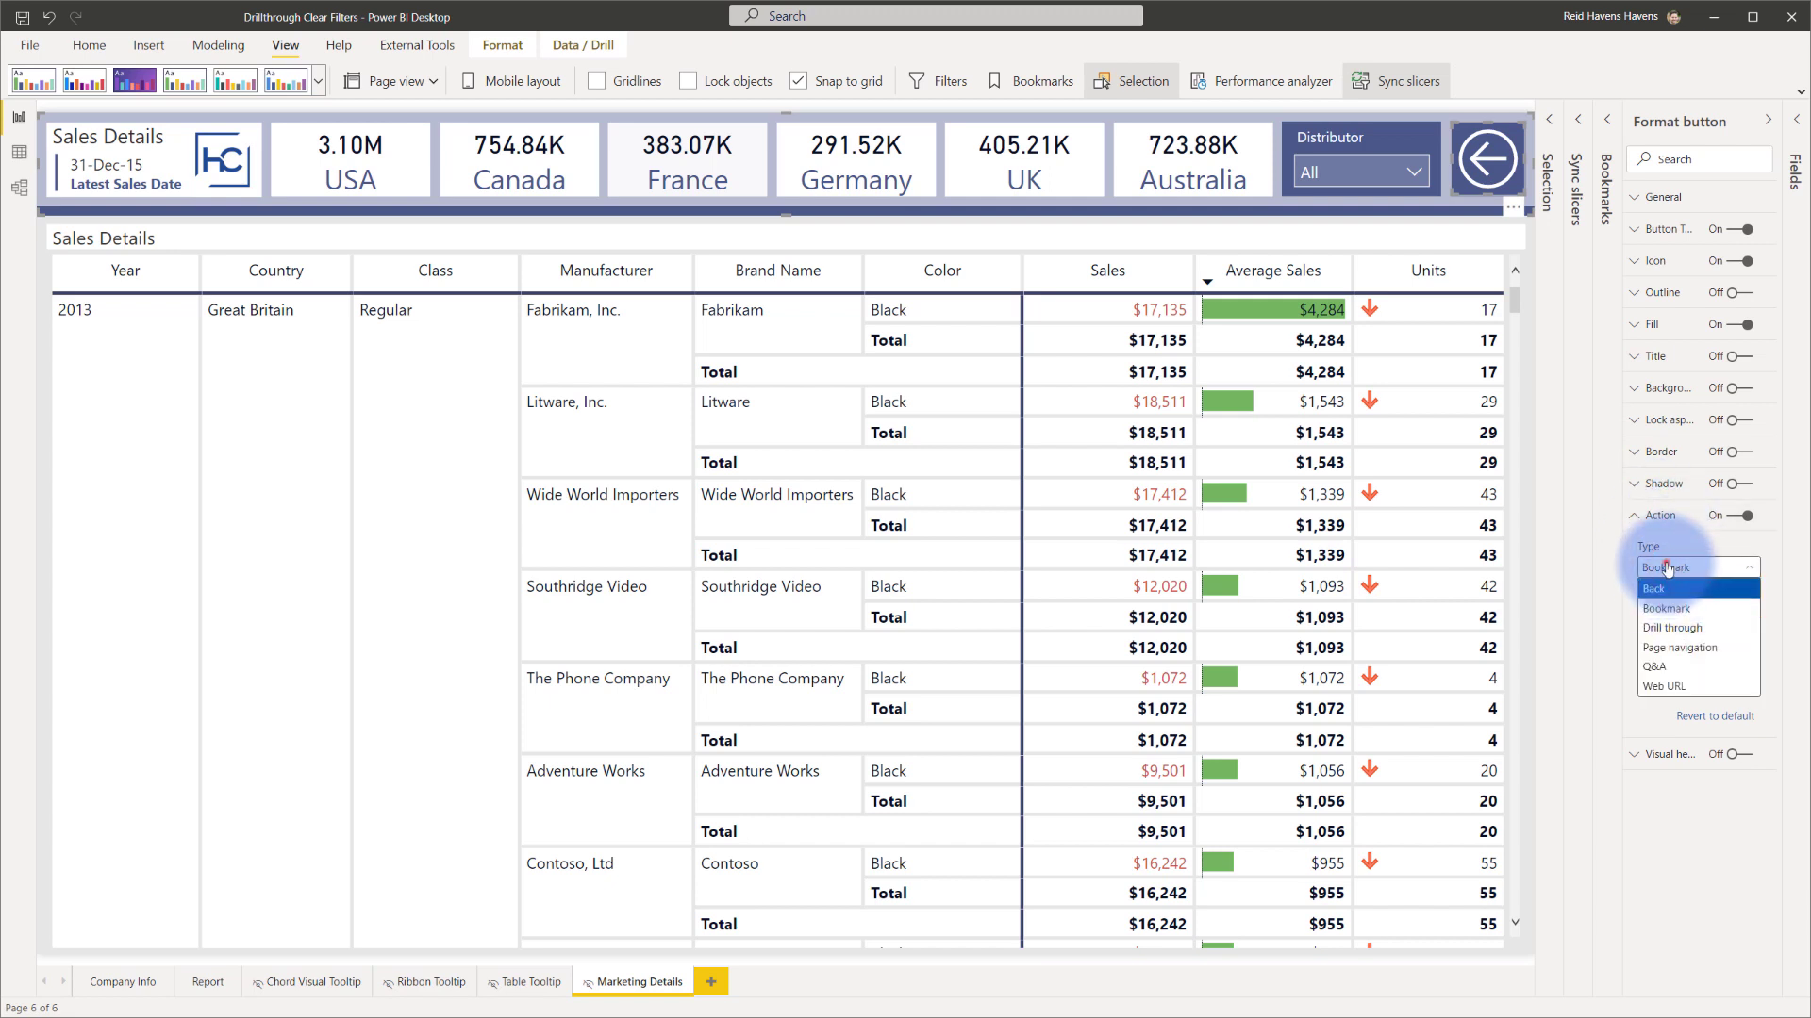
pyautogui.click(1665, 609)
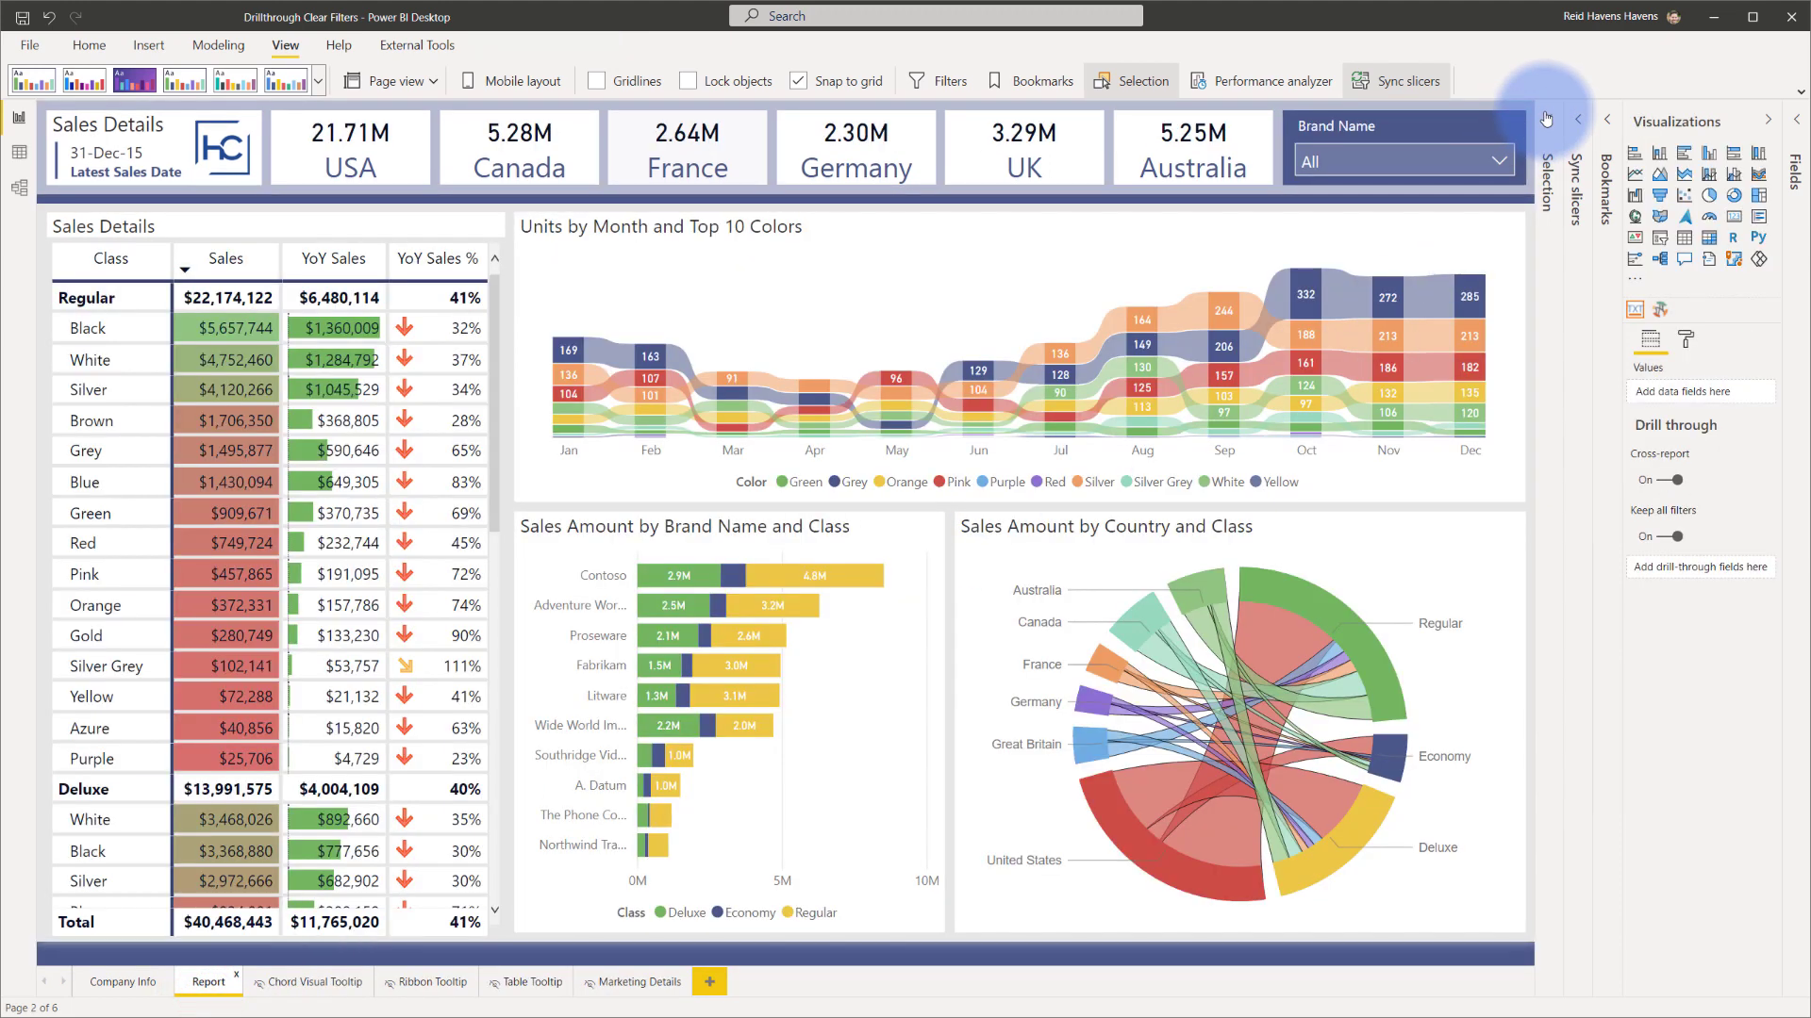
# Step: In the Bookmarks and Selection panes, unhide the Drillthrough Distributor slicer and check its sync pages
pyautogui.click(1139, 81)
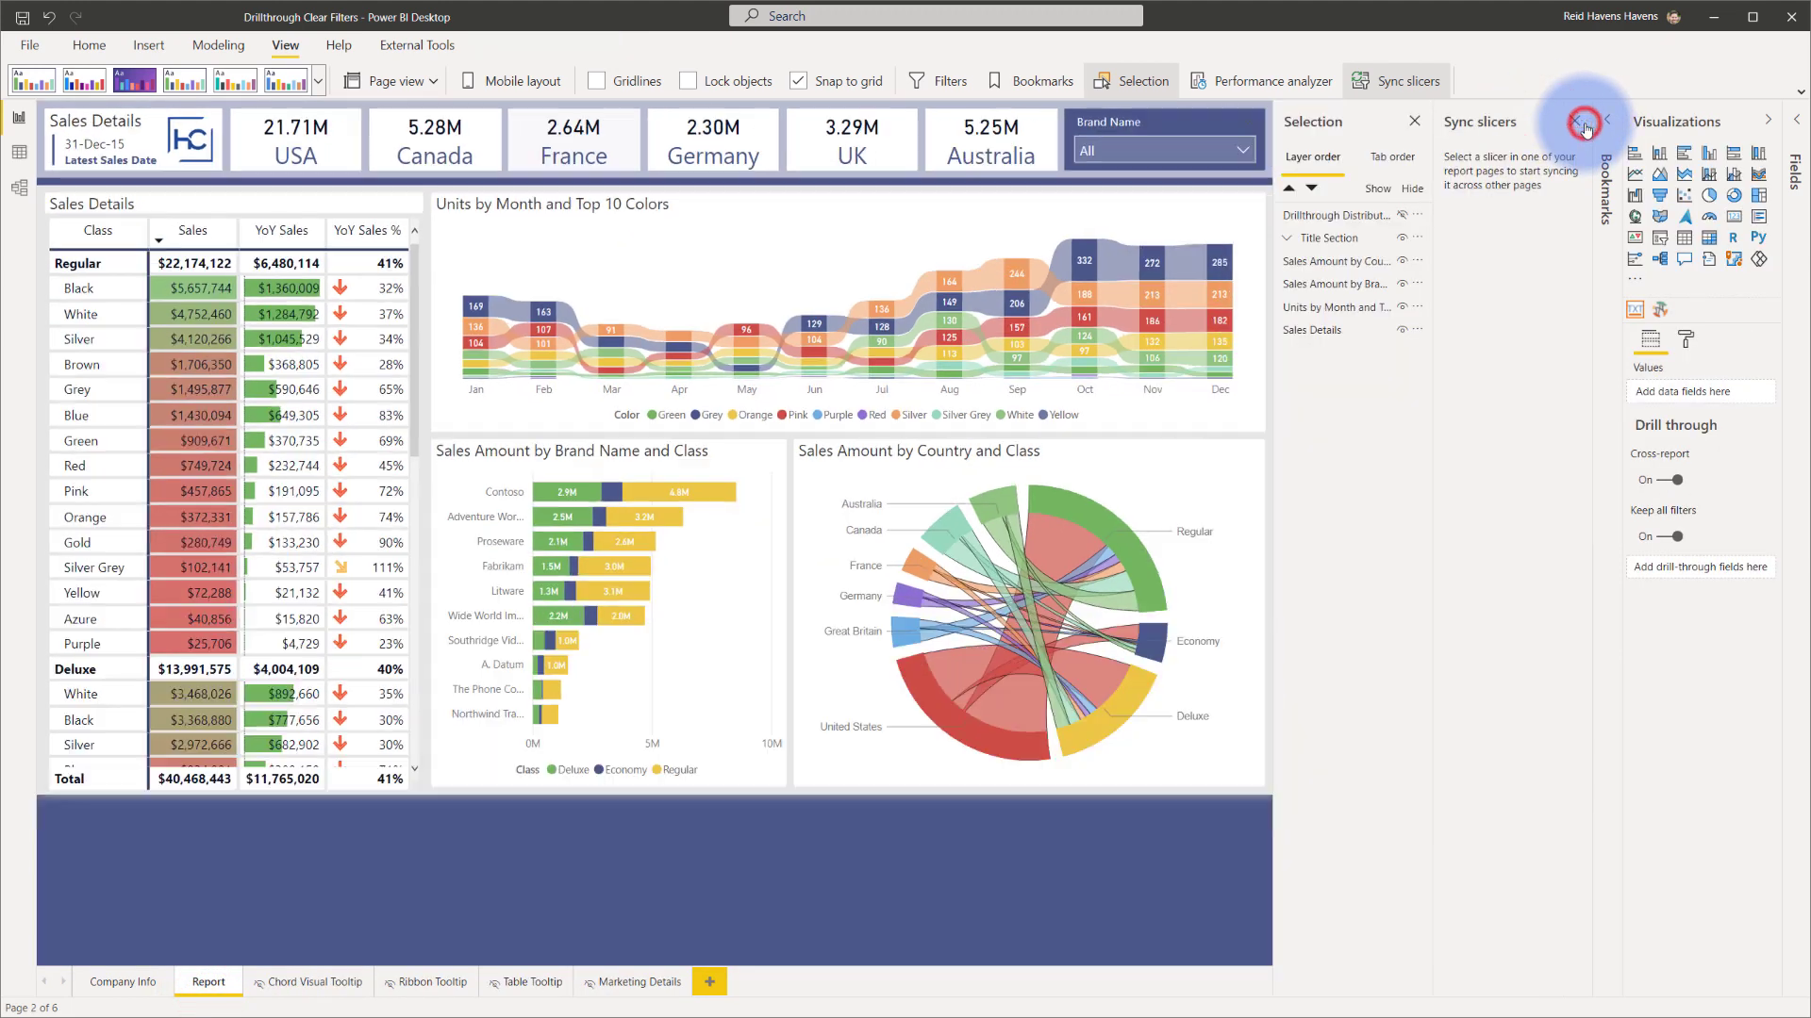
pyautogui.click(1582, 127)
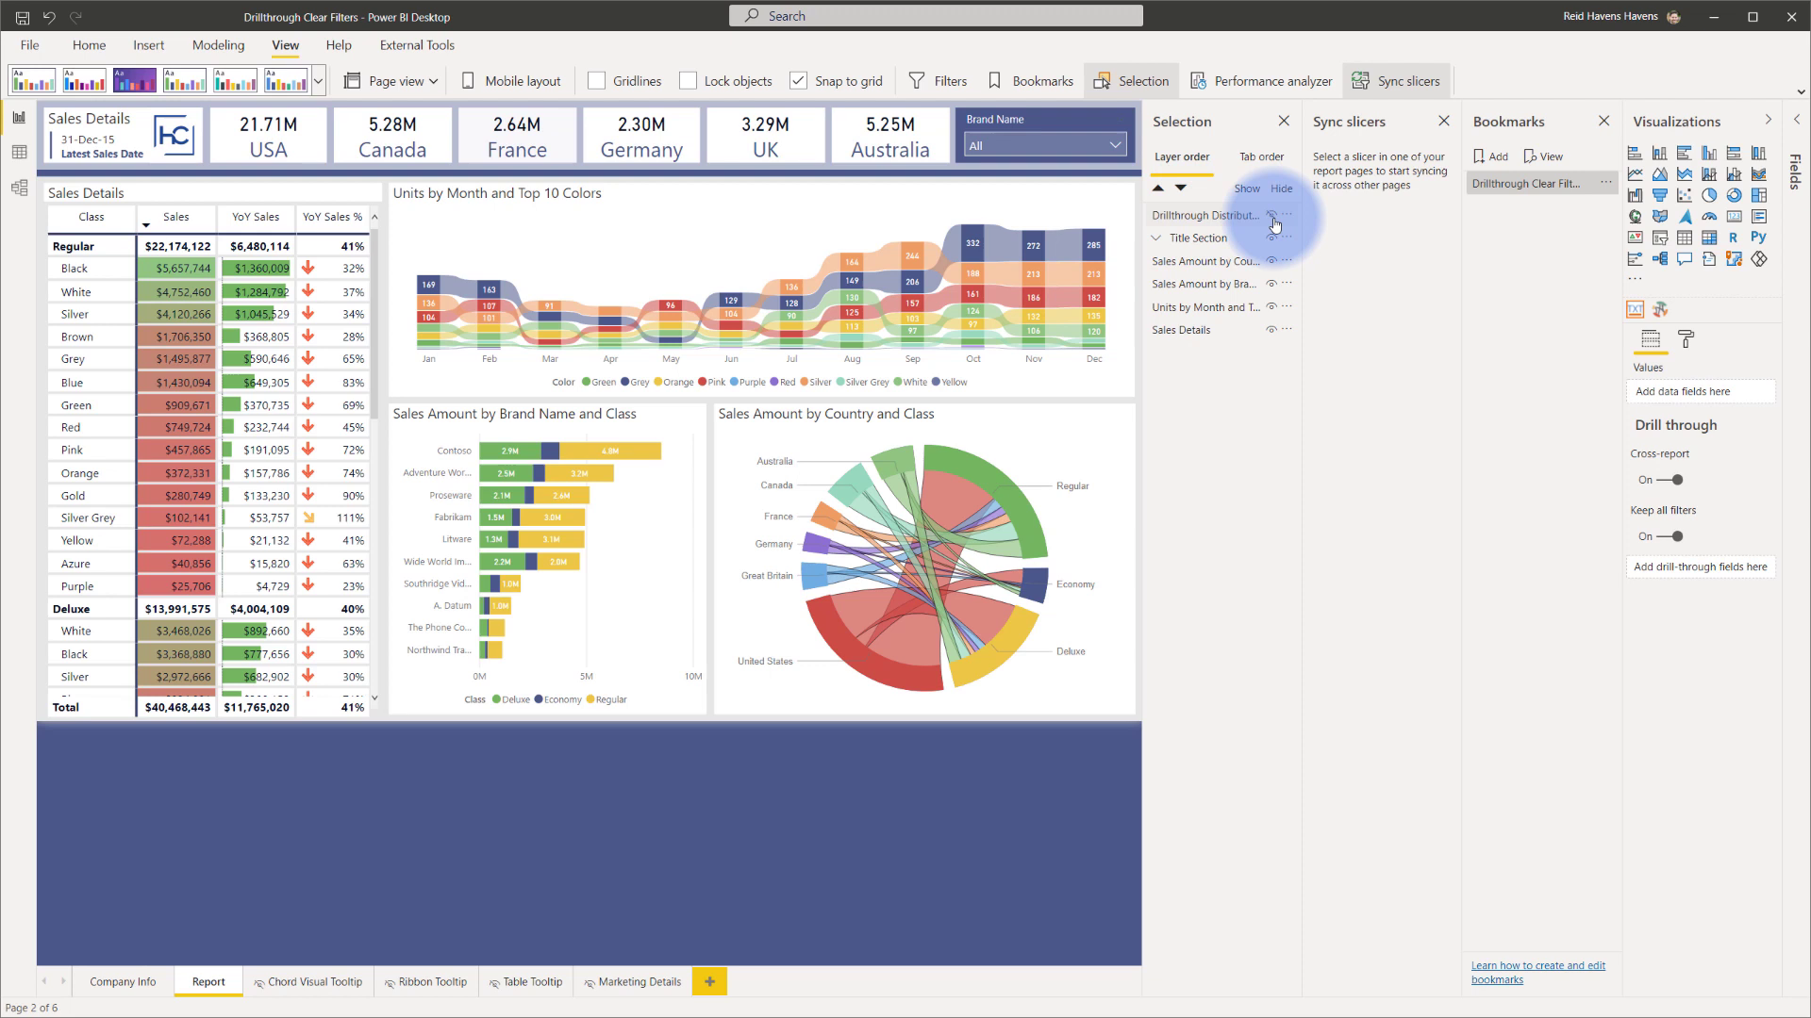
pyautogui.click(1273, 215)
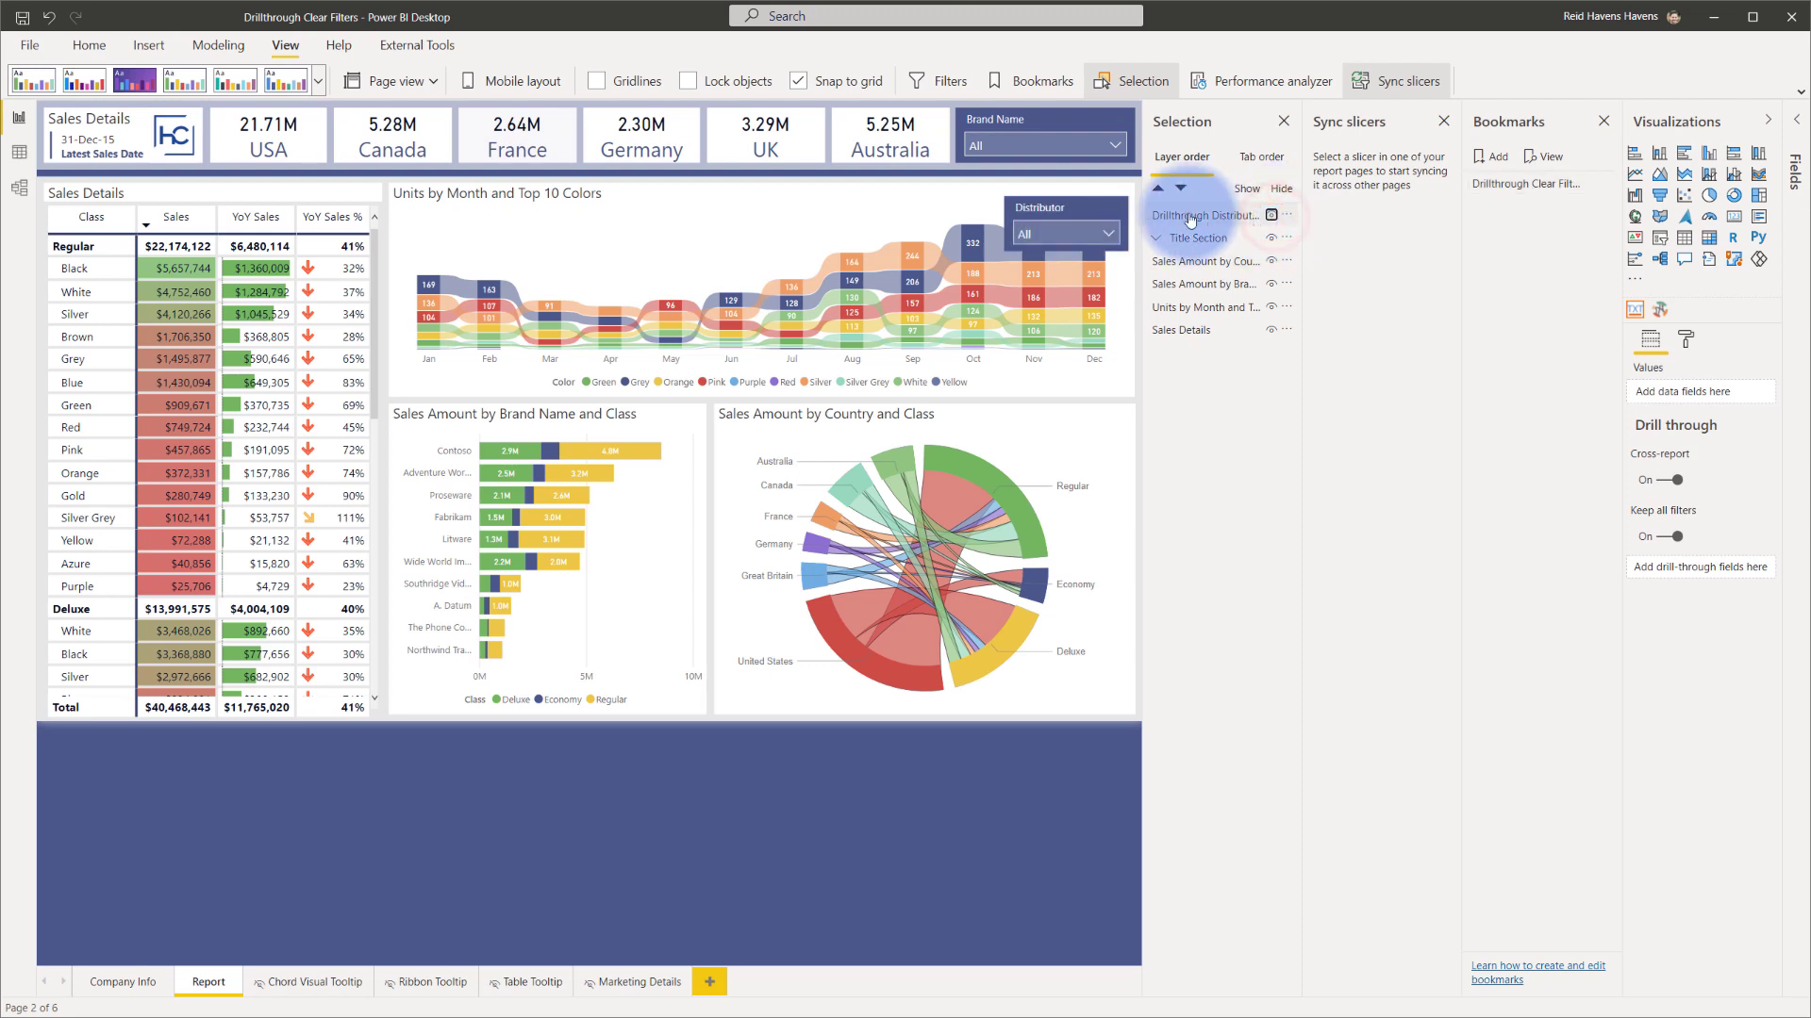
pyautogui.moveTo(1141, 219)
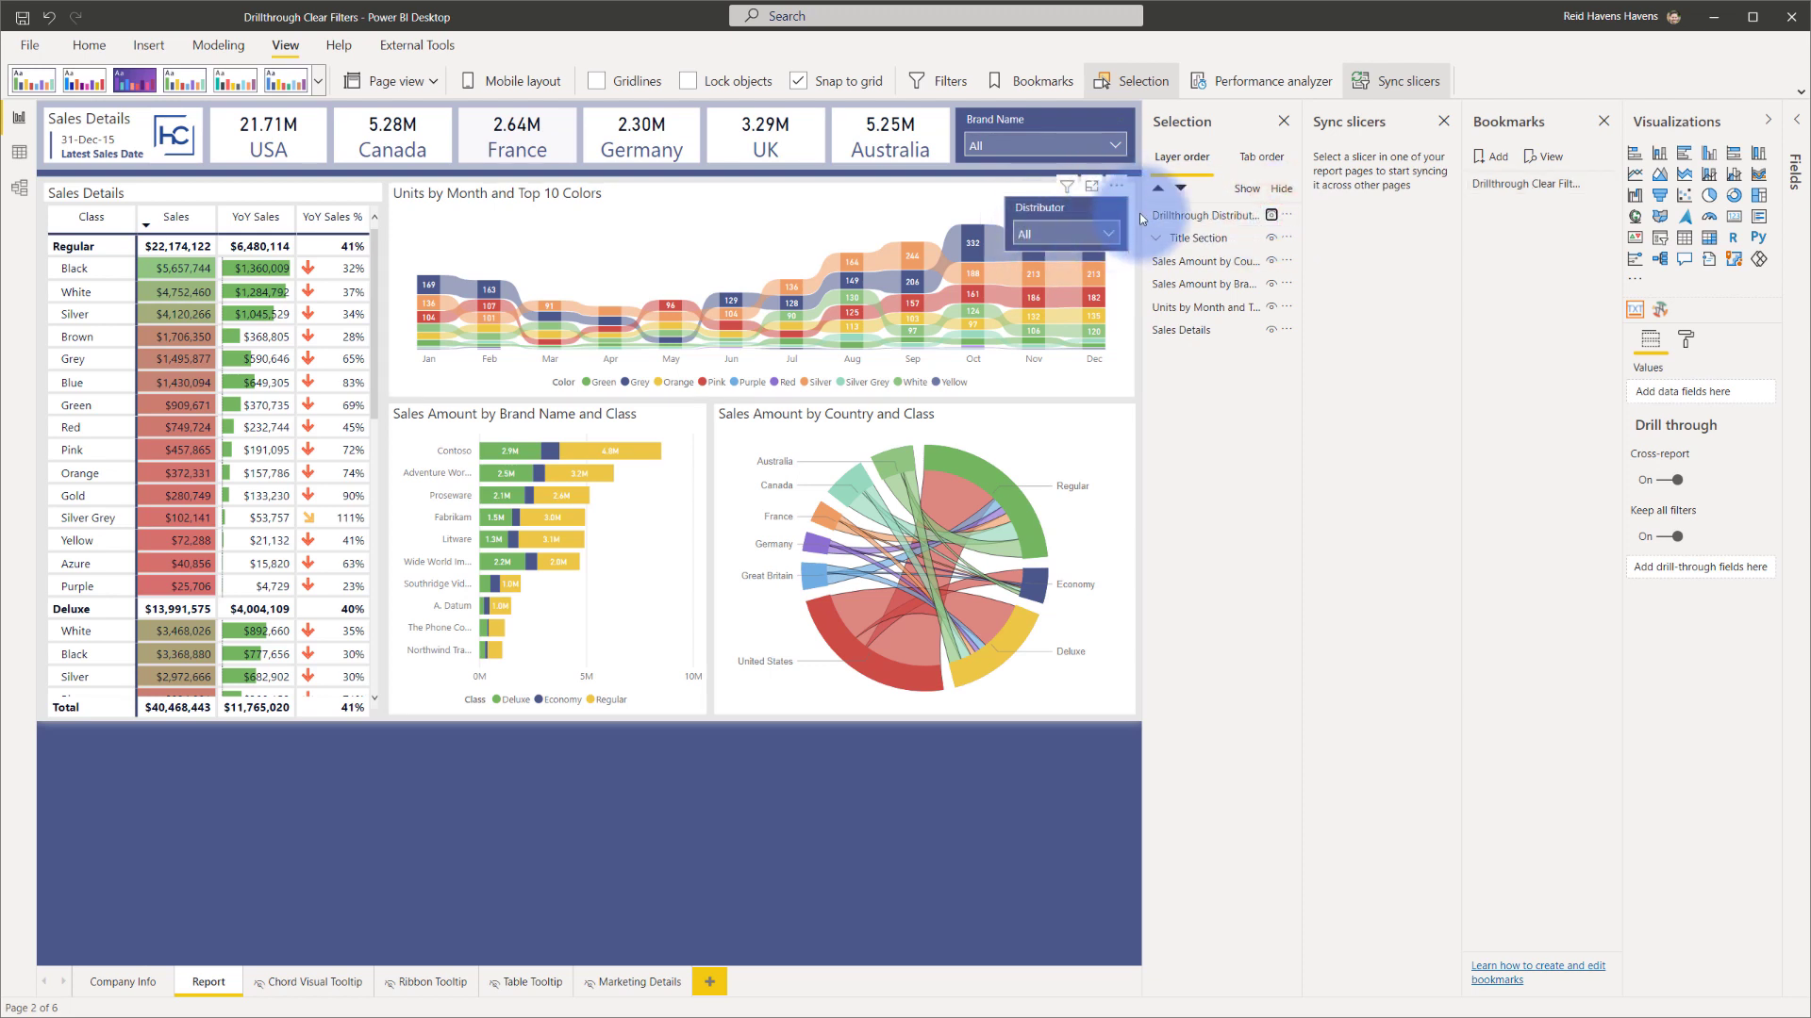
pyautogui.click(1202, 217)
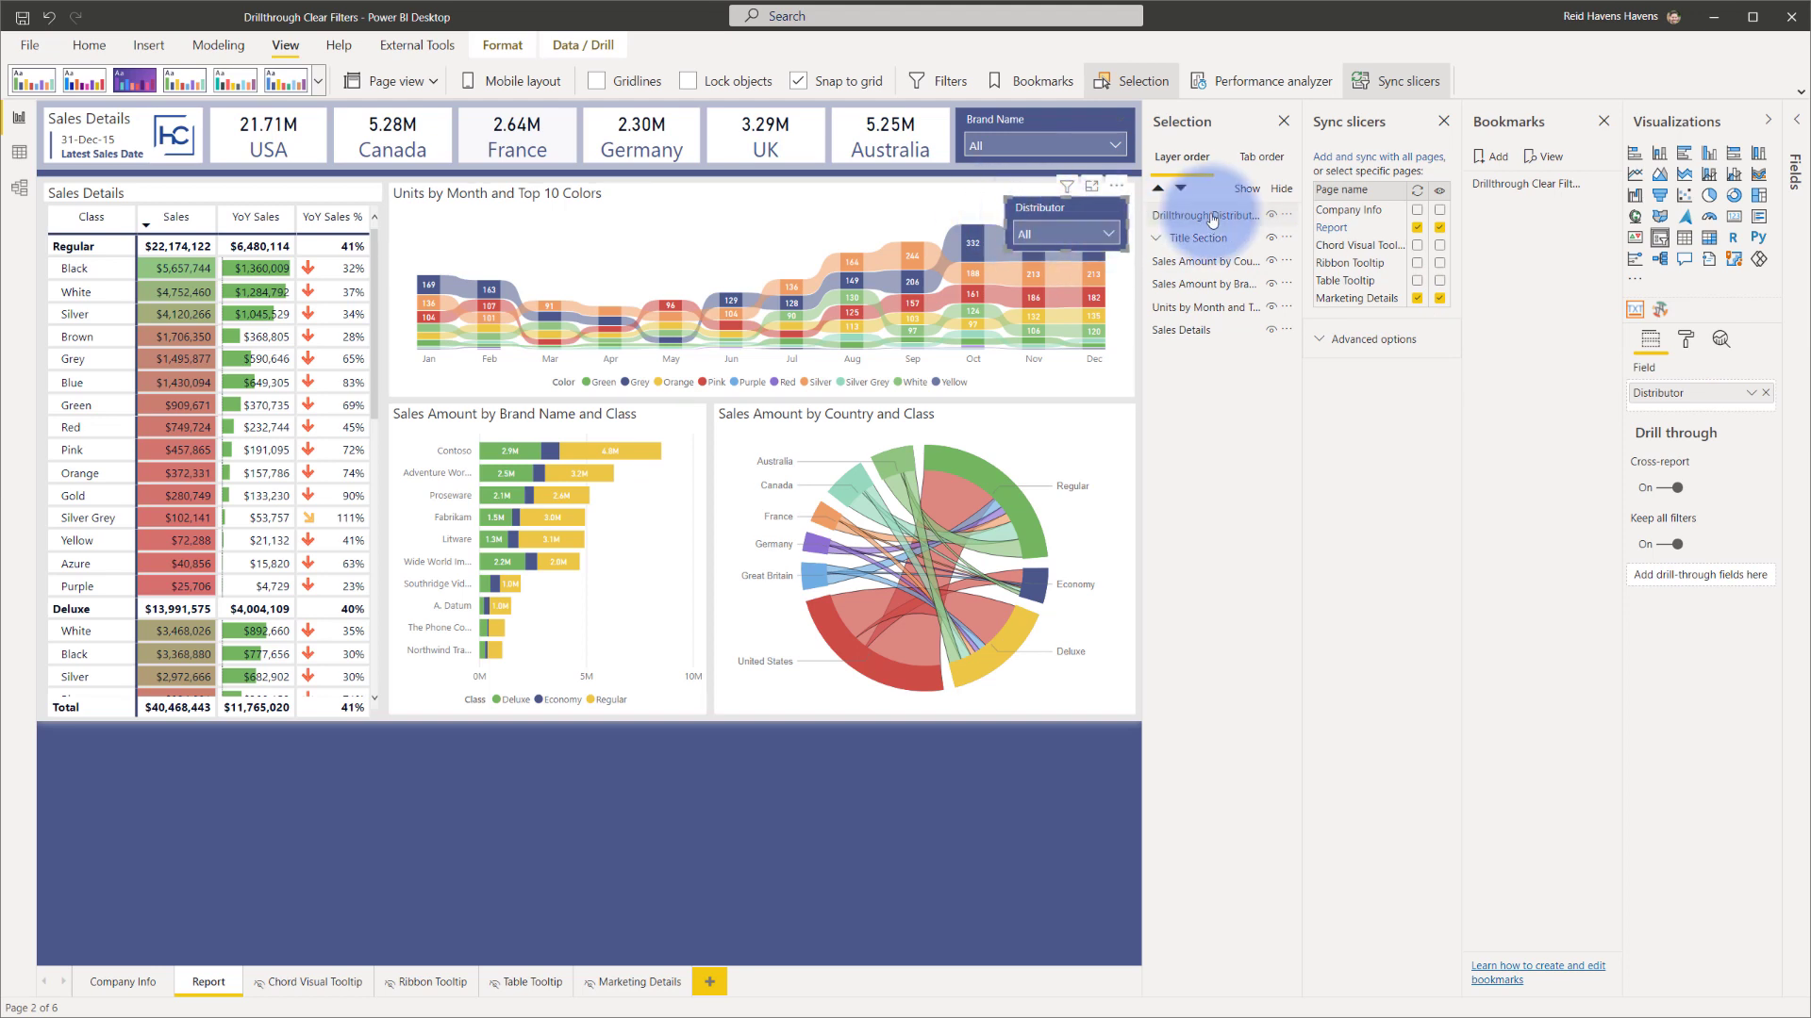
pyautogui.moveTo(1209, 215)
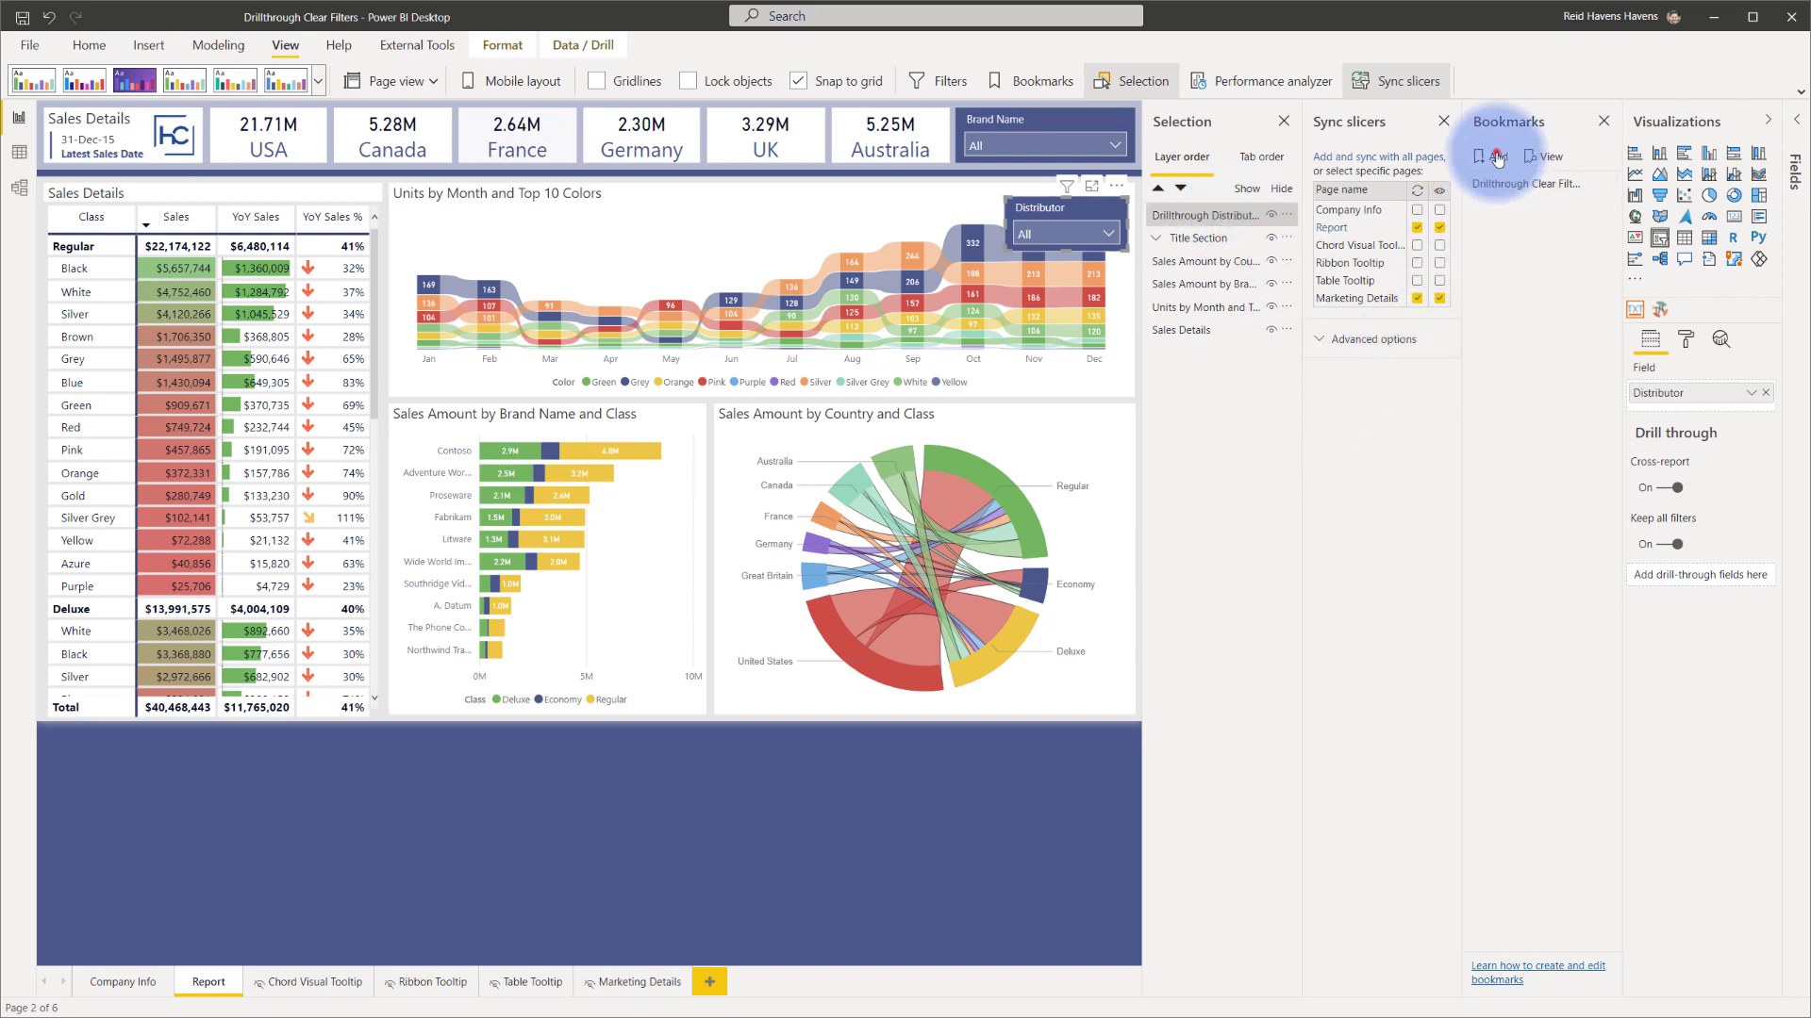
# Step: Add a second Drillthrough Clear bookmark and review its Data, Display and Current page capture options
pyautogui.click(1490, 156)
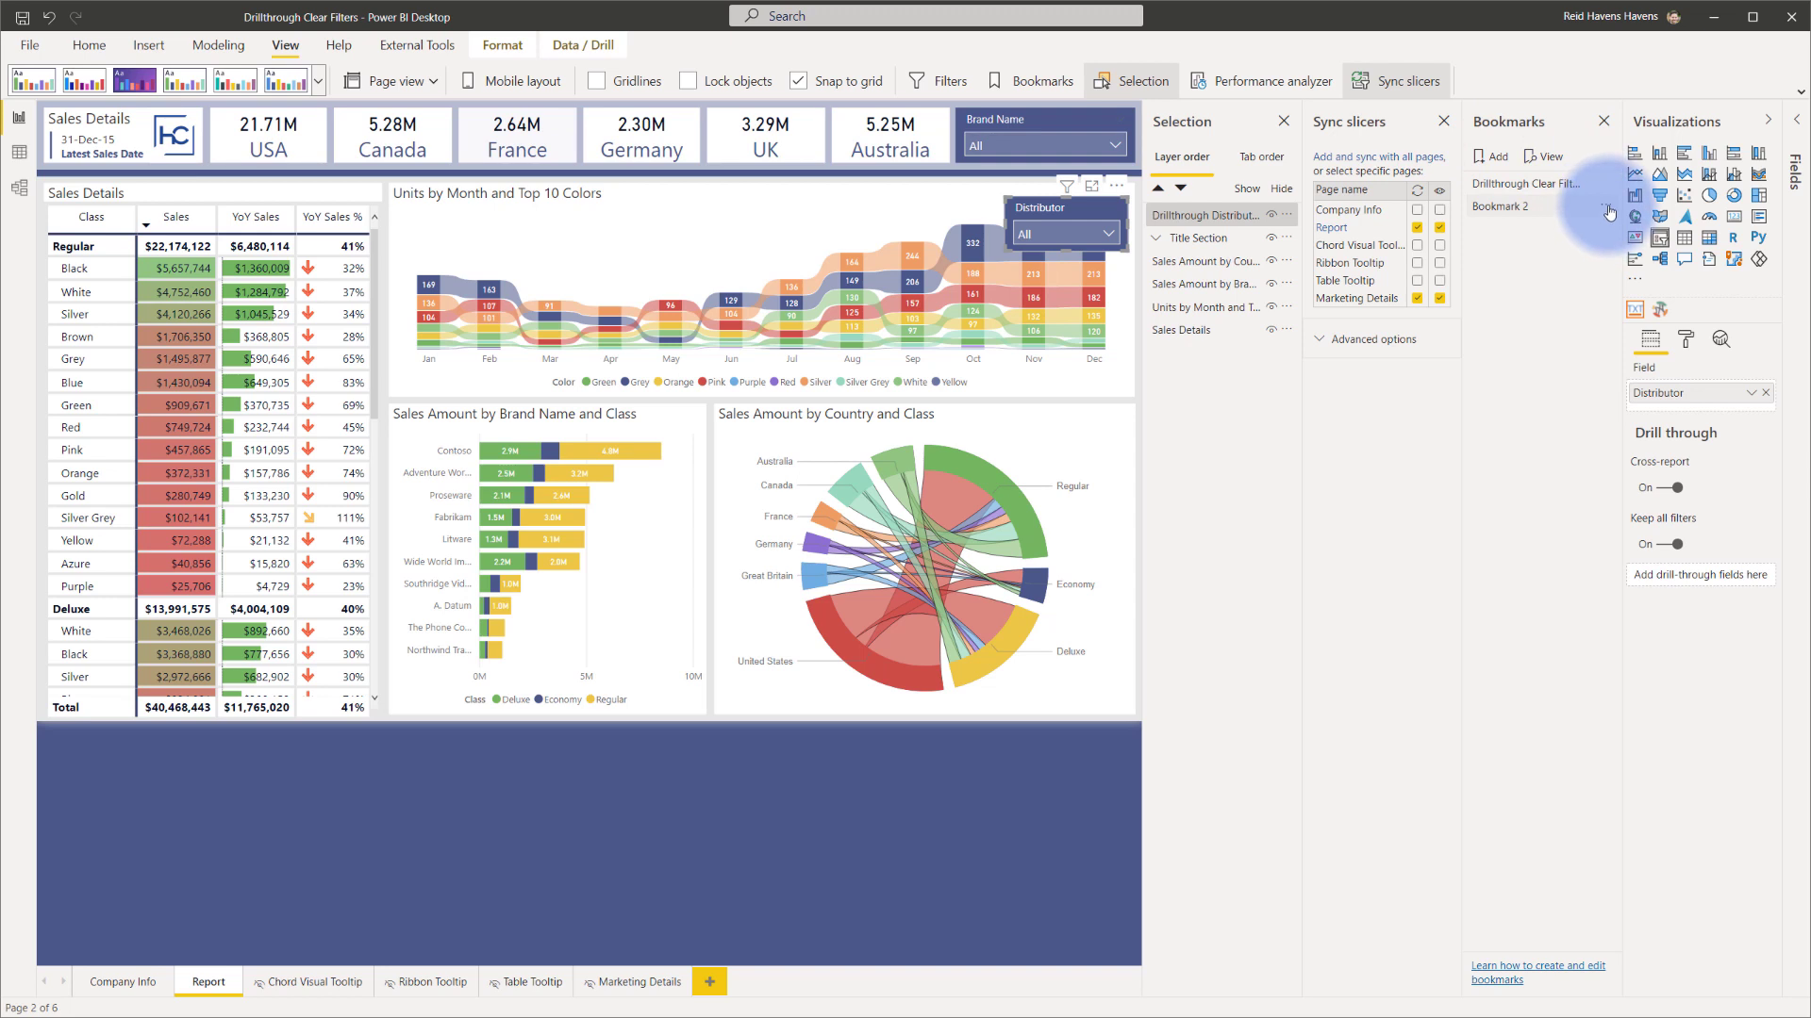
pyautogui.click(1607, 209)
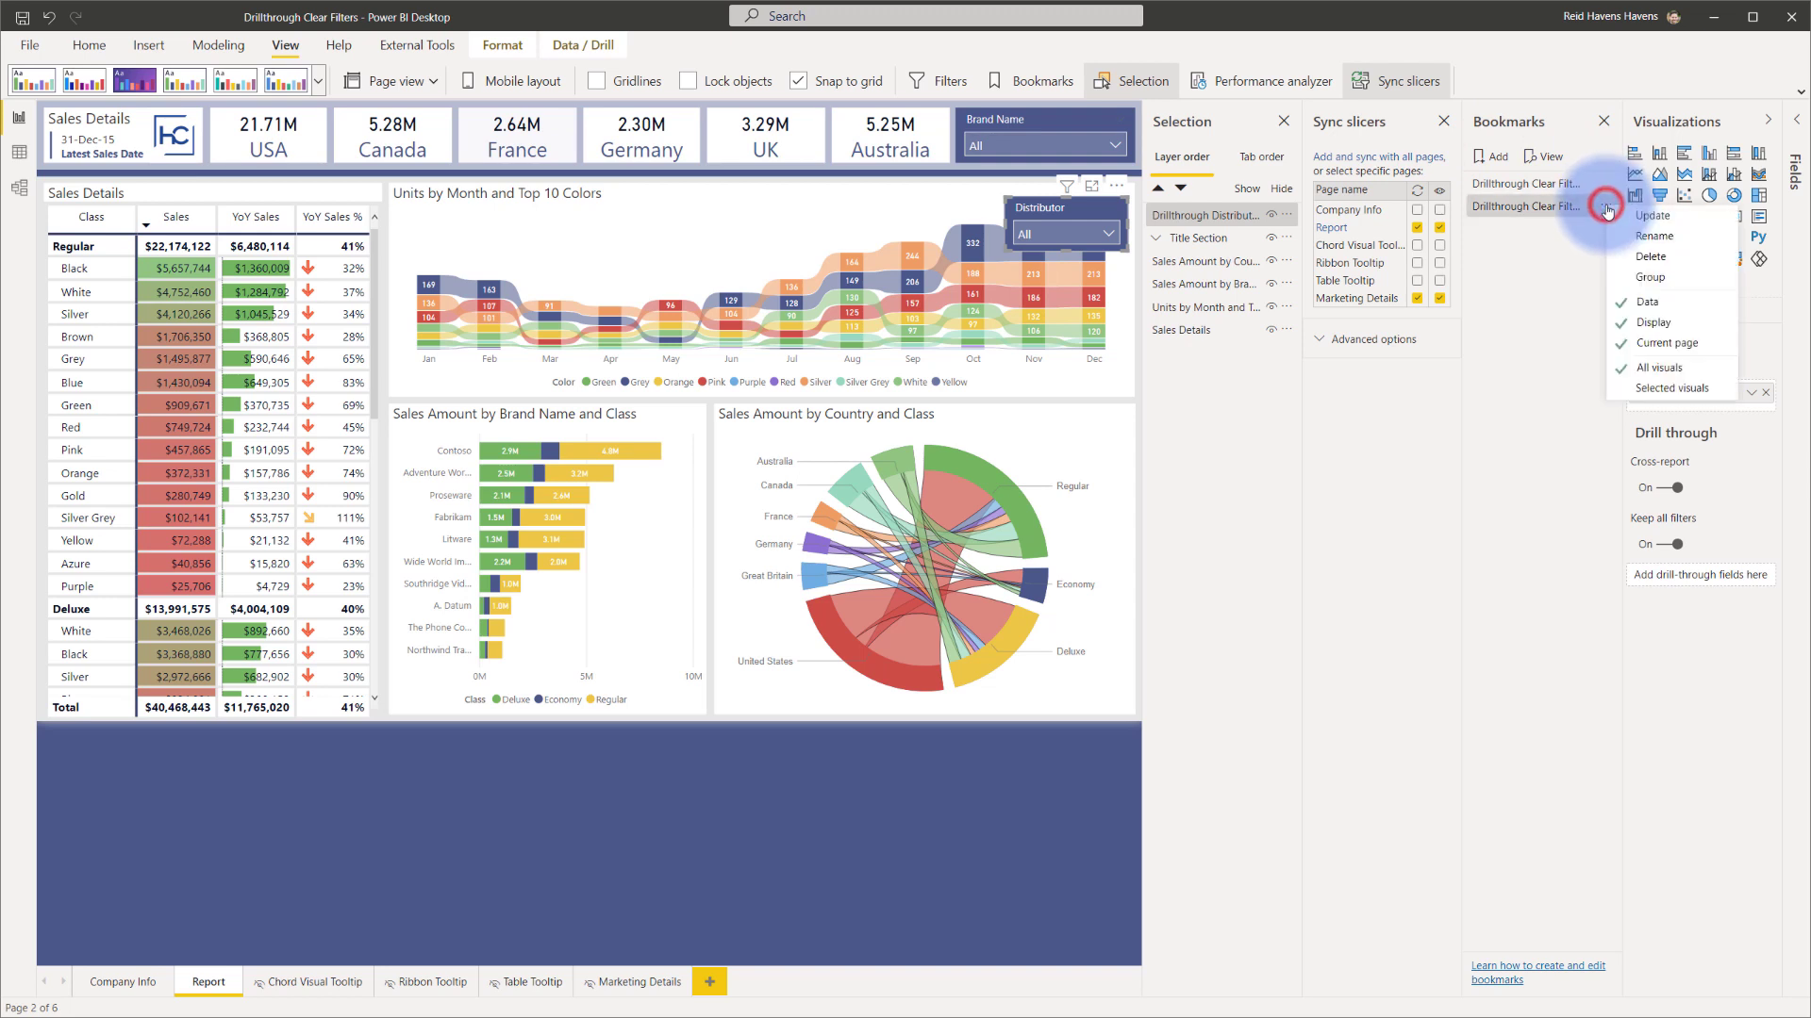
pyautogui.moveTo(1646, 302)
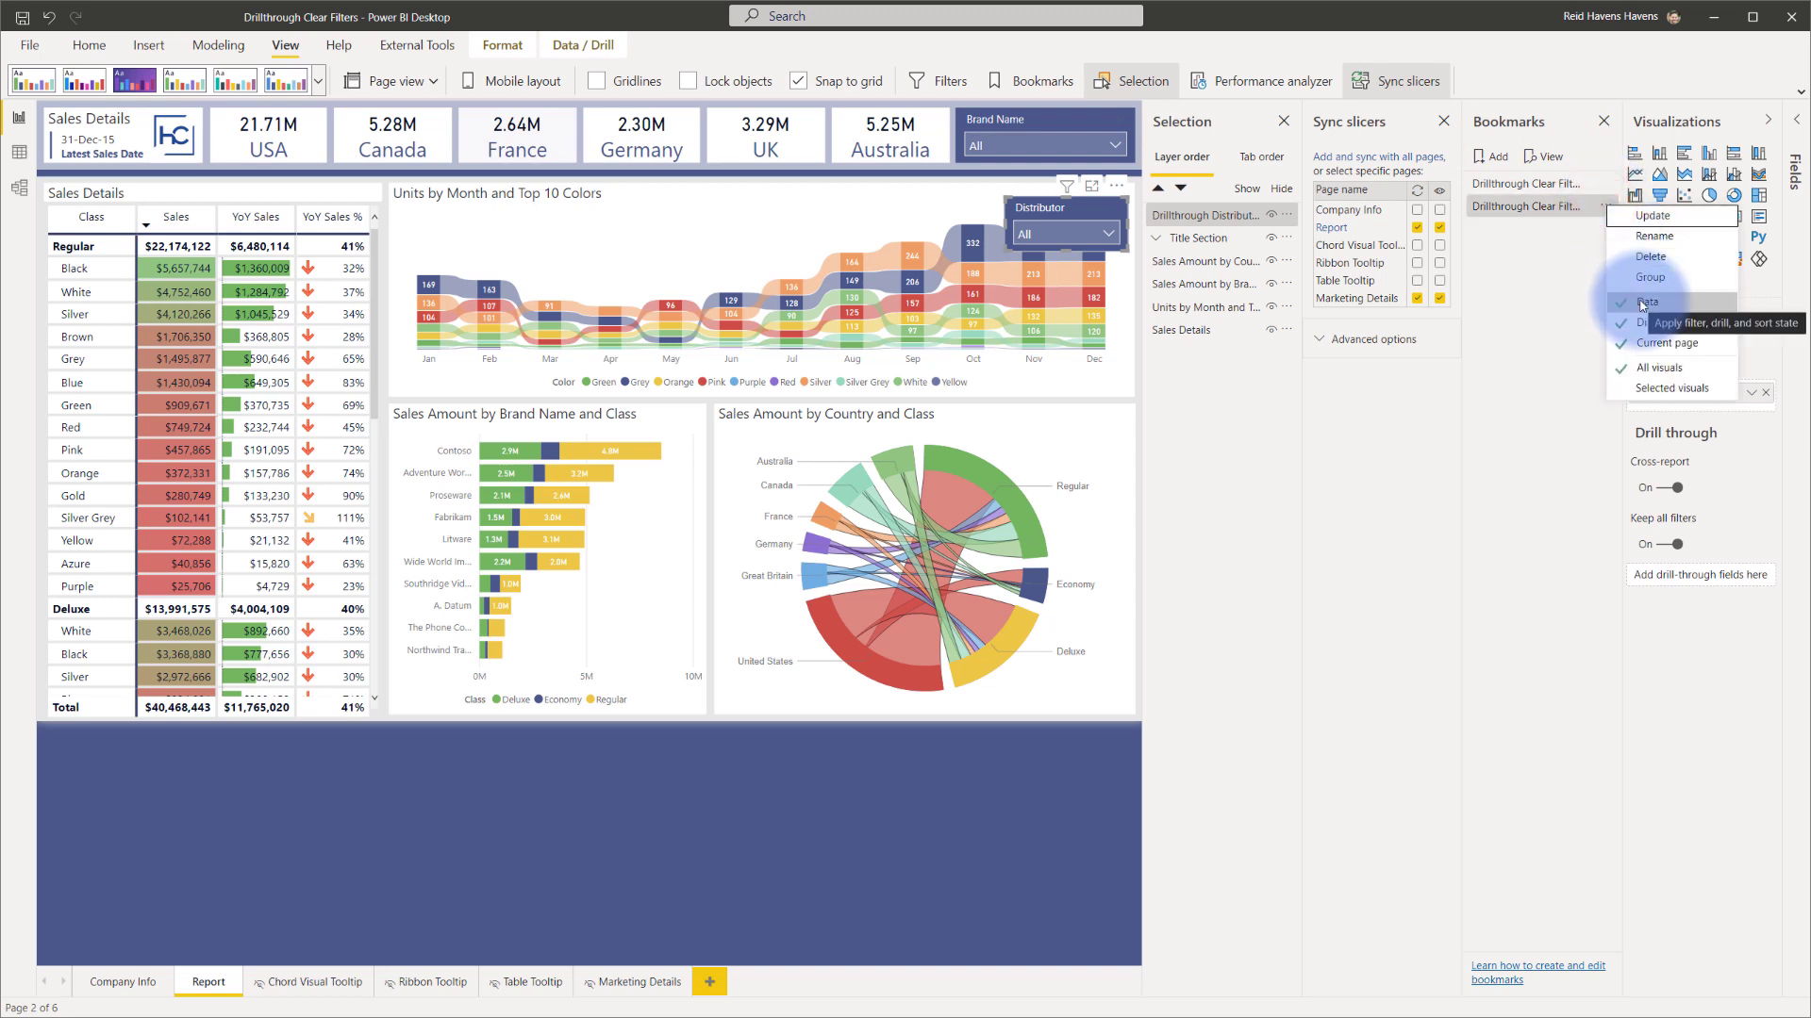
pyautogui.moveTo(1658, 322)
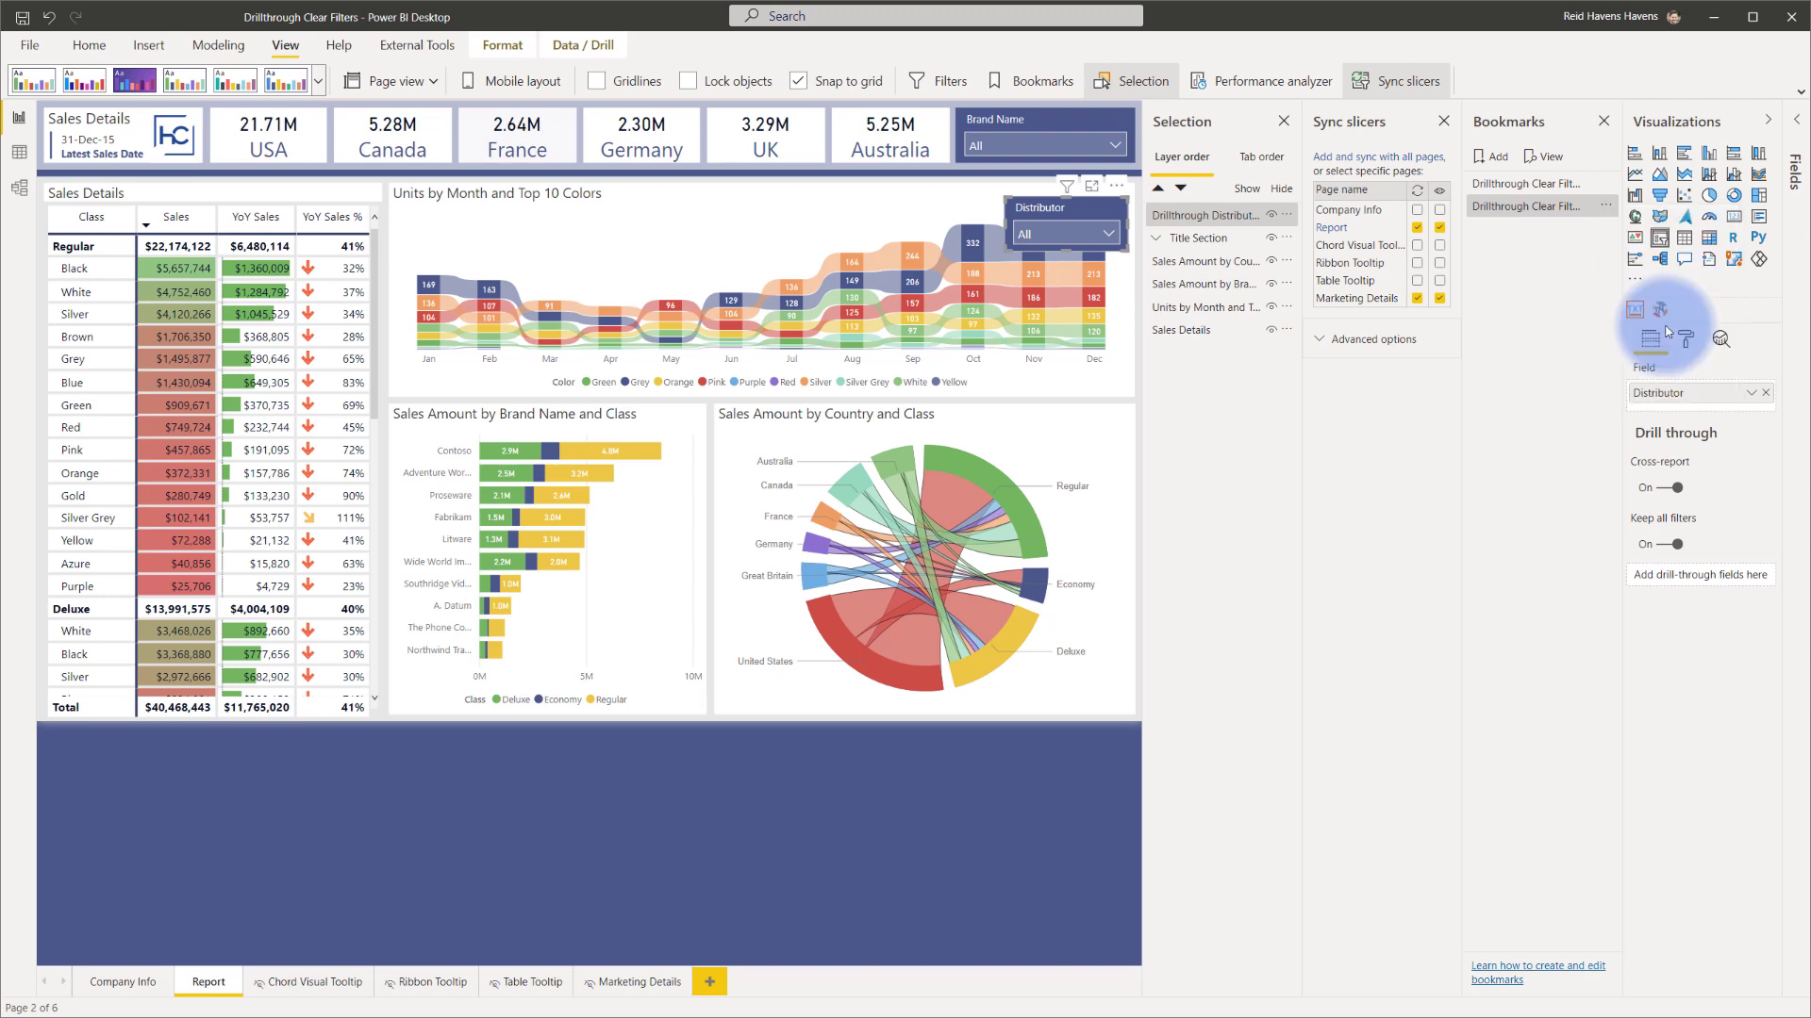
pyautogui.click(1606, 211)
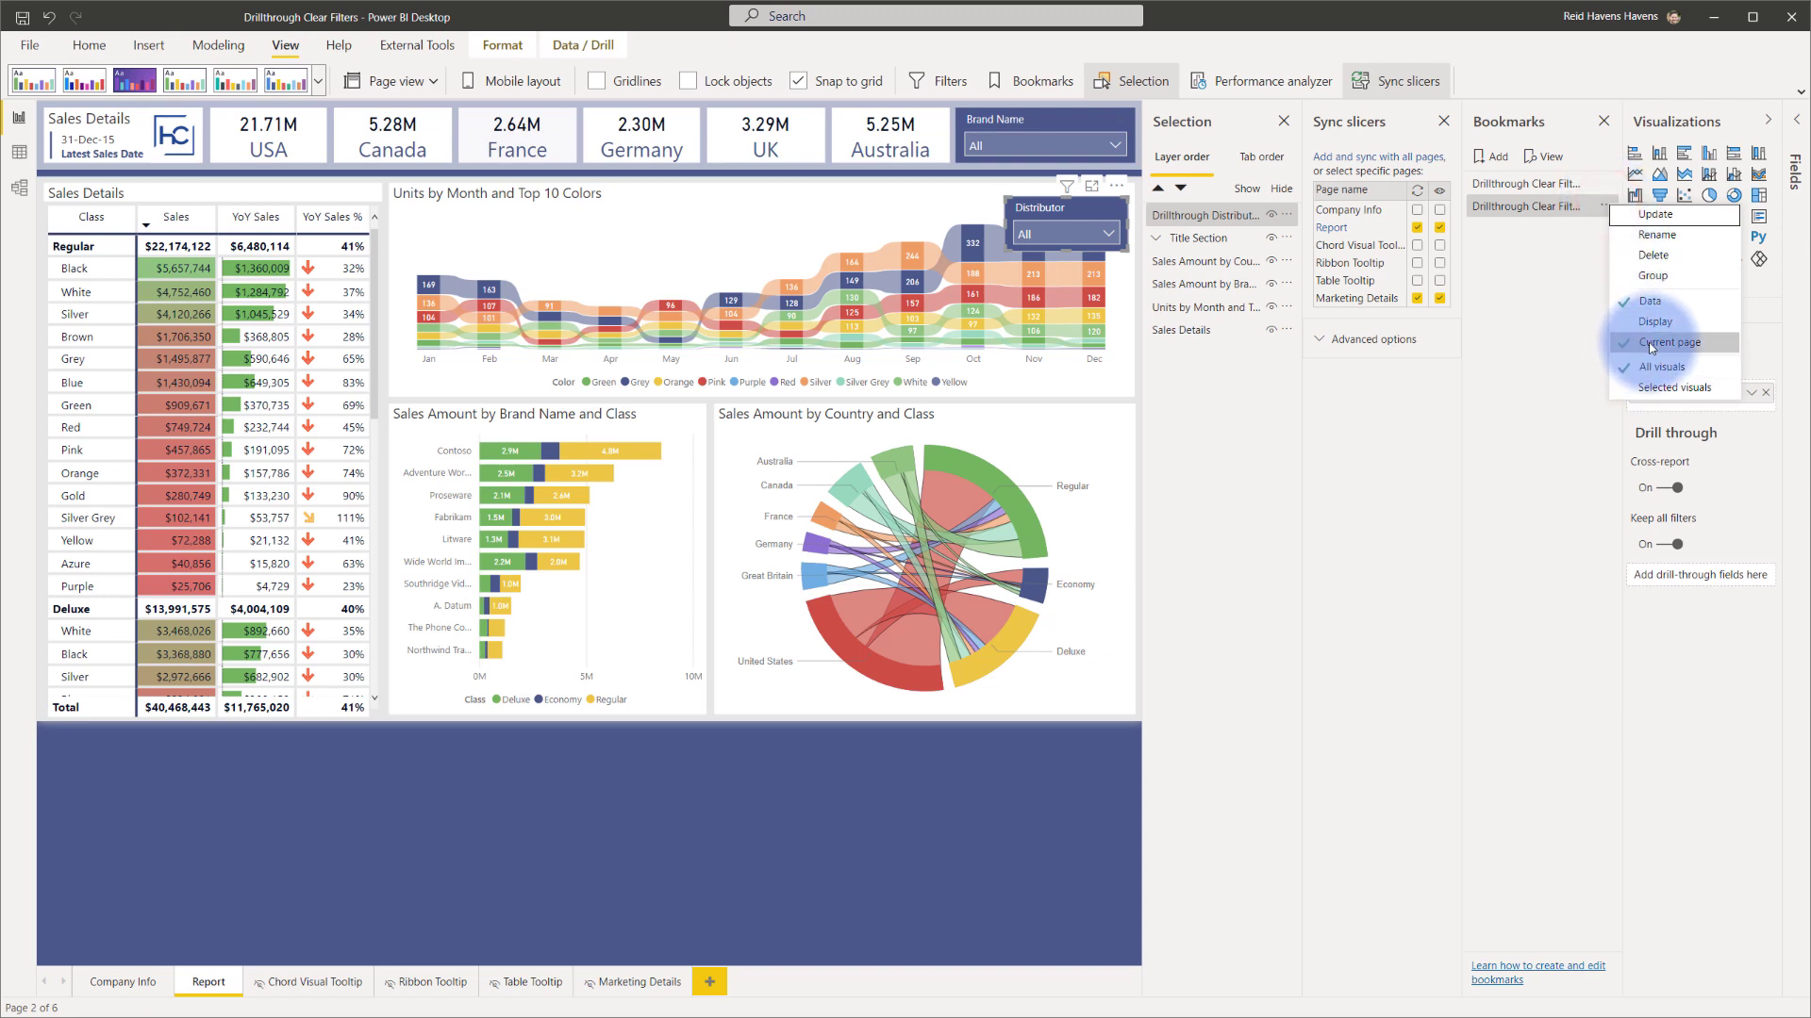
pyautogui.moveTo(1673, 386)
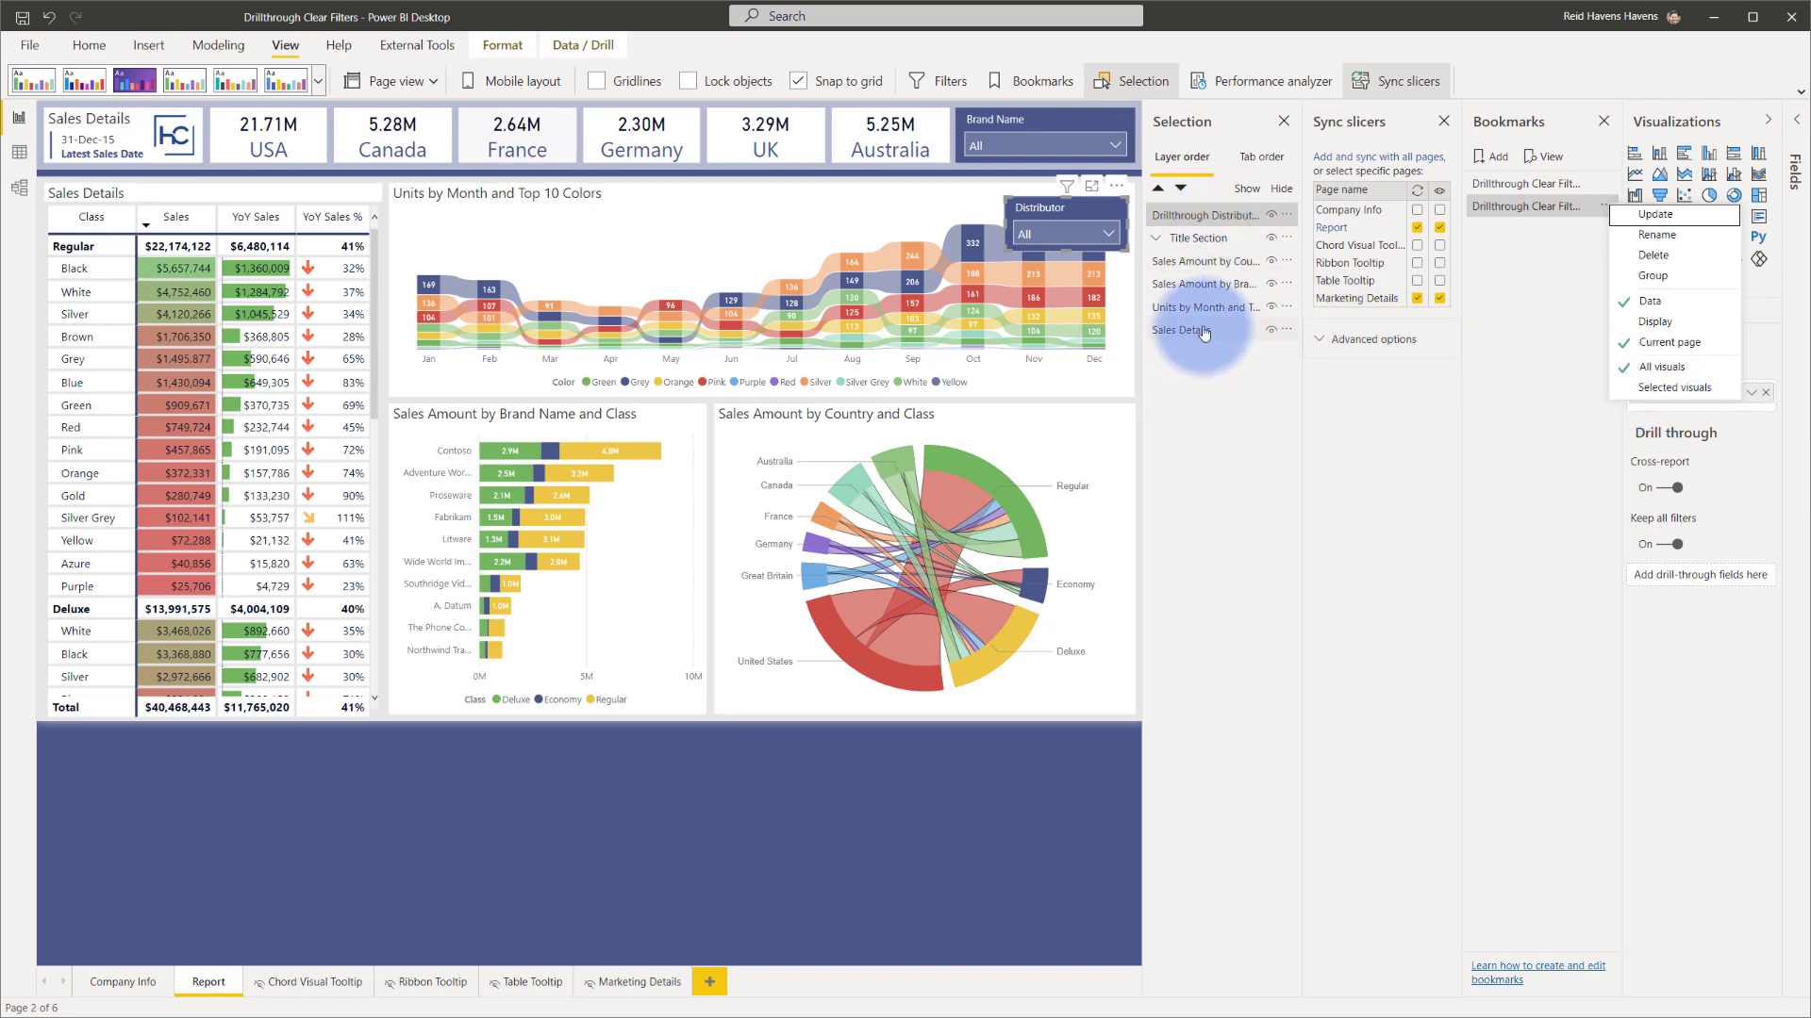
pyautogui.moveTo(1205, 334)
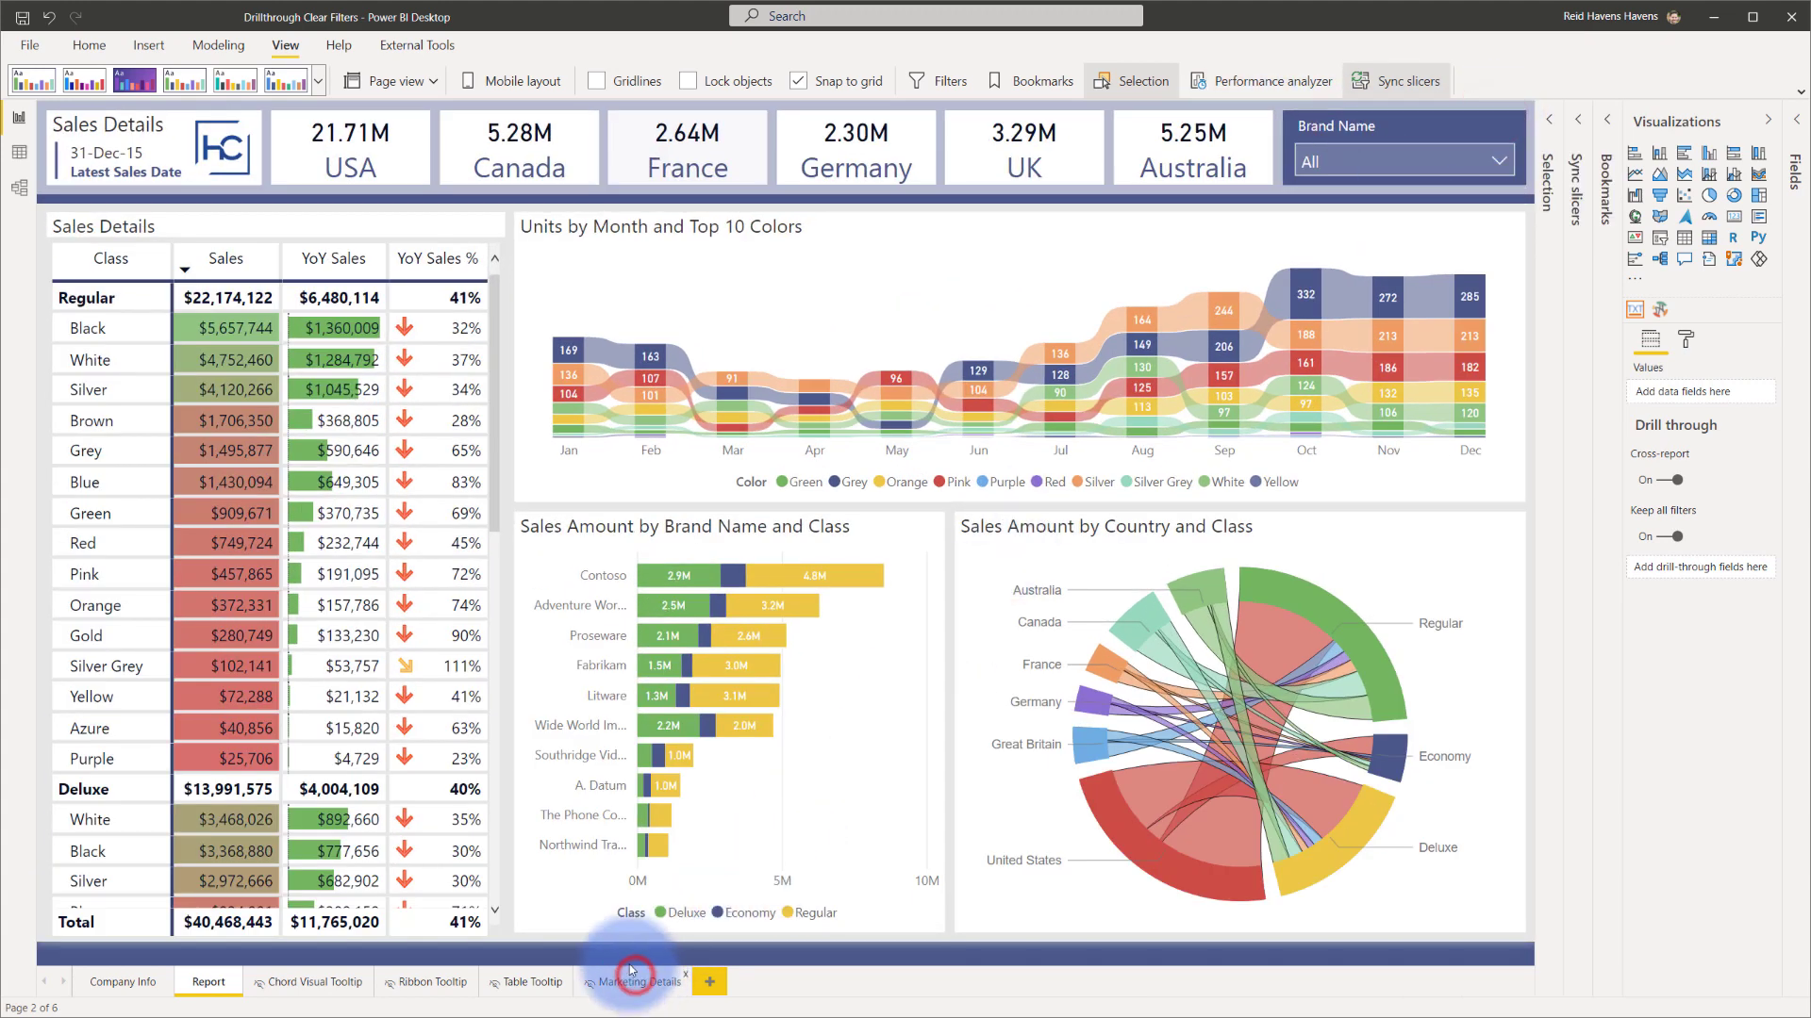
# Step: On Marketing Details, point the back button's bookmark action to a Drillthrough Clear bookmark
pyautogui.click(634, 981)
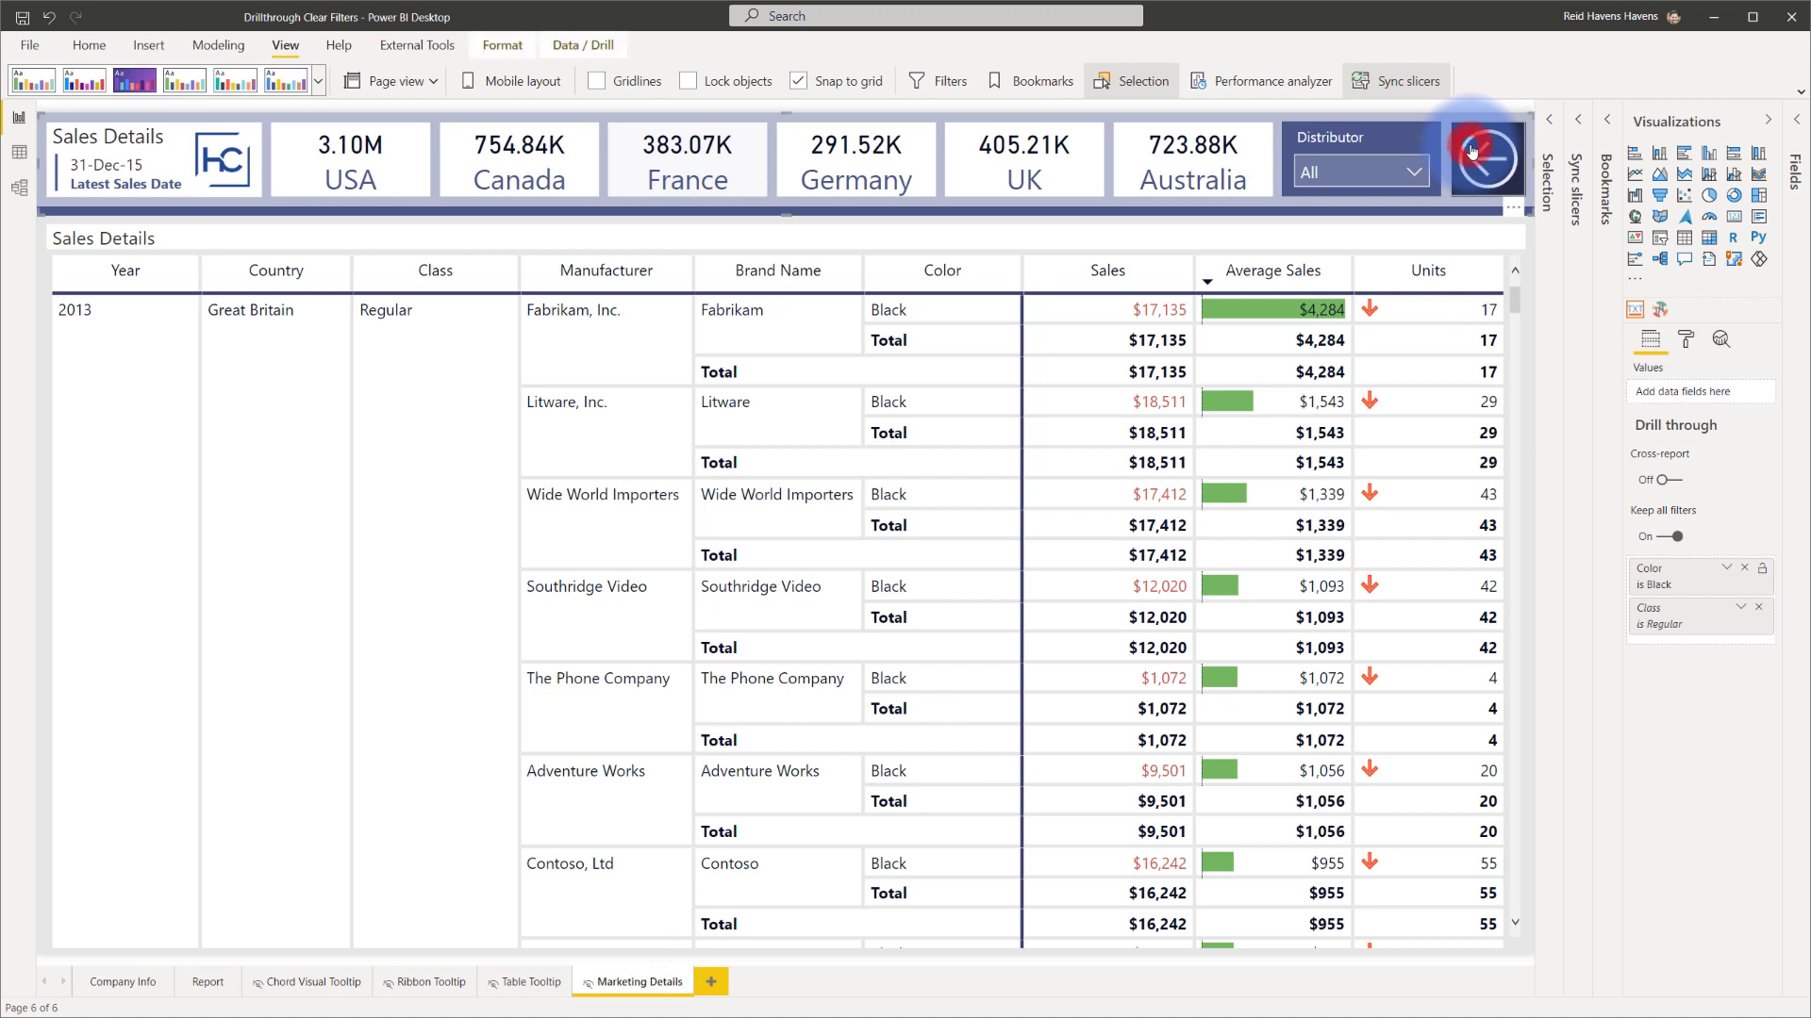
pyautogui.click(1488, 158)
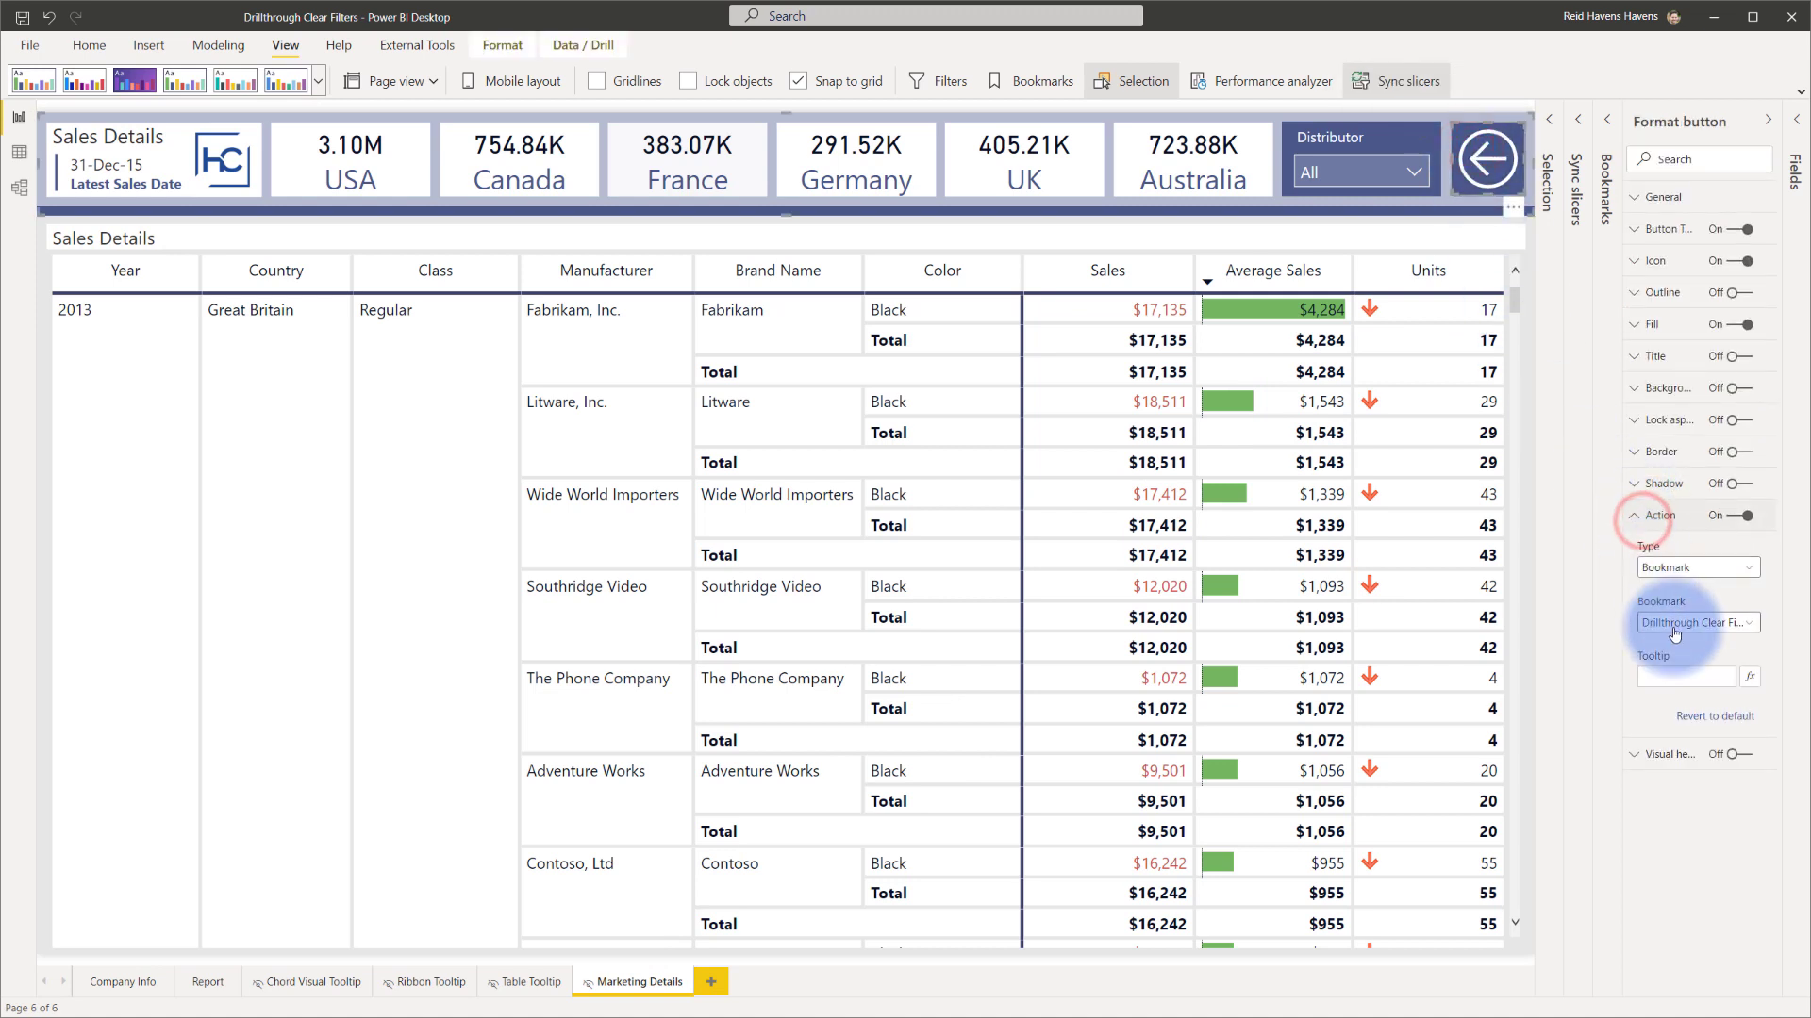
pyautogui.click(1696, 622)
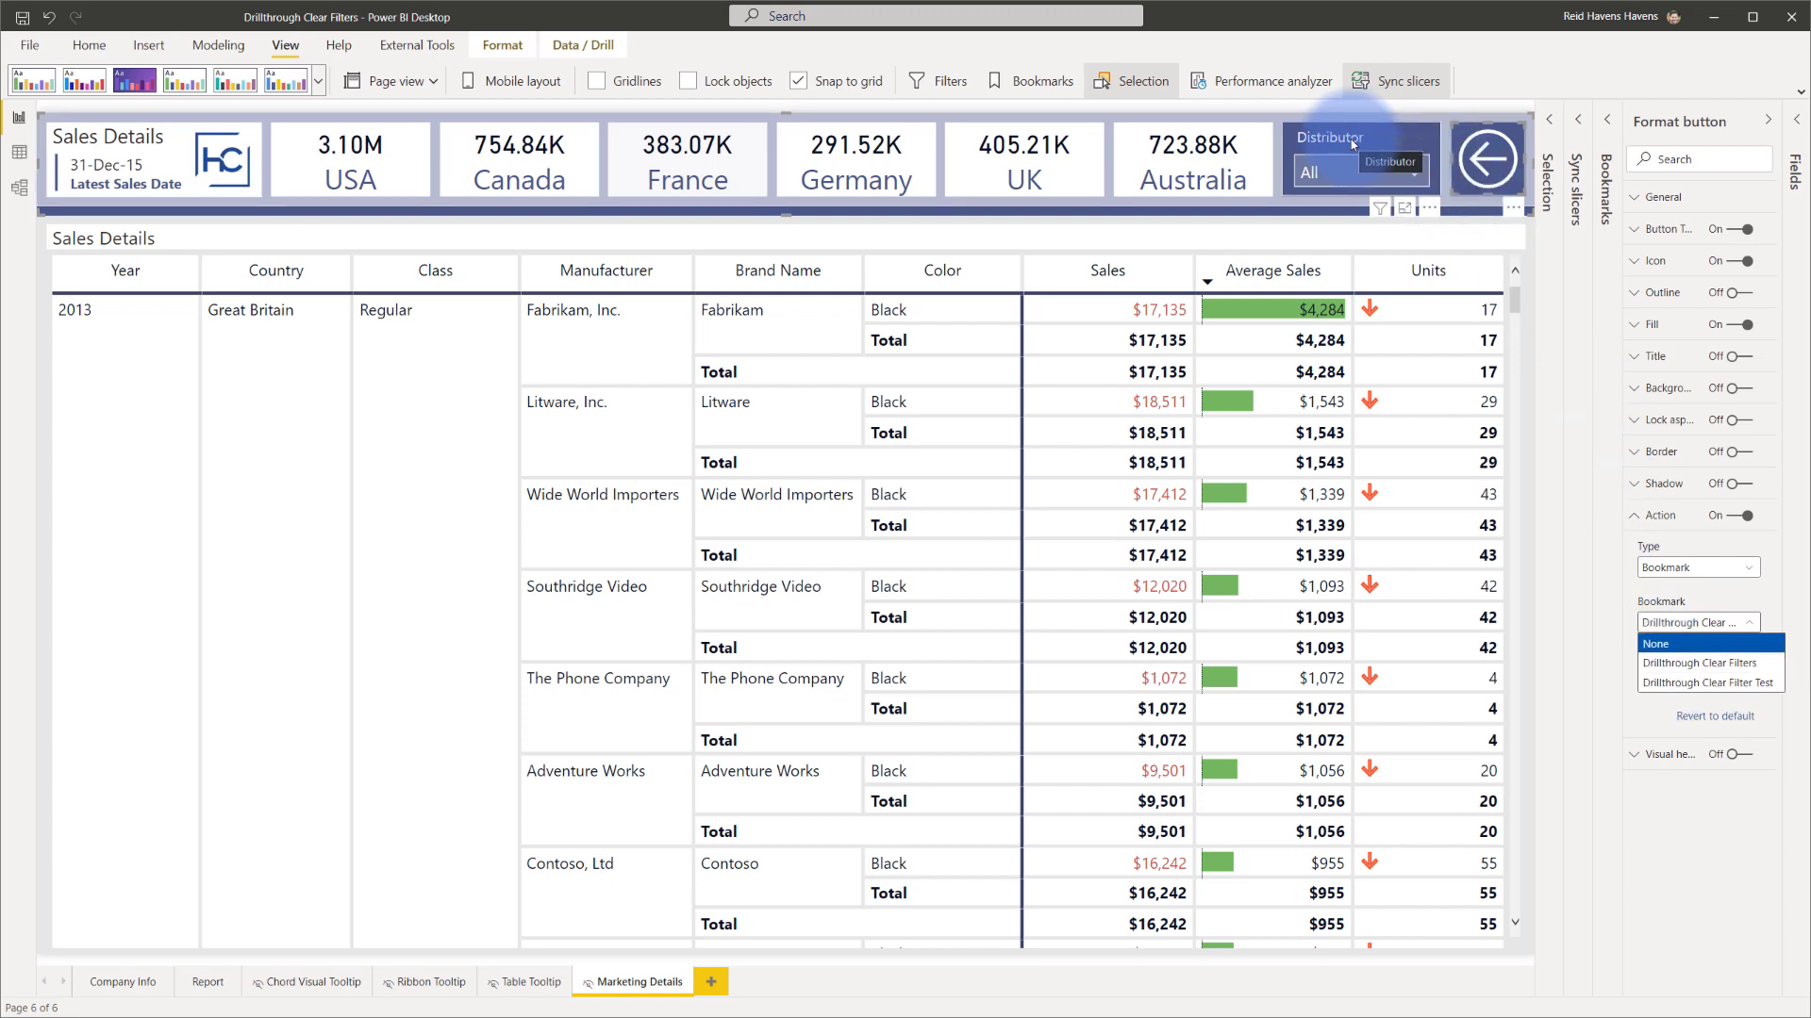
pyautogui.click(1413, 171)
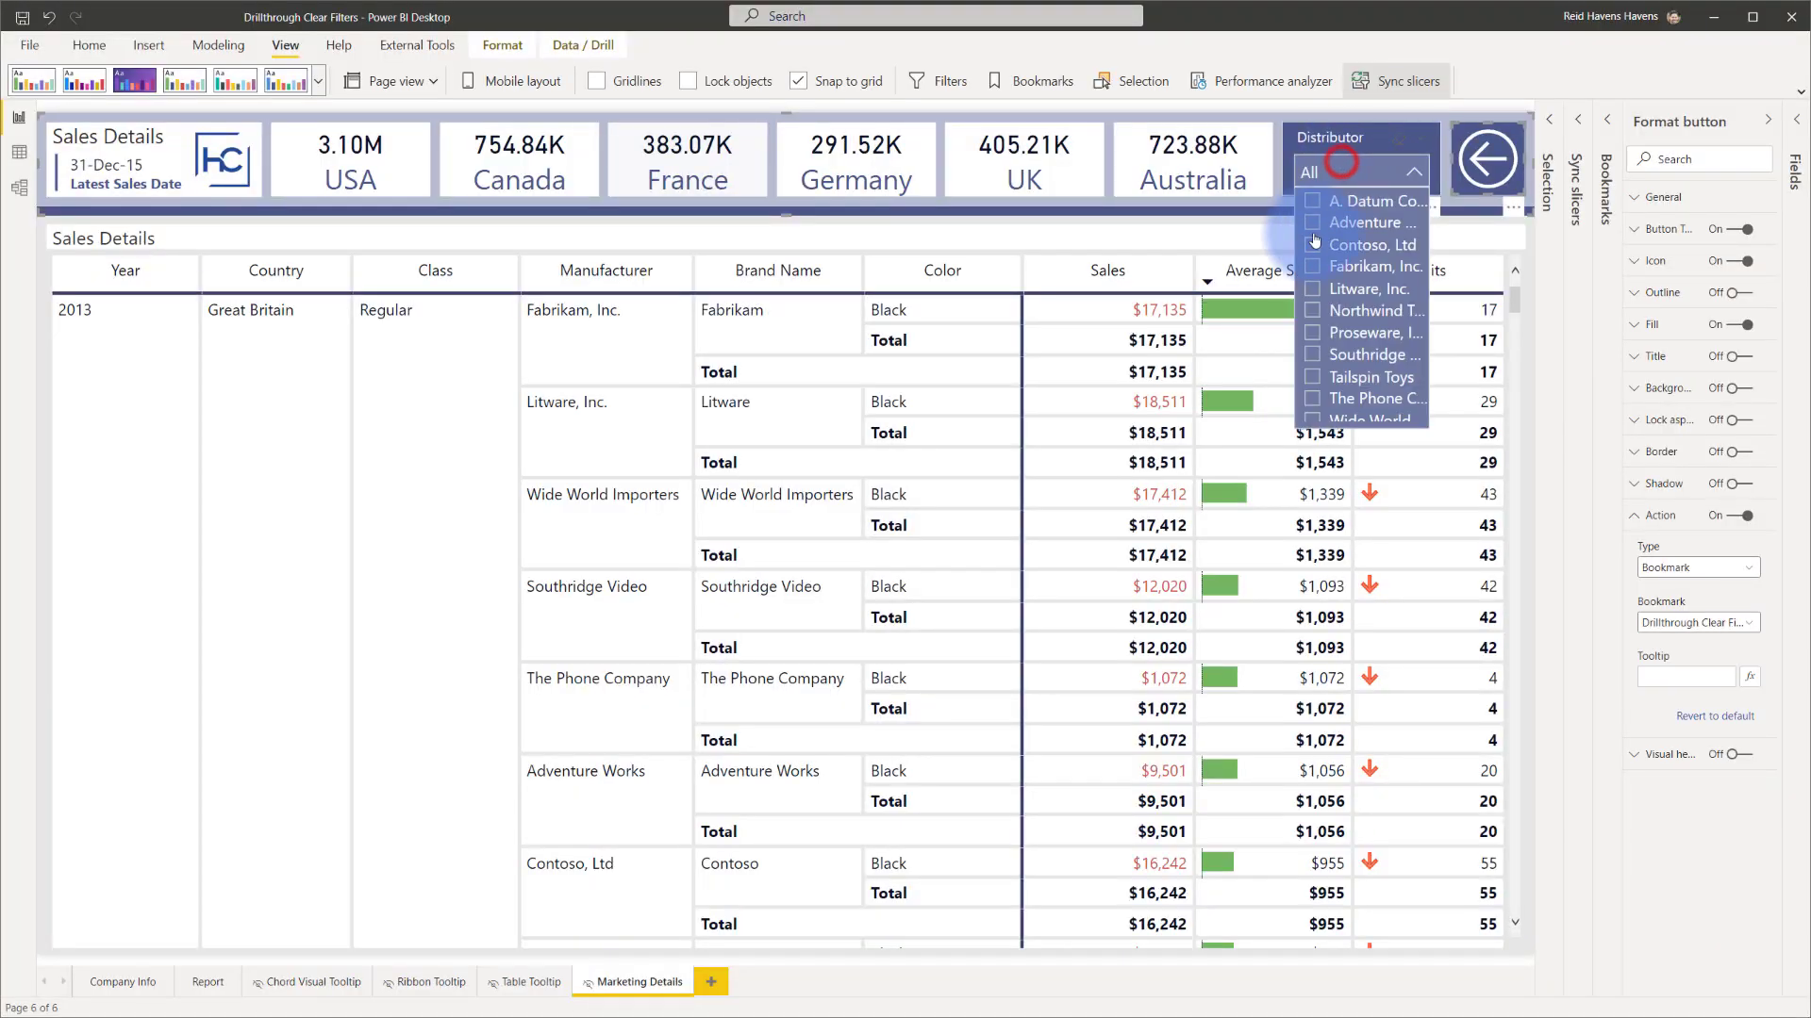
# Step: Filter Distributor to Fabrikam, Inc., then use the back button to reset the slicer to All
pyautogui.click(1371, 266)
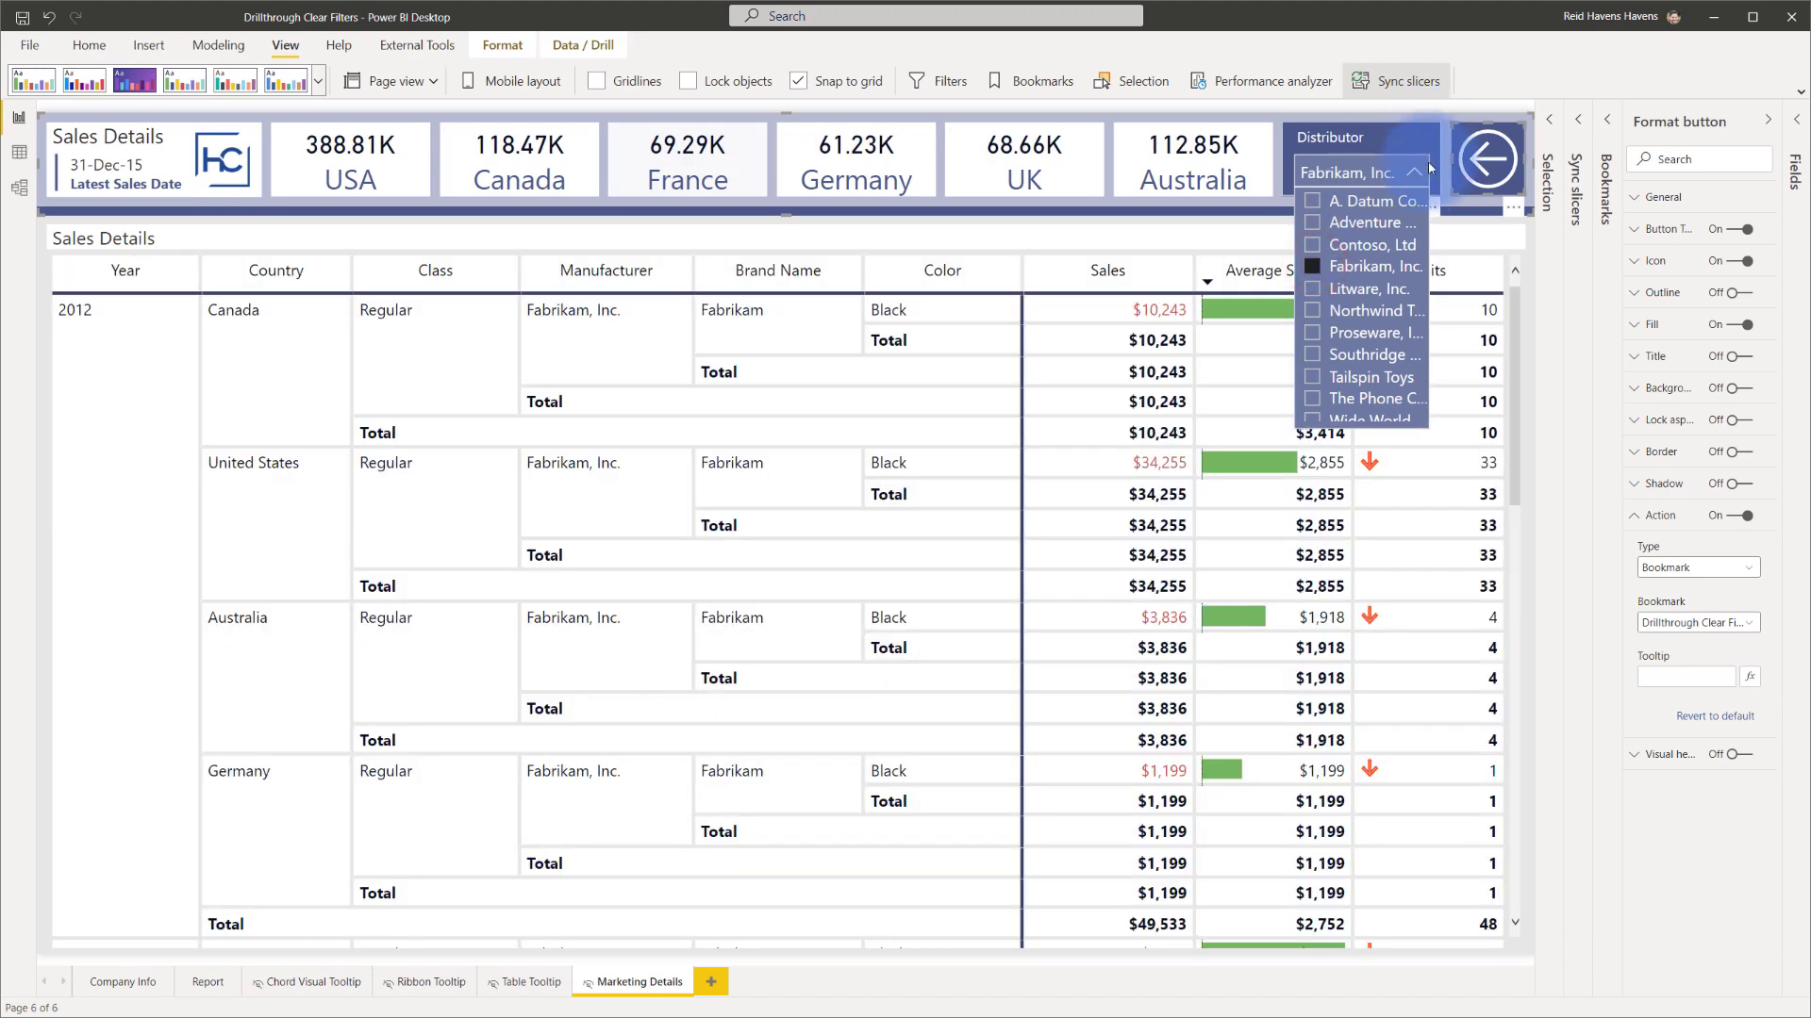
pyautogui.click(207, 981)
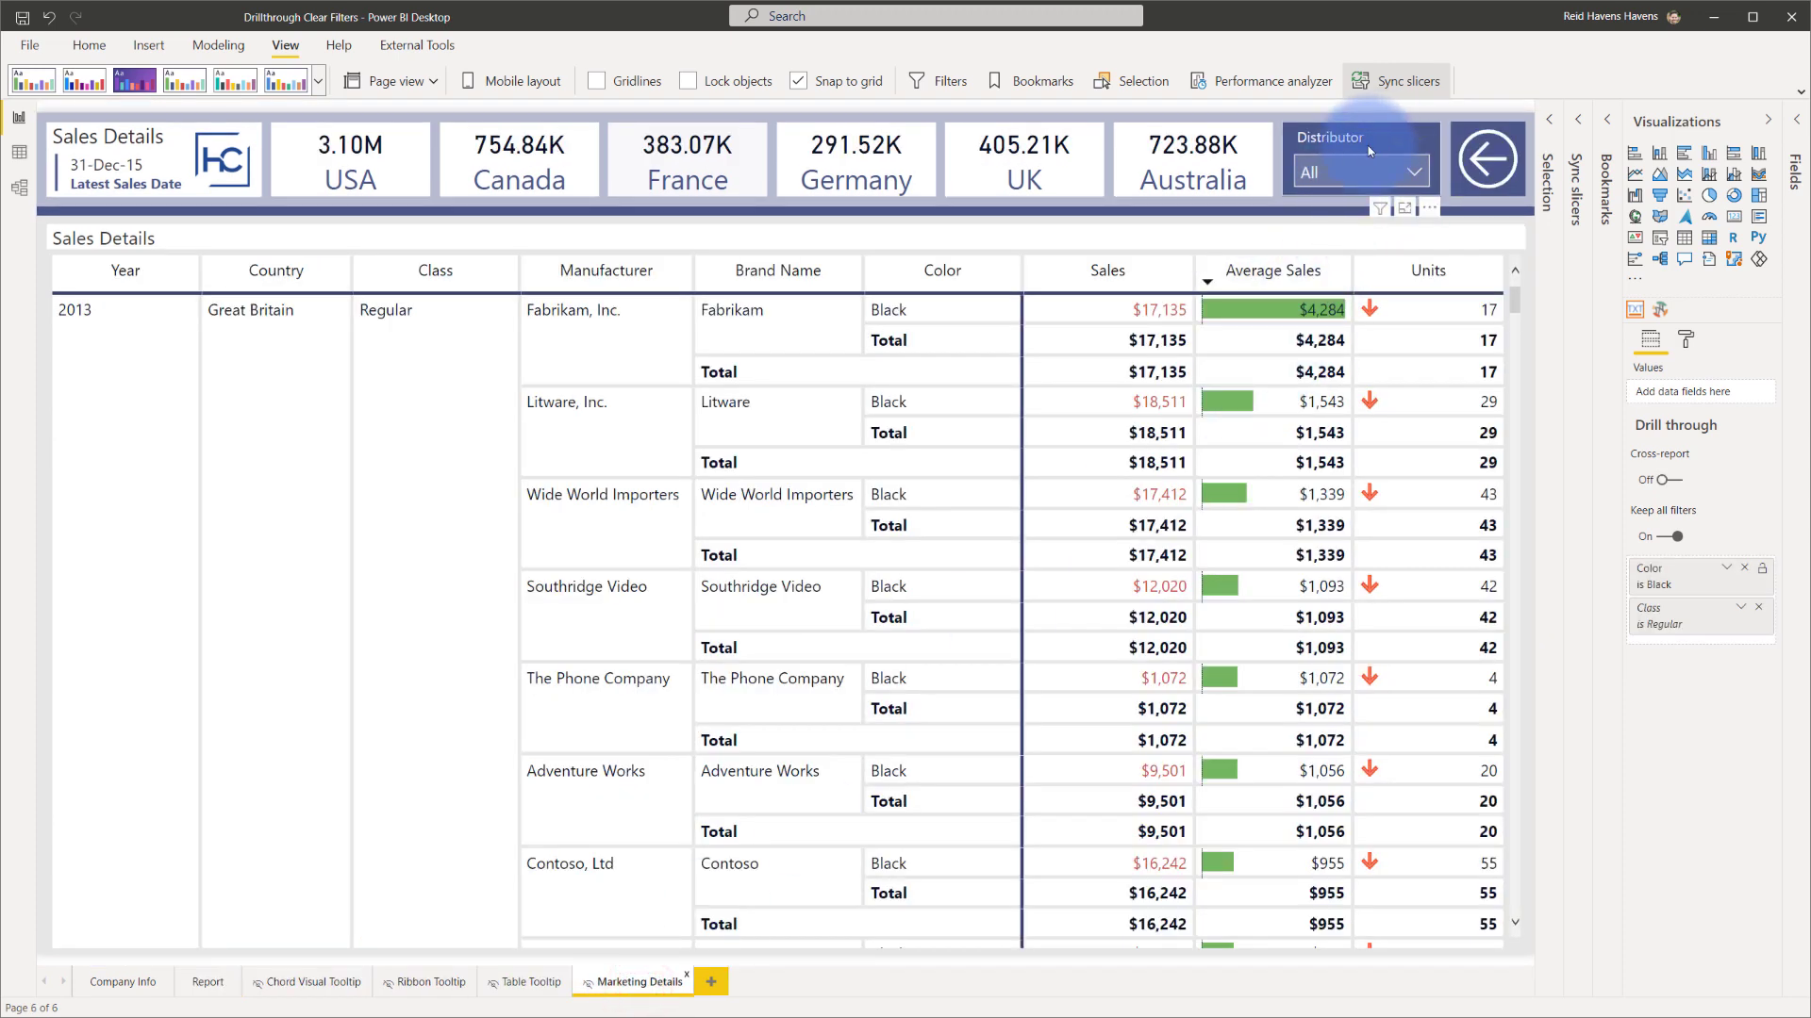
pyautogui.moveTo(1369, 150)
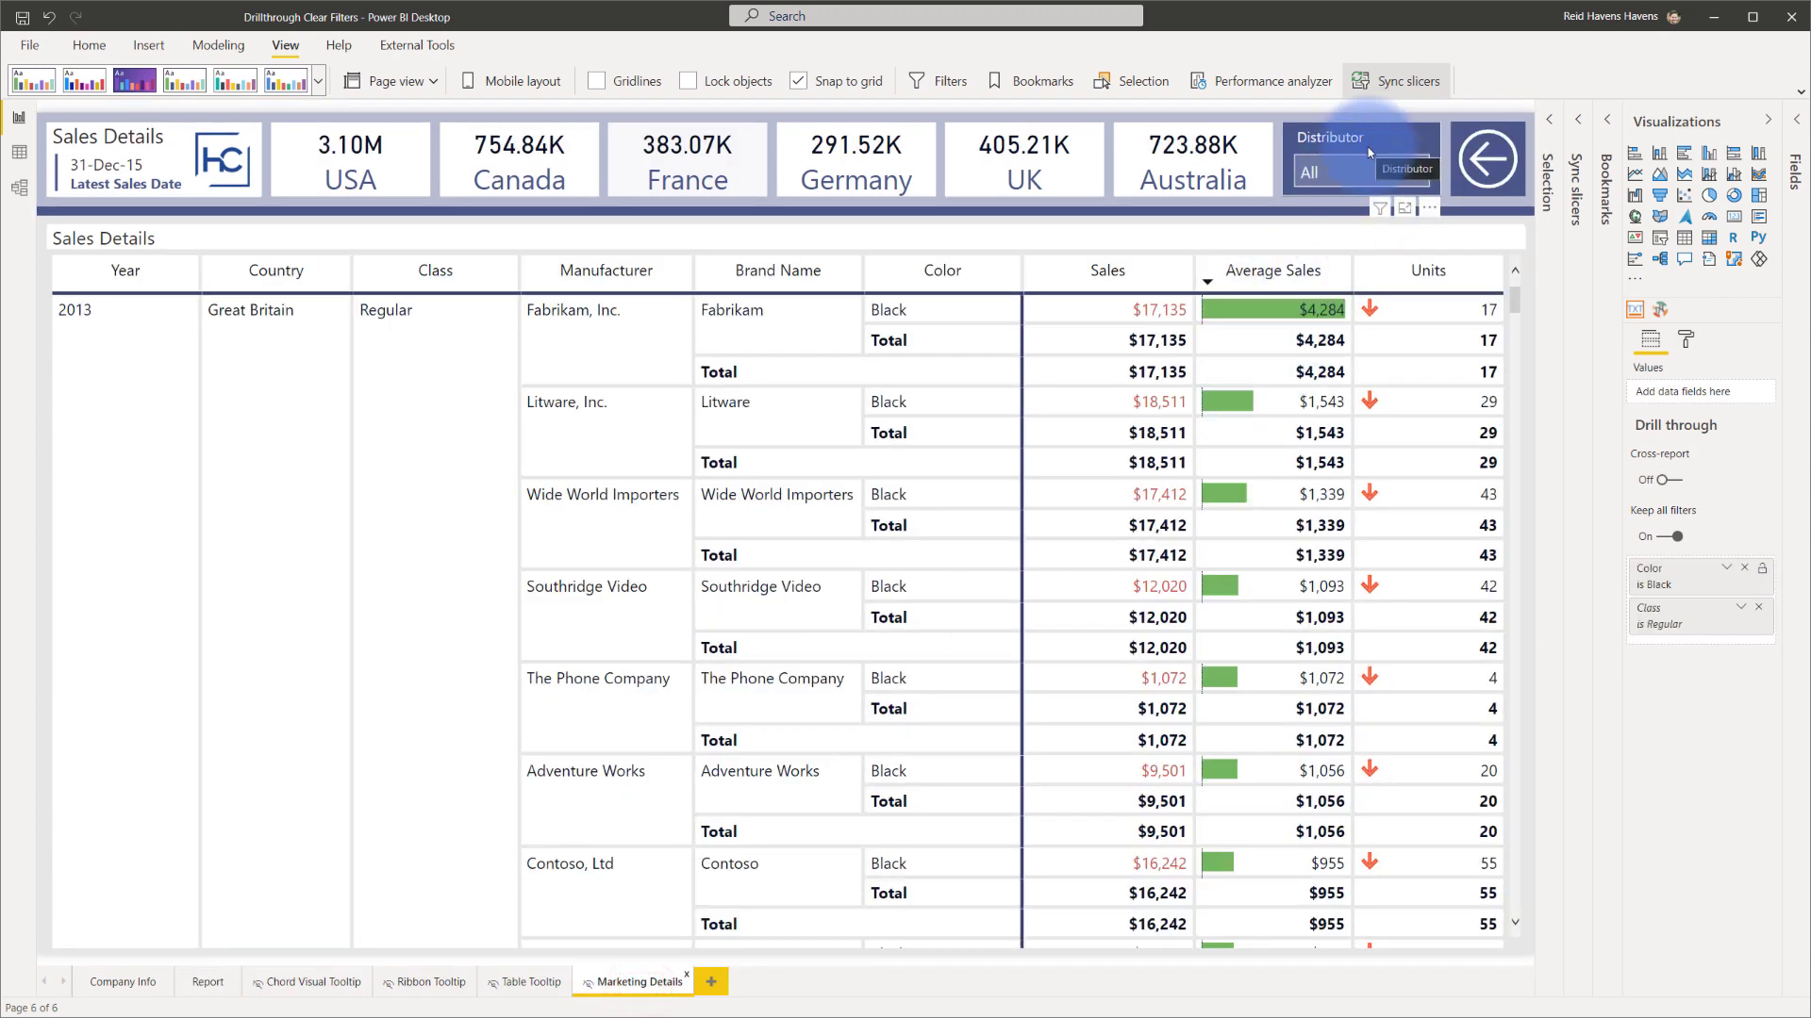